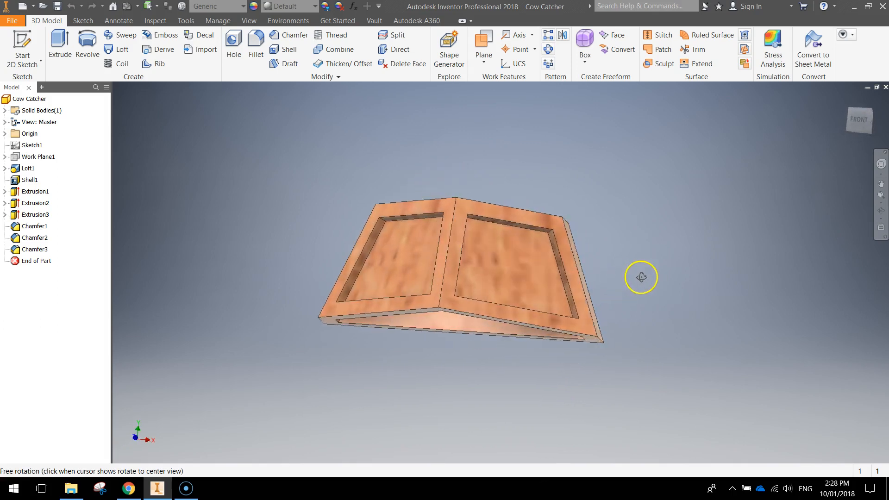
Step: Orbit the finished cow catcher to review its panels, hollow interior and back pegs
{"action": "left_click_drag", "start_coordinate": [641, 277], "coordinate": [565, 287]}
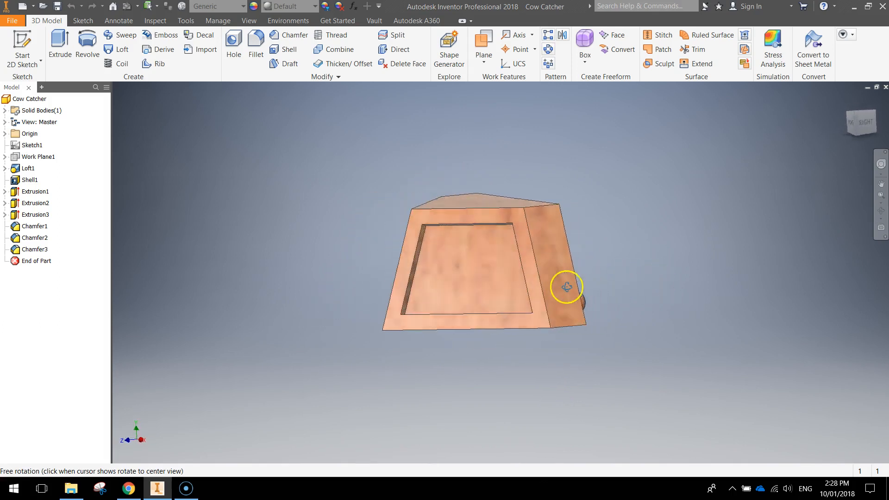
{"action": "left_click_drag", "start_coordinate": [565, 287], "coordinate": [382, 286]}
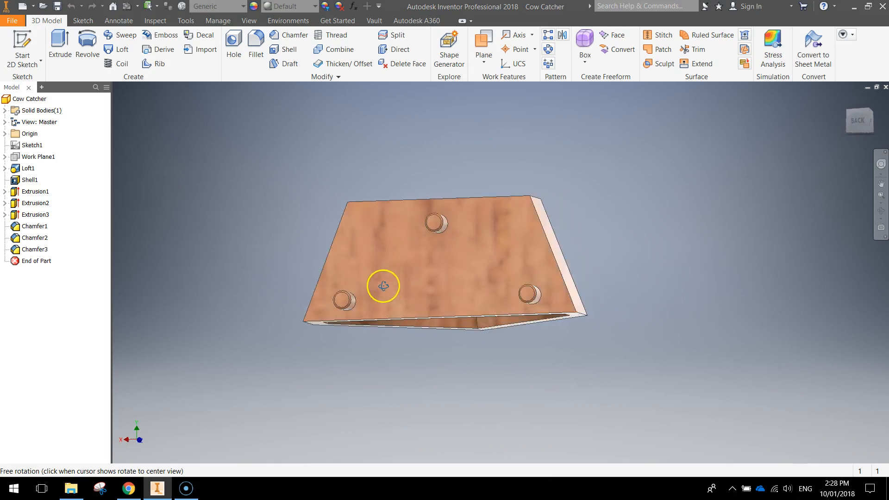
{"action": "left_click_drag", "start_coordinate": [382, 285], "coordinate": [647, 295]}
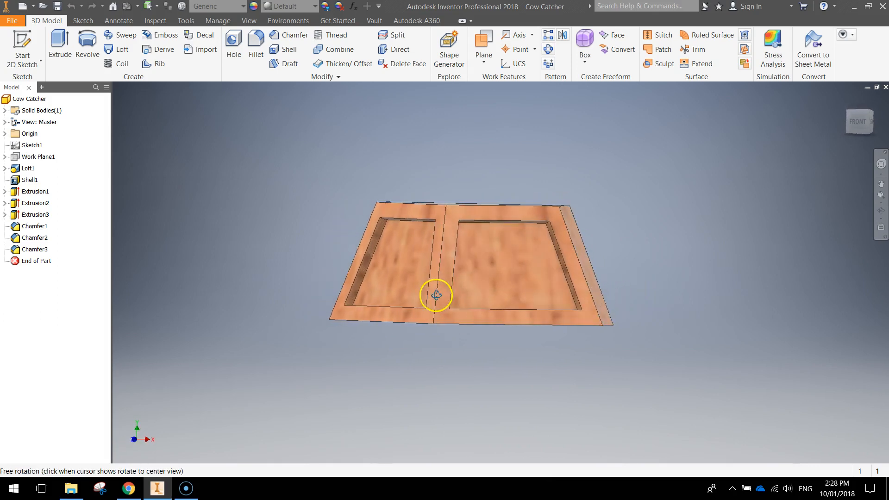
{"action": "left_click_drag", "start_coordinate": [435, 294], "coordinate": [435, 238]}
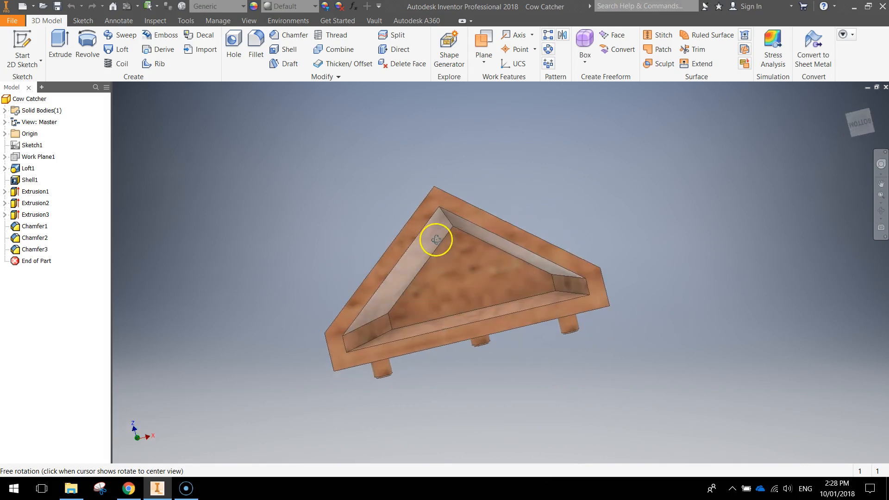
{"action": "left_click_drag", "start_coordinate": [436, 238], "coordinate": [417, 314]}
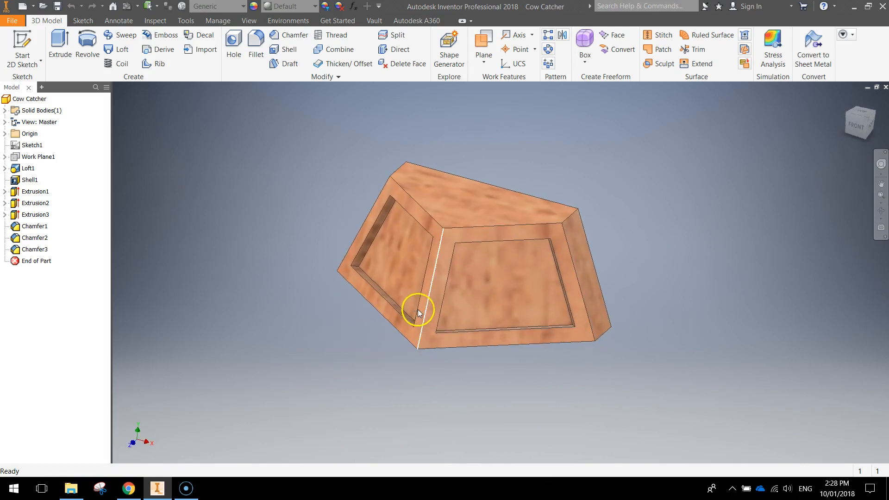
{"action": "left_click_drag", "start_coordinate": [419, 314], "coordinate": [574, 281]}
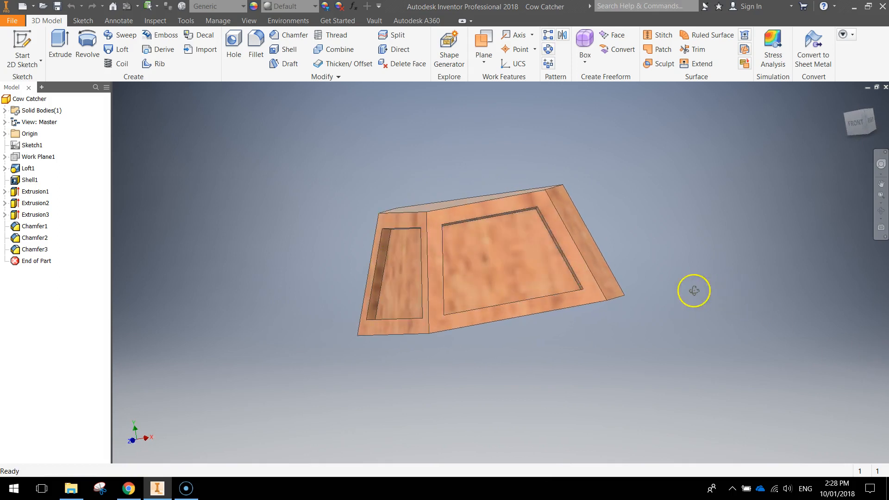
{"action": "left_click_drag", "start_coordinate": [693, 291], "coordinate": [556, 293]}
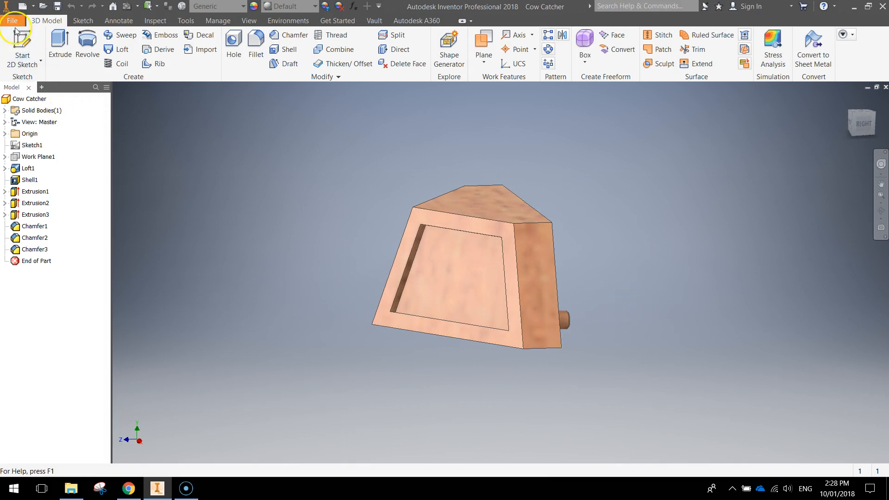
Step: Create a new part from the metric Standard (mm).ipt template
{"action": "left_click", "coordinate": [11, 21]}
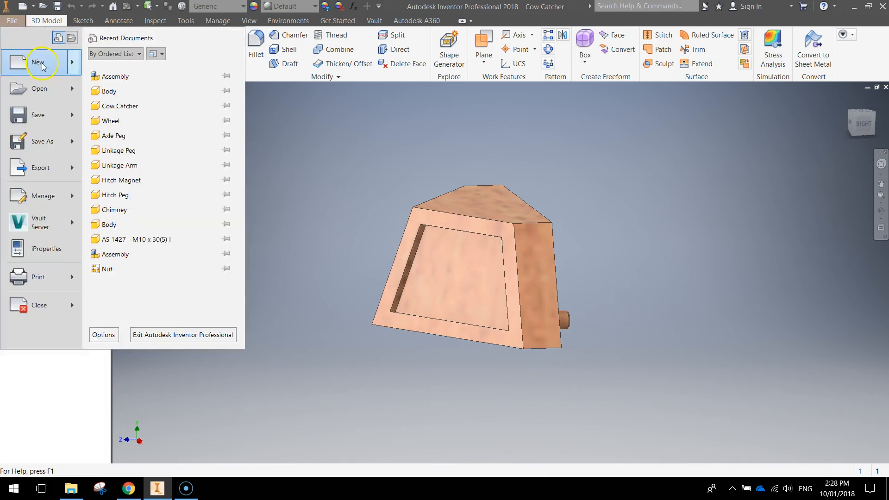
{"action": "left_click", "coordinate": [38, 62]}
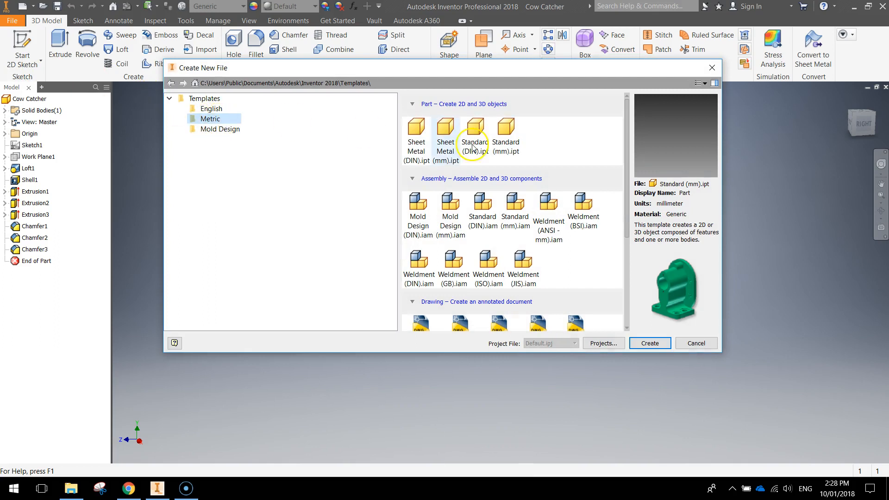
{"action": "left_click", "coordinate": [505, 136]}
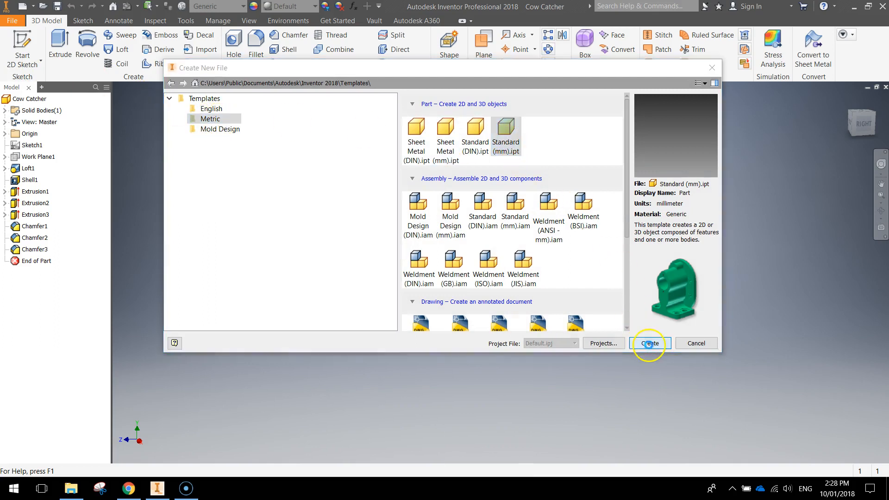
{"action": "left_click", "coordinate": [650, 342]}
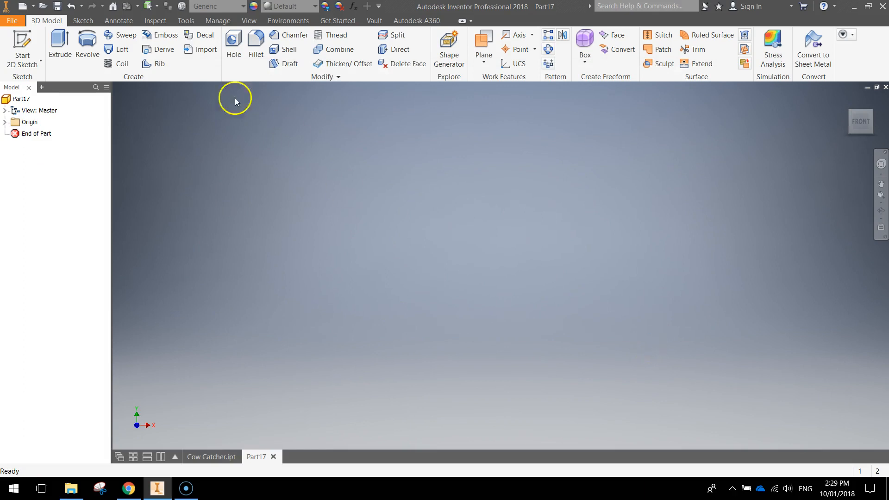
Step: Start Sketch1 on an origin plane and face it squarely with the Line tool ready
{"action": "left_click", "coordinate": [22, 49]}
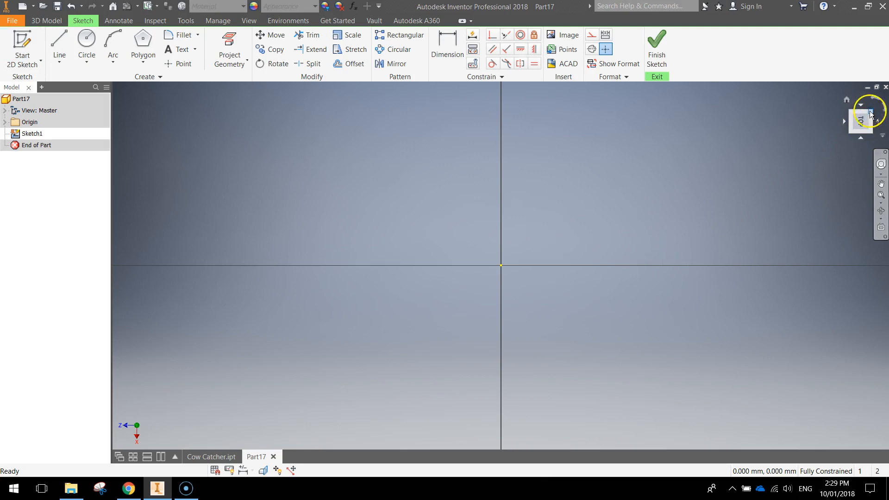
{"action": "left_click", "coordinate": [860, 121]}
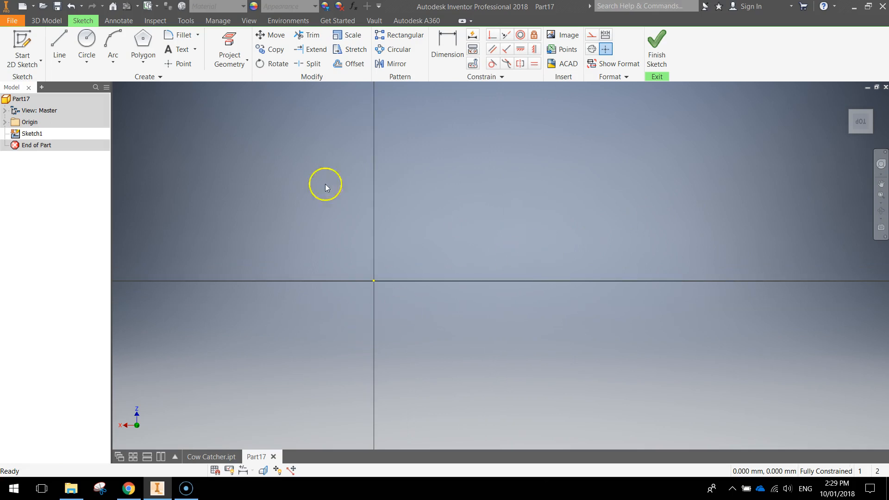
{"action": "left_click", "coordinate": [59, 46]}
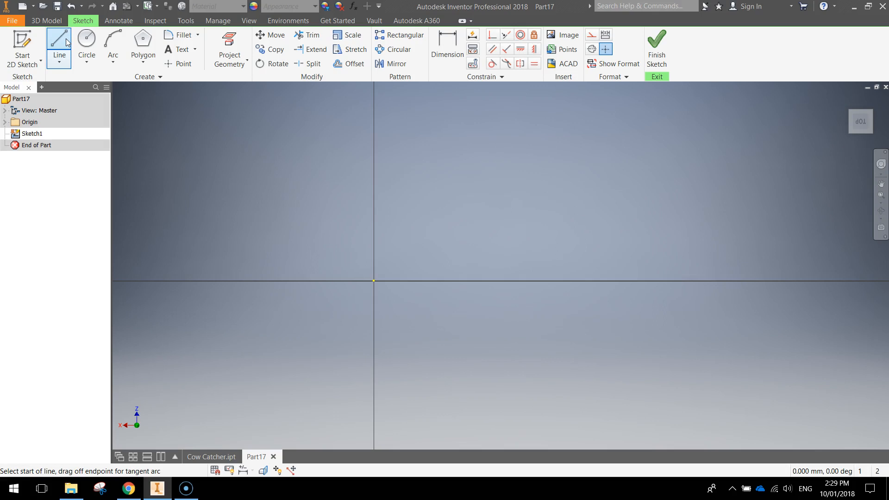
{"action": "mouse_move", "coordinate": [327, 312]}
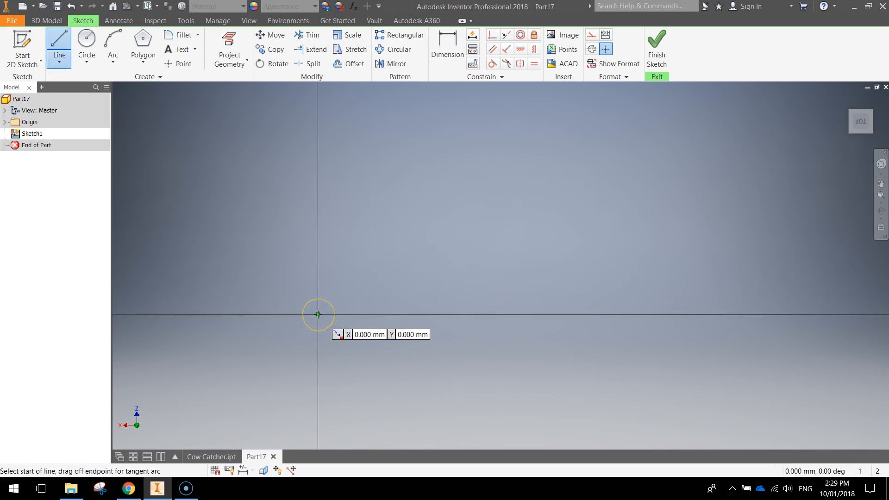
Step: Draw the 45.72 mm base line from the origin with 6.35 mm uprights at each end
{"action": "left_click", "coordinate": [318, 315]}
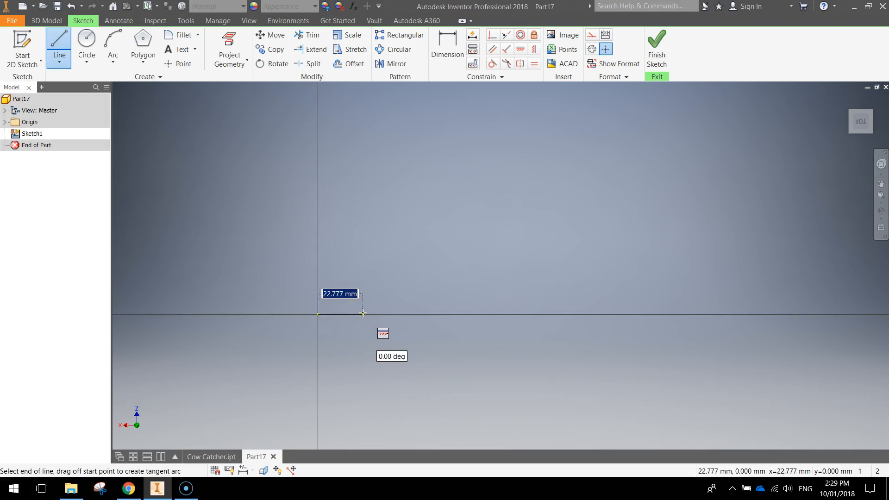
{"action": "type", "text": "5.72"}
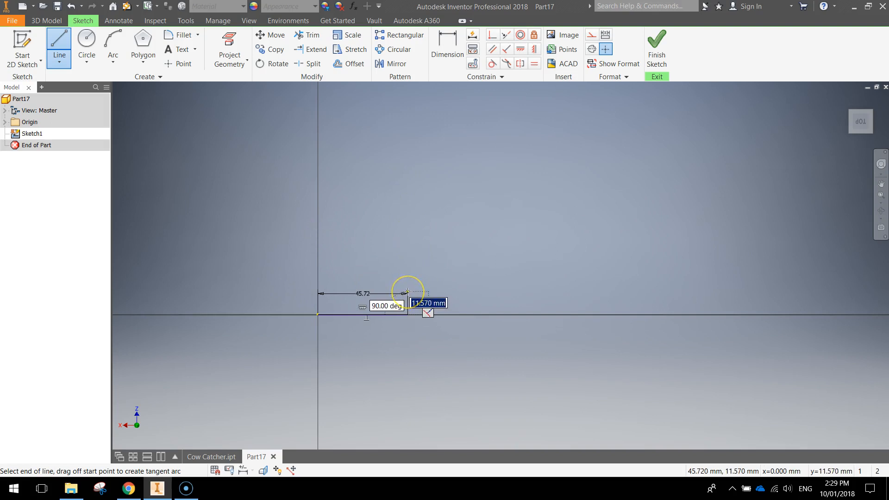
{"action": "type", "text": "6.35"}
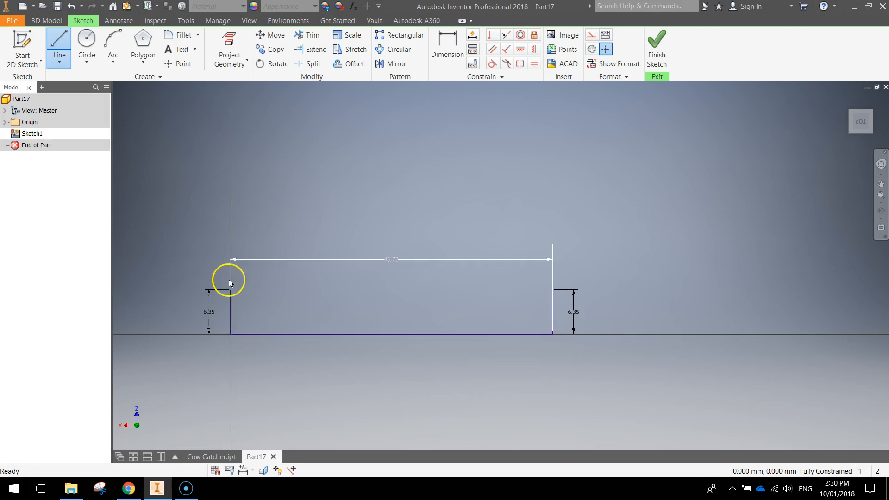
{"action": "left_click_drag", "start_coordinate": [228, 282], "coordinate": [399, 387]}
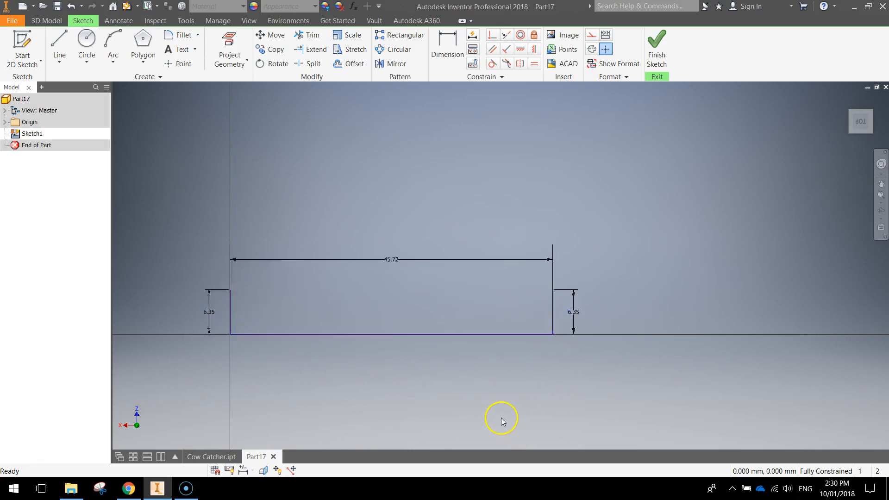
{"action": "mouse_move", "coordinate": [487, 362]}
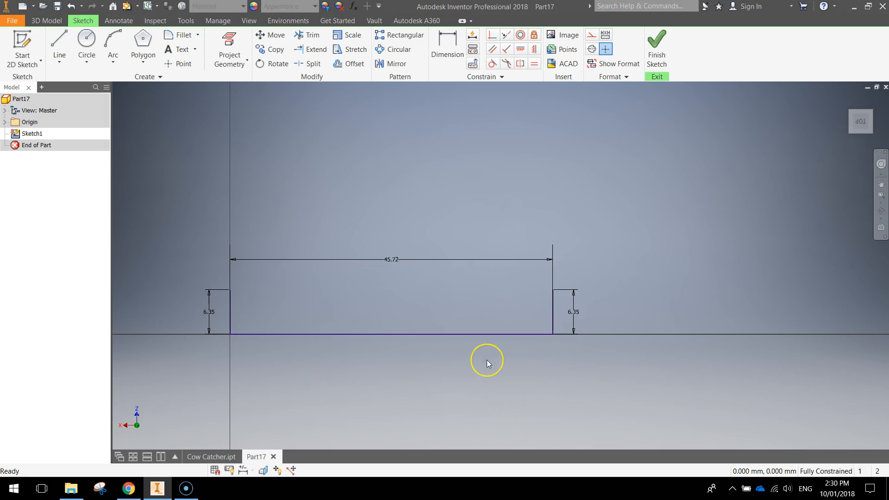
{"action": "mouse_move", "coordinate": [234, 292]}
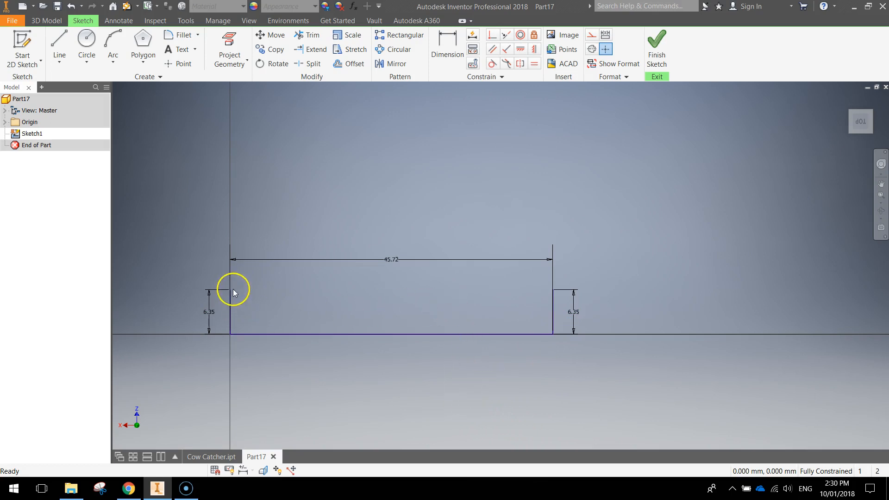
{"action": "mouse_move", "coordinate": [556, 283]}
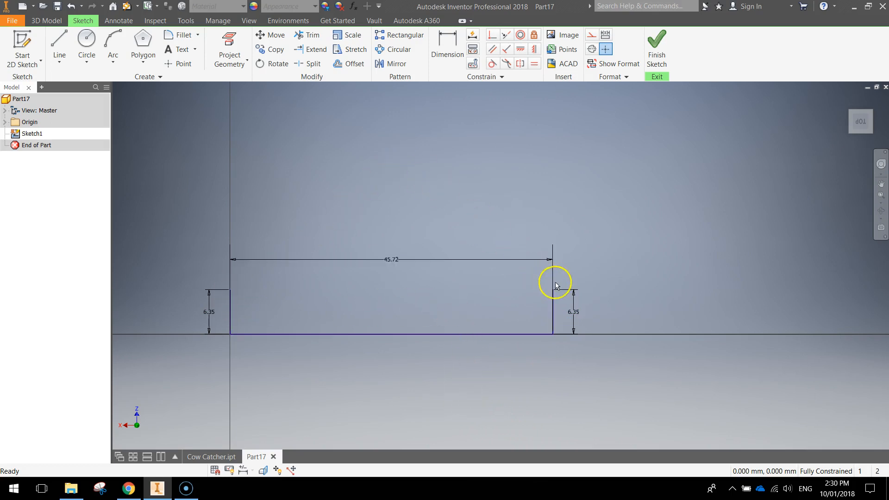
Step: Switch to the Point tool to mark the profile's peak above the base midpoint
{"action": "left_click", "coordinate": [182, 64]}
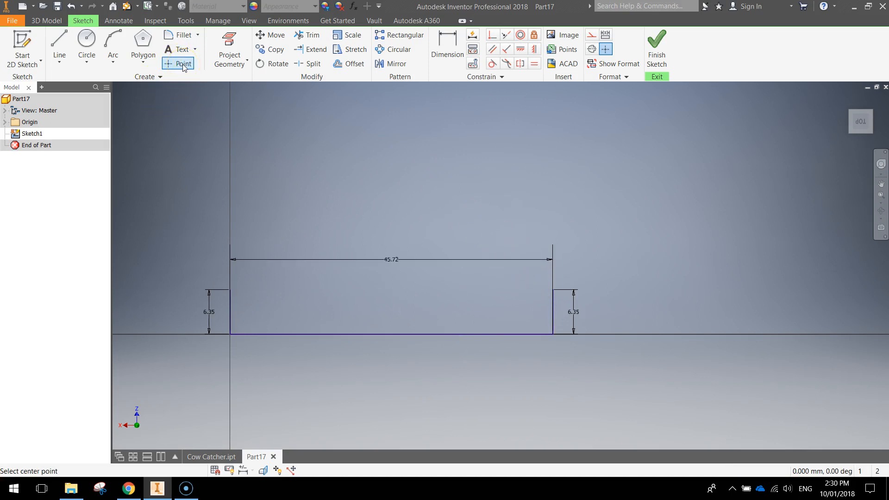
{"action": "mouse_move", "coordinate": [372, 311]}
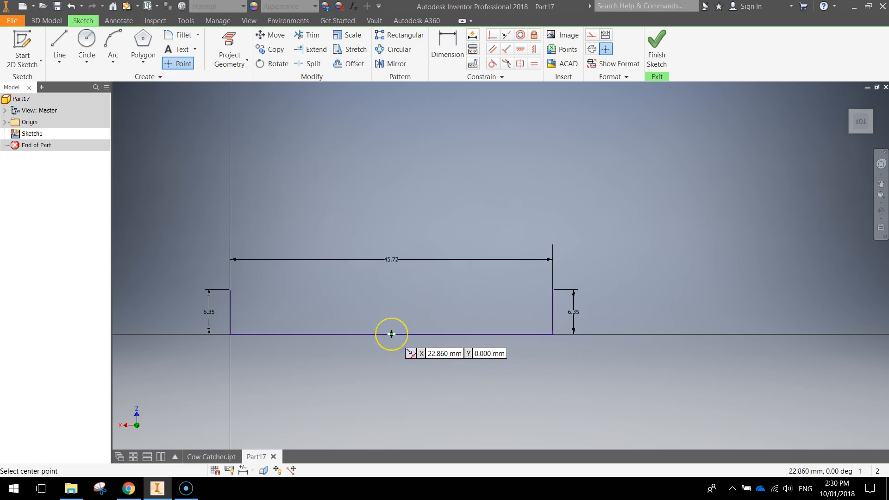
{"action": "mouse_move", "coordinate": [391, 308]}
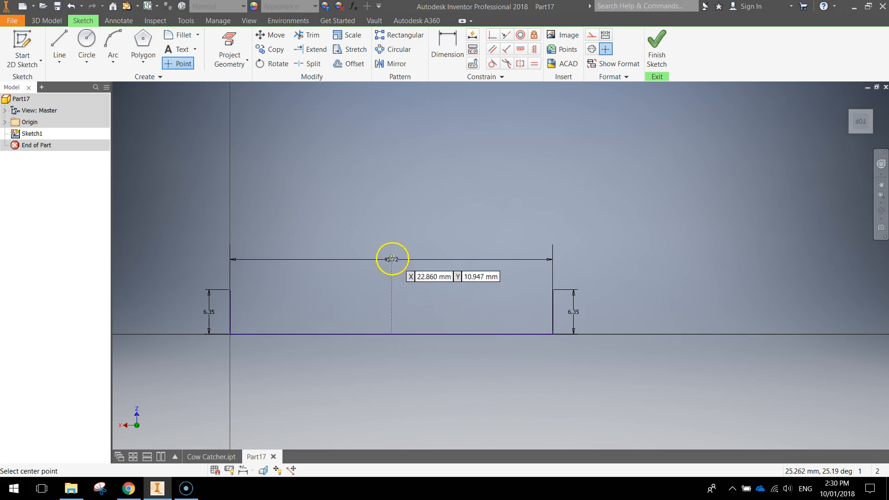
{"action": "mouse_move", "coordinate": [391, 199]}
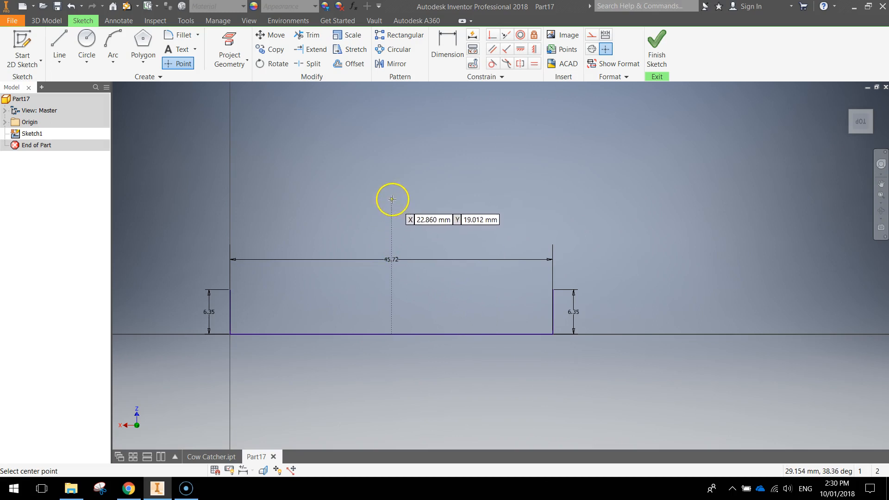
{"action": "mouse_move", "coordinate": [390, 170]}
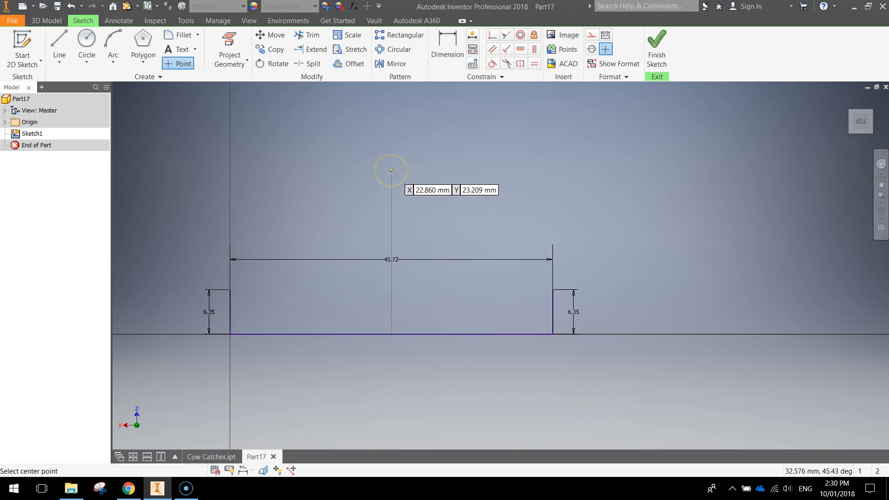
{"action": "mouse_move", "coordinate": [390, 186]}
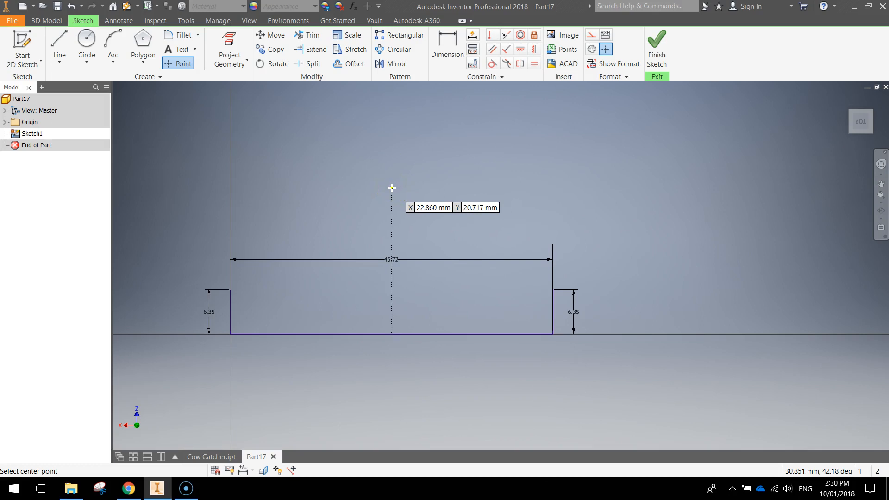
{"action": "mouse_move", "coordinate": [520, 213]}
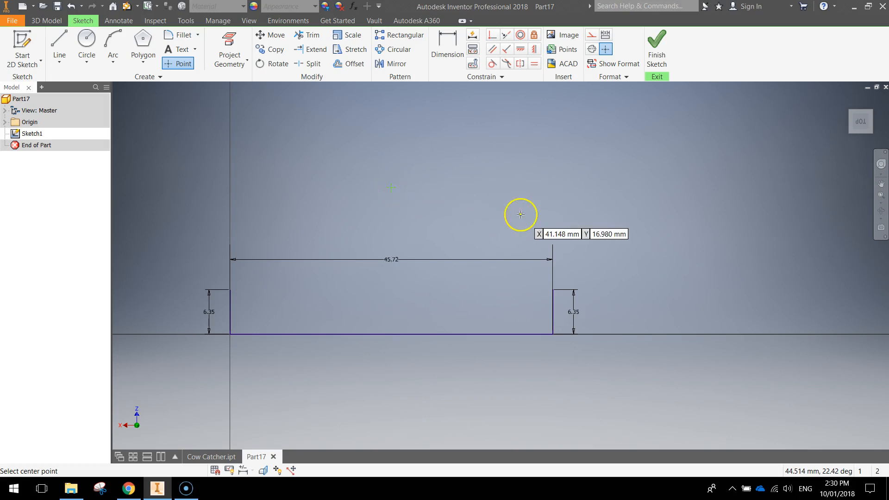
{"action": "mouse_move", "coordinate": [507, 205]}
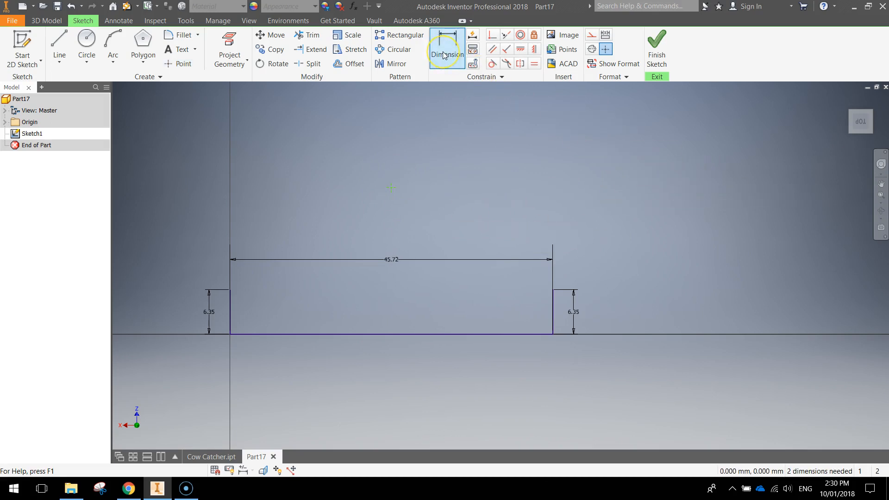
Step: Dimension the peak point 25.4 mm above the base line
{"action": "left_click", "coordinate": [446, 49]}
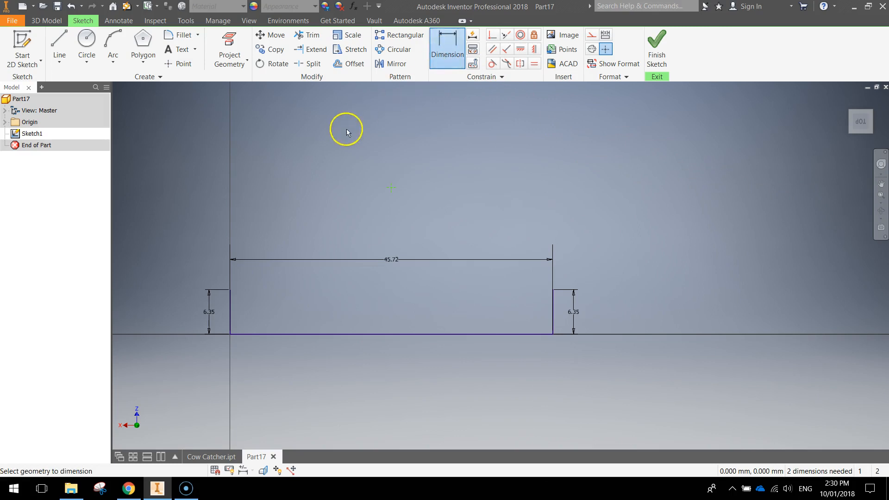
{"action": "mouse_move", "coordinate": [391, 188]}
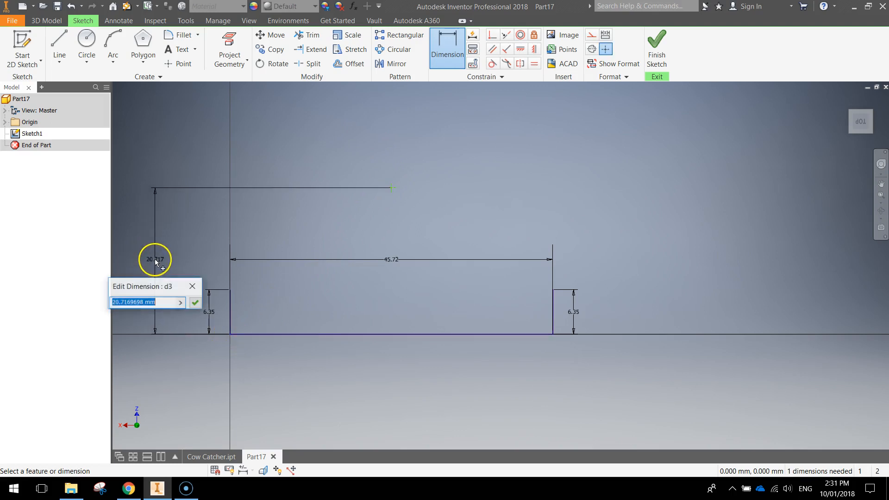
{"action": "type", "text": "25.4"}
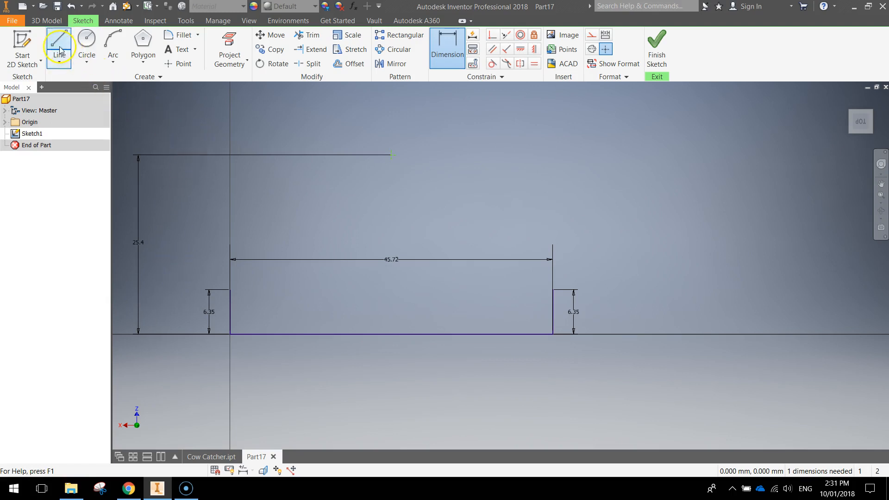
Step: Join both upright tops to the peak with two sloping lines, closing the profile
{"action": "left_click", "coordinate": [59, 43]}
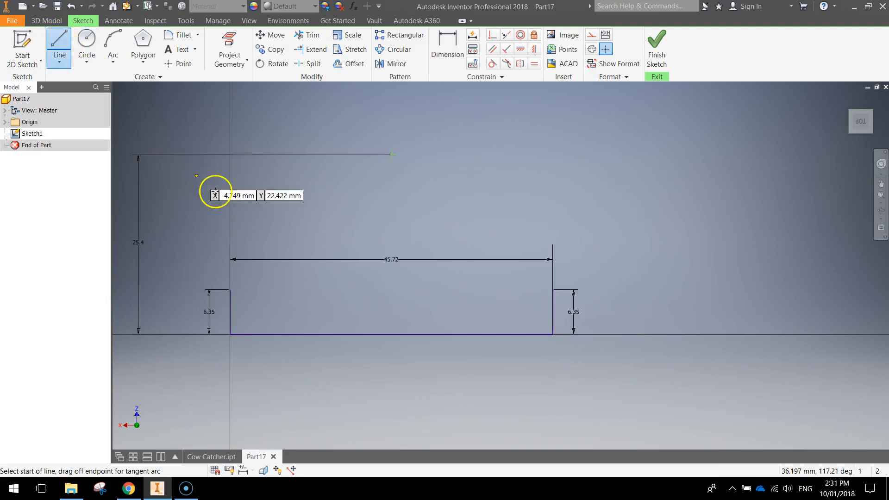
{"action": "mouse_move", "coordinate": [232, 290]}
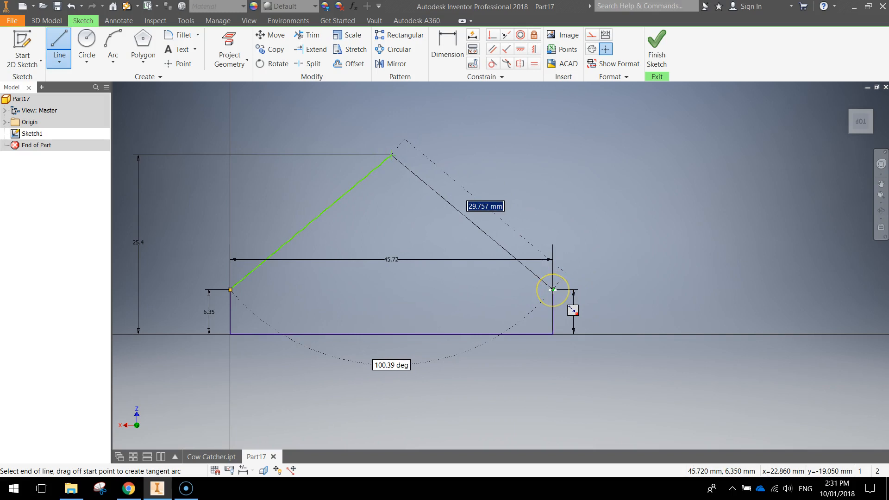
{"action": "left_click", "coordinate": [550, 289]}
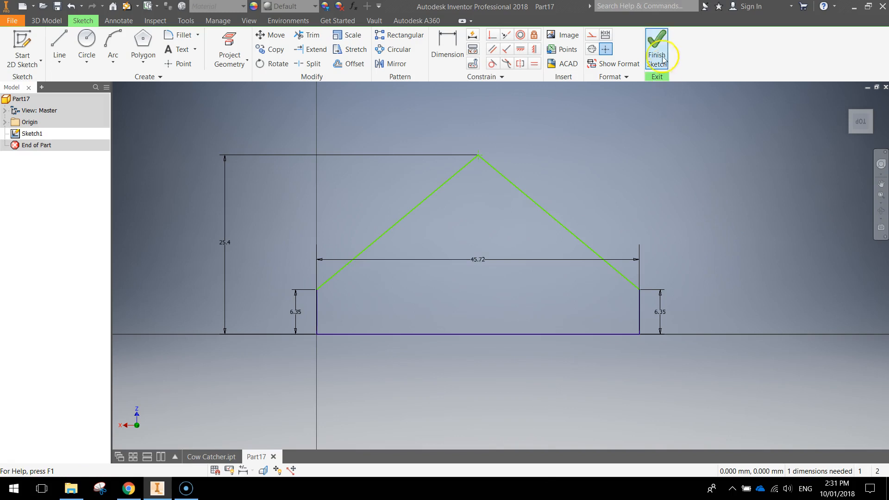
Step: Finish Sketch1 and return to the 3D model
{"action": "left_click", "coordinate": [655, 53]}
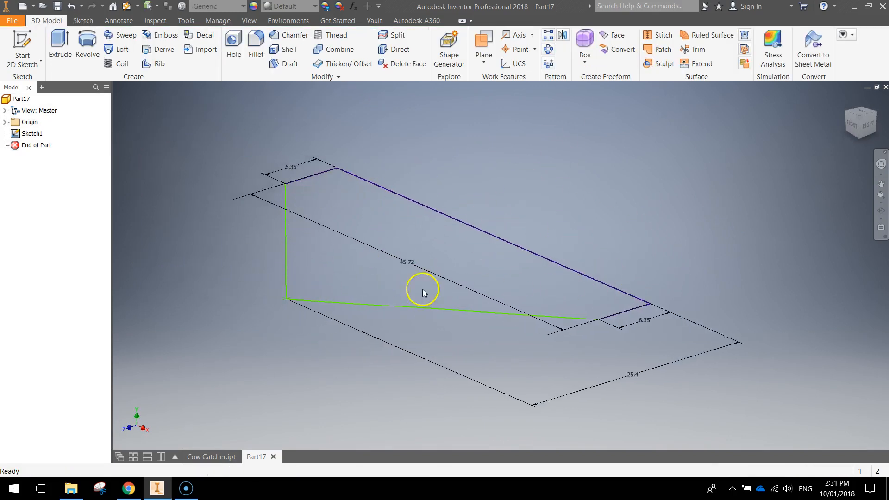
{"action": "mouse_move", "coordinate": [623, 302]}
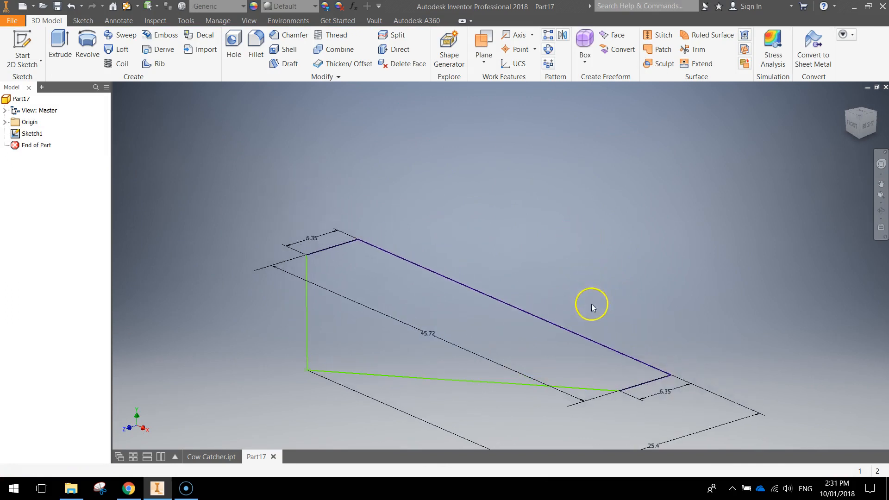
{"action": "mouse_move", "coordinate": [537, 351]}
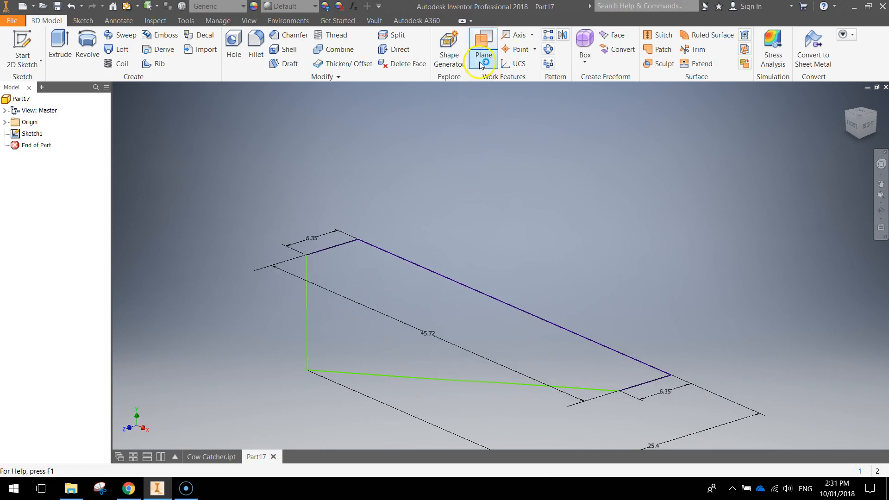
{"action": "mouse_move", "coordinate": [481, 54]}
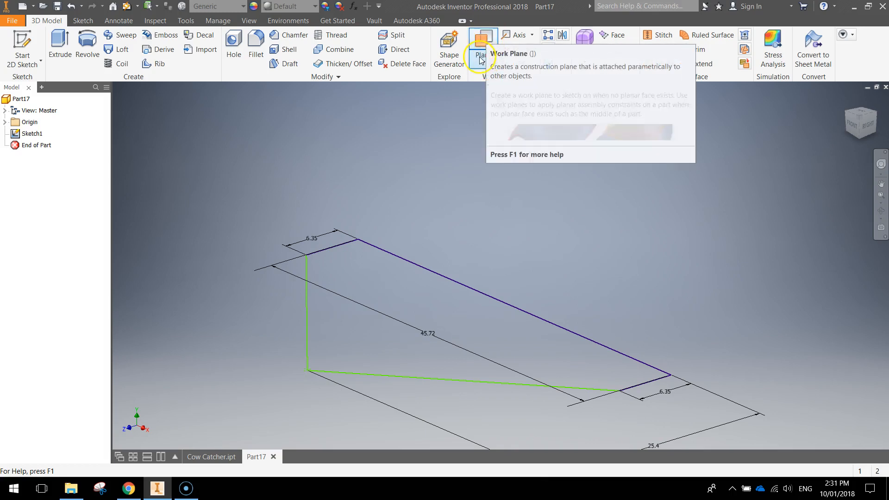
Step: Create Work Plane1 offset 19 mm from the XZ origin plane and inspect it
{"action": "left_click", "coordinate": [483, 58]}
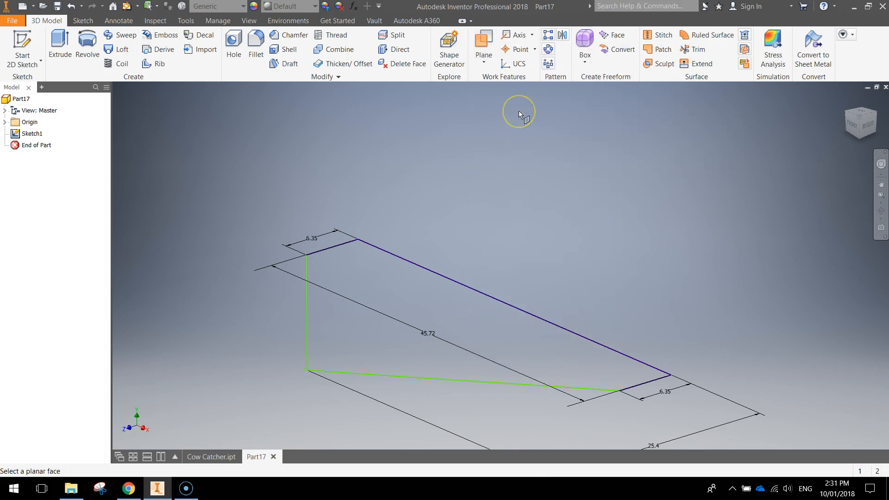
{"action": "left_click", "coordinate": [6, 122]}
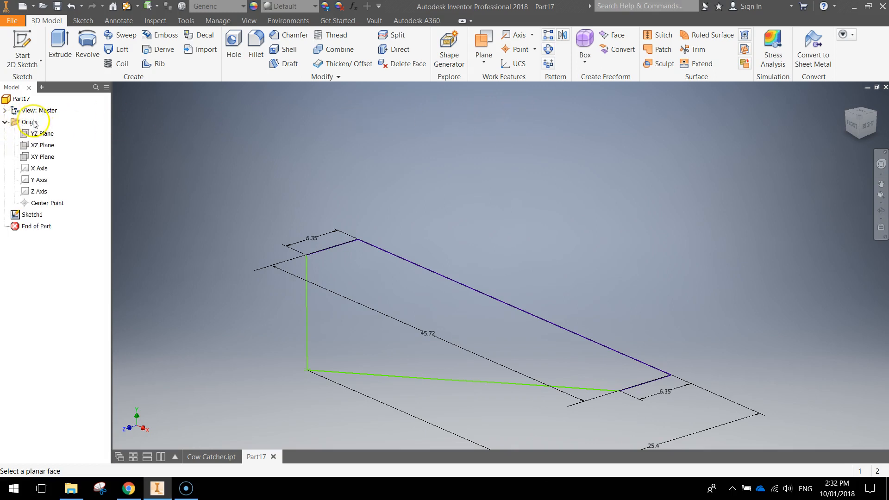
{"action": "left_click", "coordinate": [43, 144]}
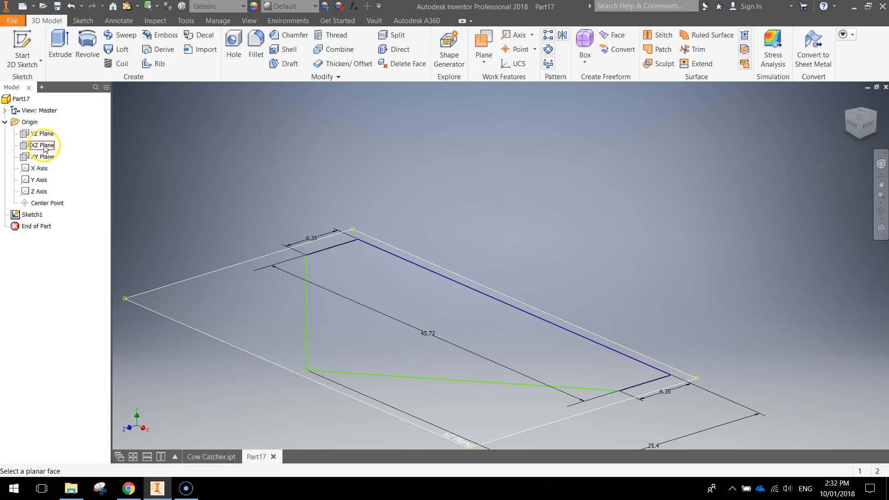
{"action": "left_click", "coordinate": [42, 145]}
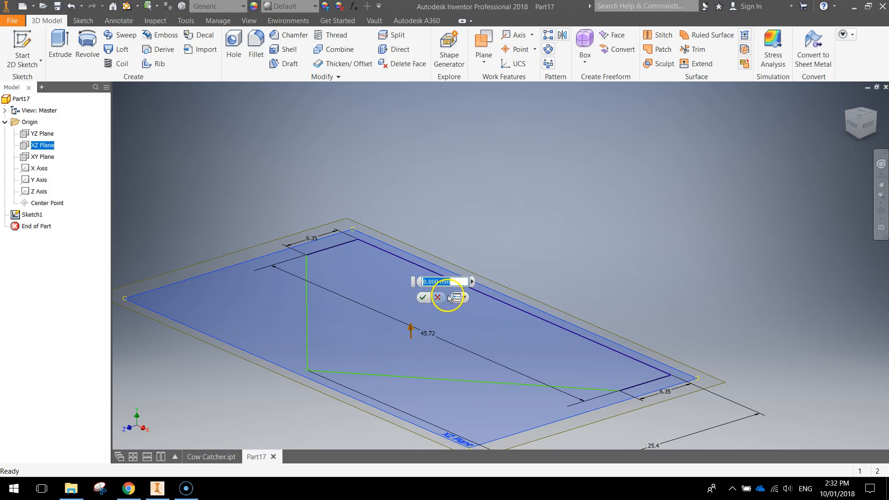
{"action": "type", "text": "19"}
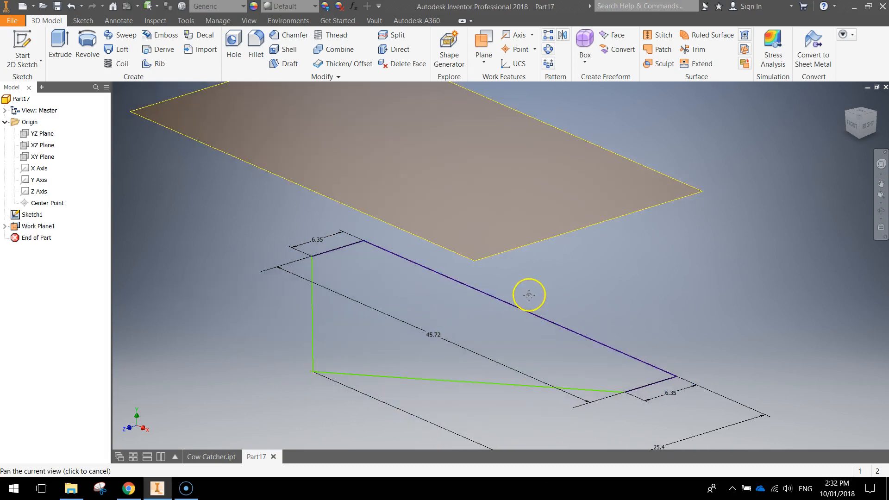
{"action": "left_click_drag", "start_coordinate": [527, 294], "coordinate": [478, 208]}
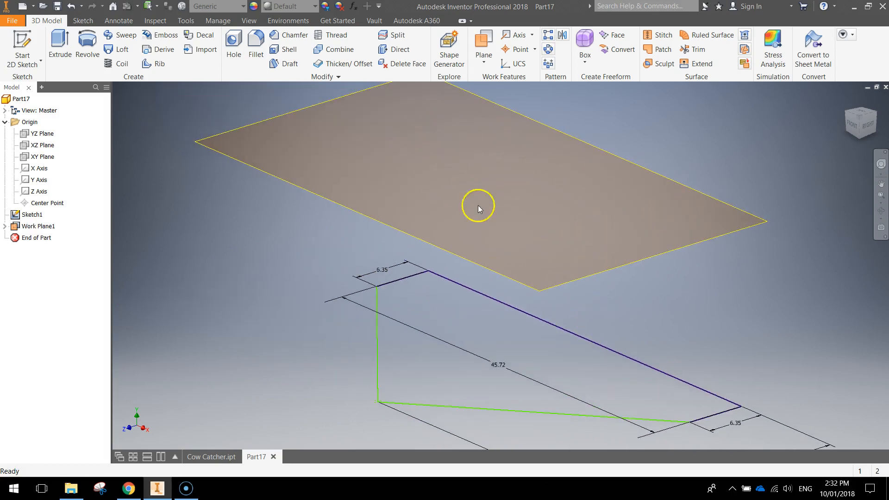
{"action": "left_click_drag", "start_coordinate": [478, 209], "coordinate": [588, 350]}
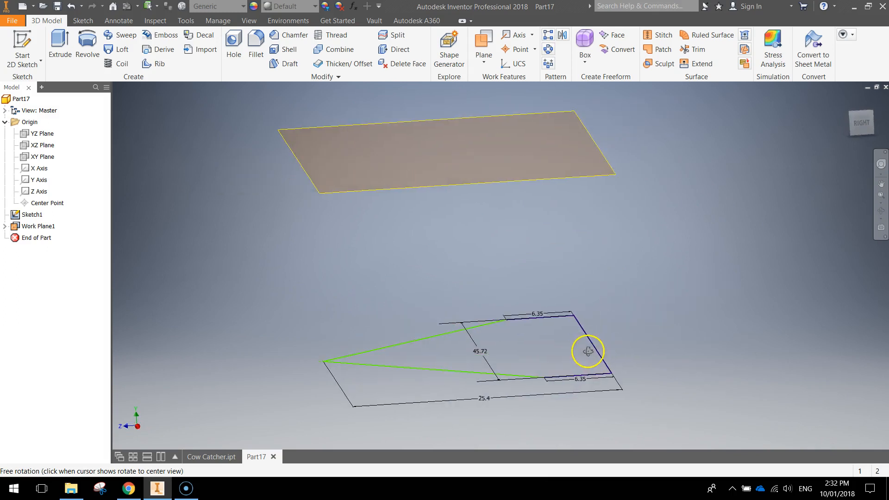
{"action": "left_click_drag", "start_coordinate": [587, 350], "coordinate": [611, 369]}
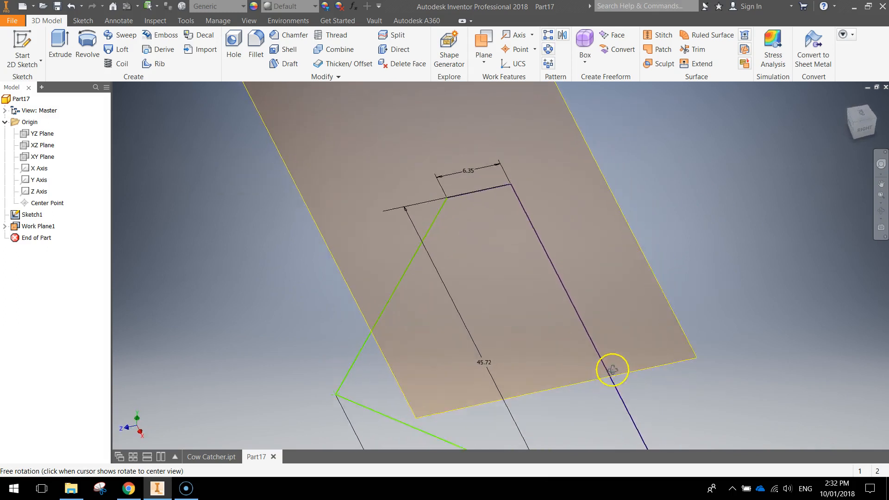
{"action": "left_click_drag", "start_coordinate": [612, 370], "coordinate": [542, 312]}
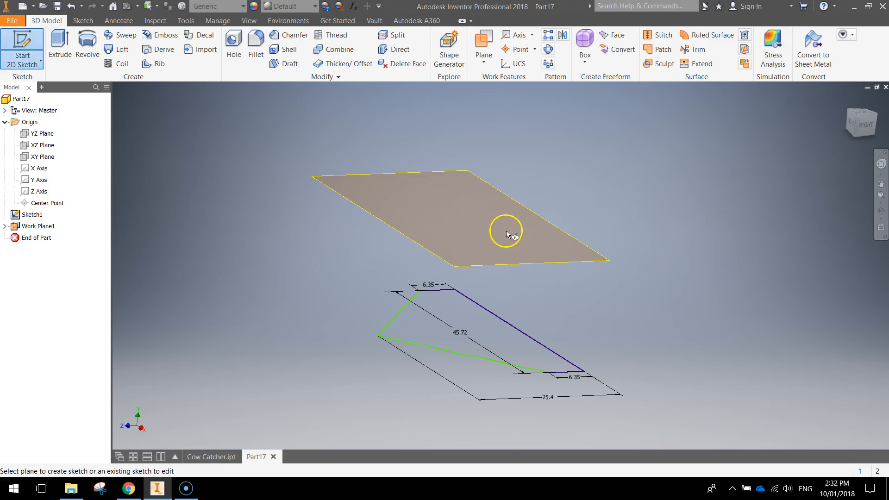
{"action": "mouse_move", "coordinate": [524, 262]}
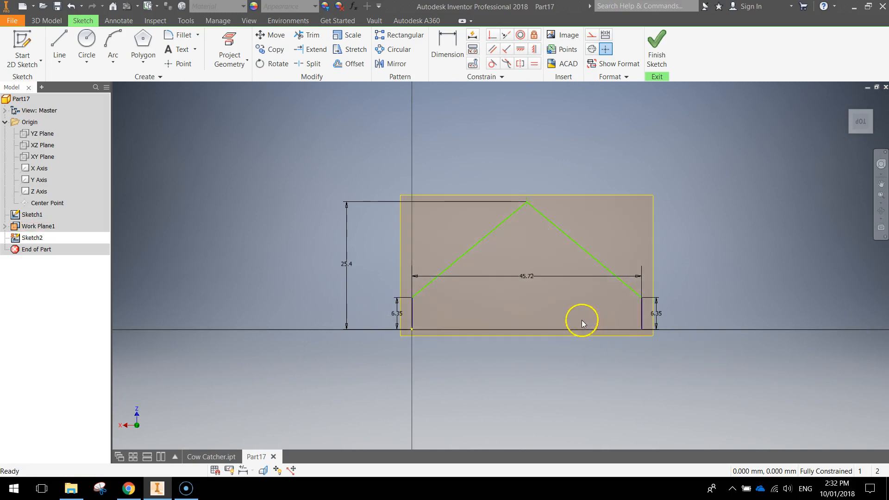
{"action": "mouse_move", "coordinate": [460, 301]}
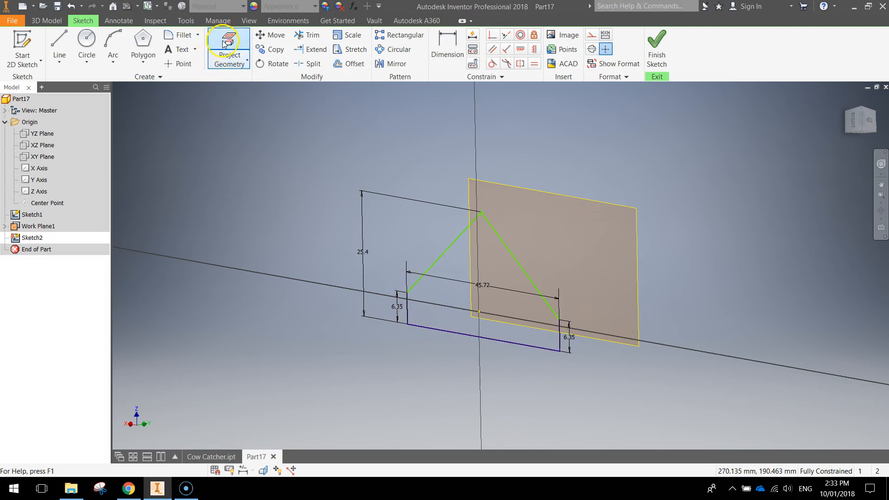
Step: Start projecting Sketch1 geometry into Sketch2 on Work Plane1
{"action": "left_click", "coordinate": [228, 48]}
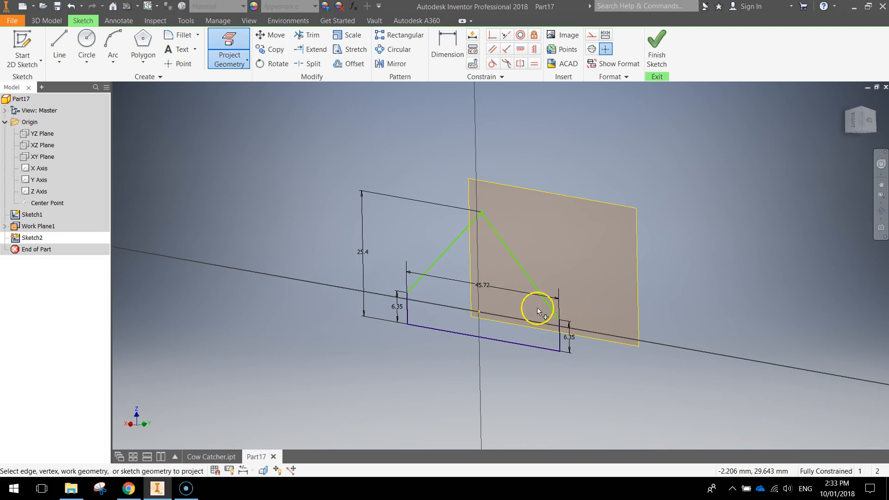
{"action": "mouse_move", "coordinate": [459, 342]}
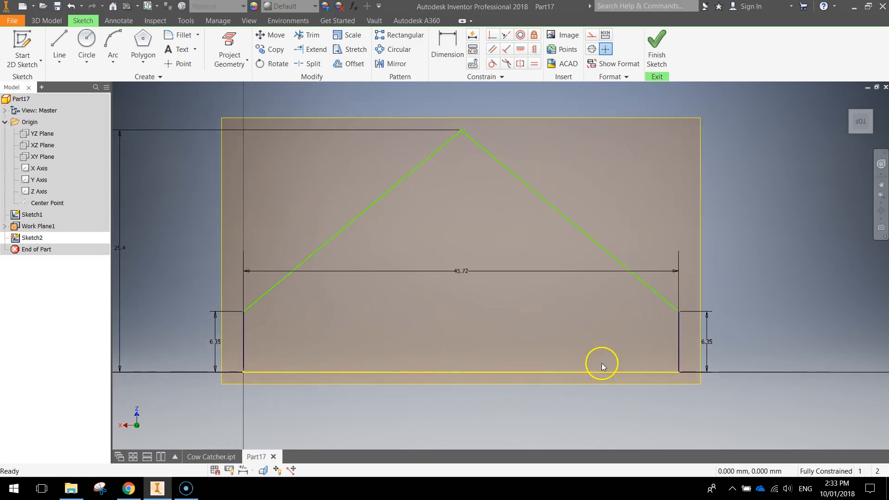
Step: Draw a 30.48 mm inner base with 6.35 mm uprights at each end
{"action": "left_click", "coordinate": [59, 42]}
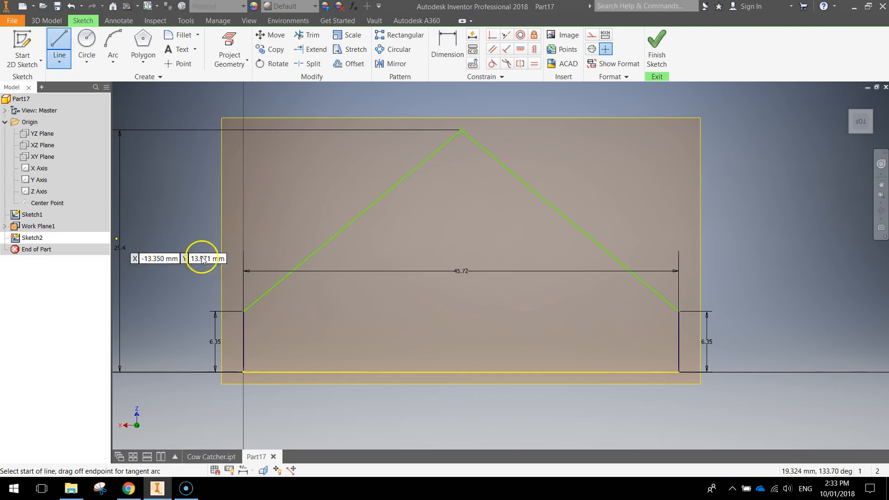
{"action": "mouse_move", "coordinate": [335, 357]}
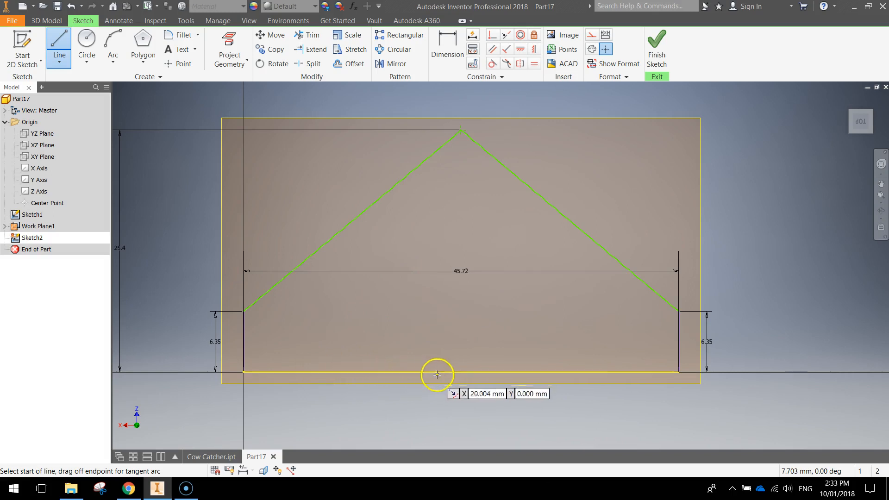
{"action": "mouse_move", "coordinate": [464, 373]}
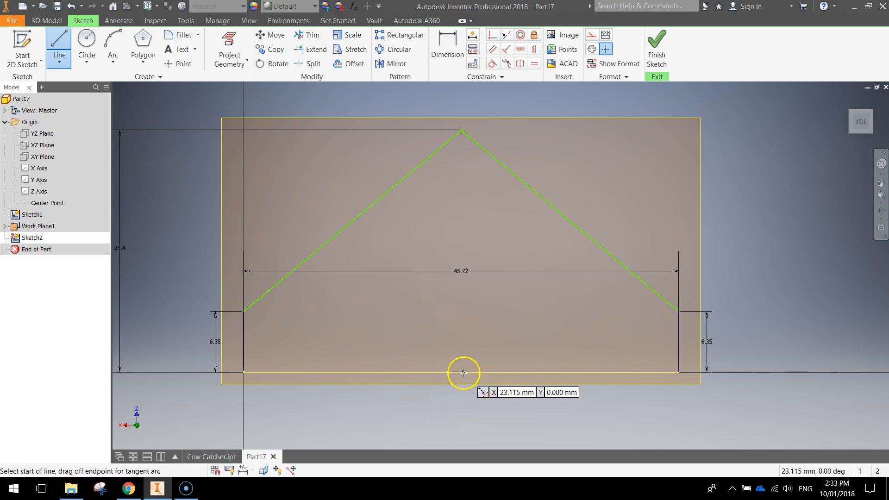
{"action": "mouse_move", "coordinate": [311, 373]}
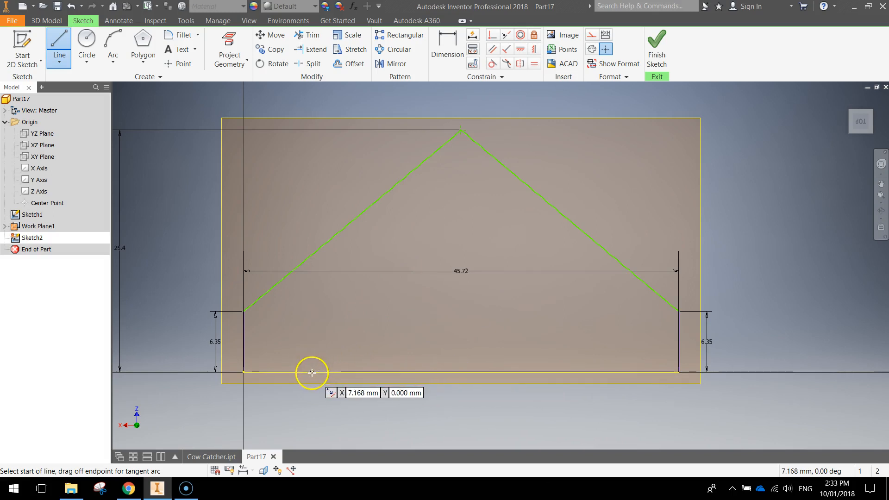
{"action": "left_click", "coordinate": [312, 372]}
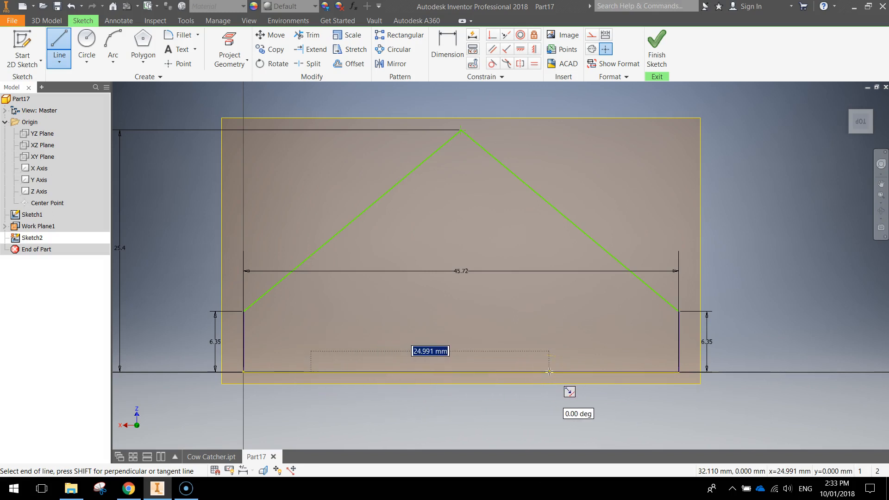
{"action": "type", "text": "30.48"}
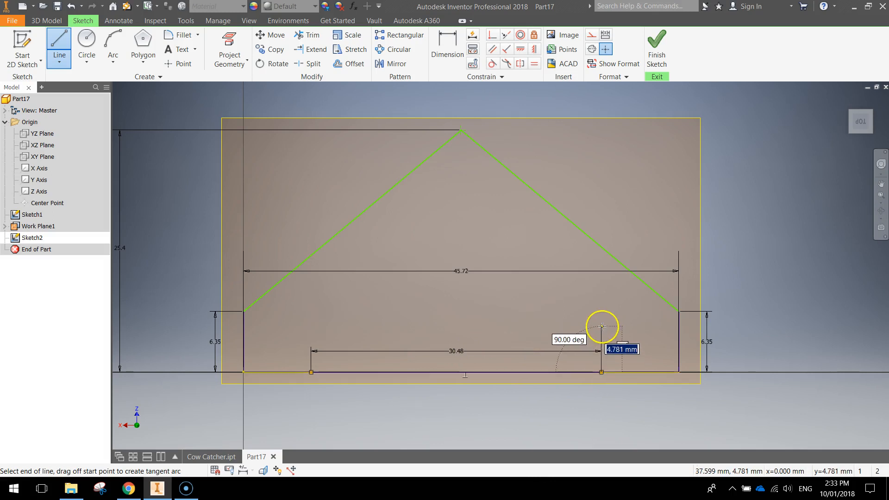
{"action": "type", "text": "6.35"}
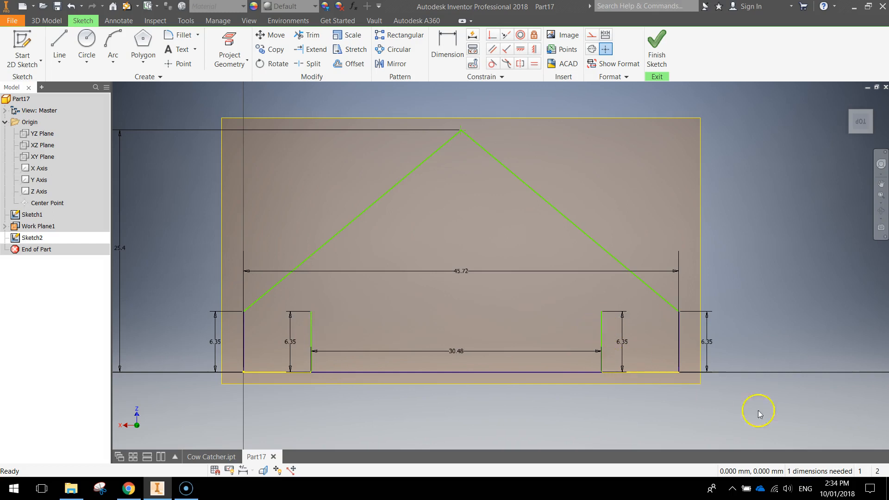
{"action": "mouse_move", "coordinate": [797, 436]}
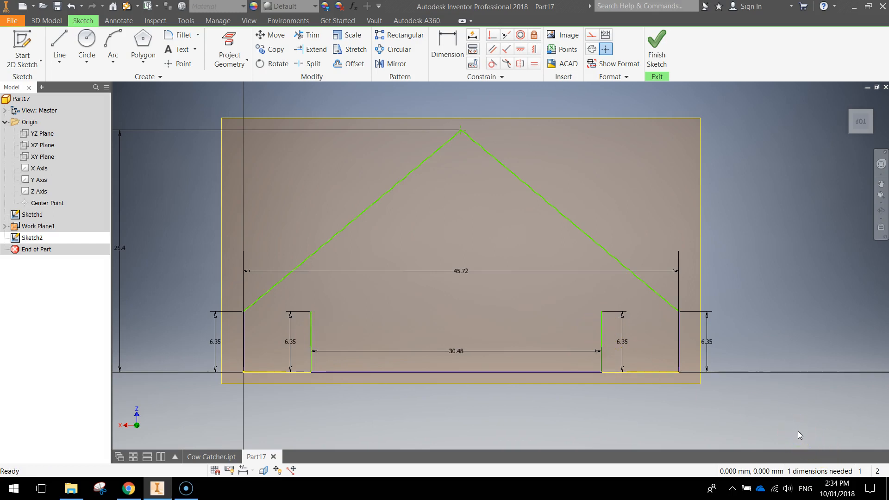
Step: Dimension the left inner upright 7.62 mm from the left outer edge
{"action": "left_click", "coordinate": [446, 48]}
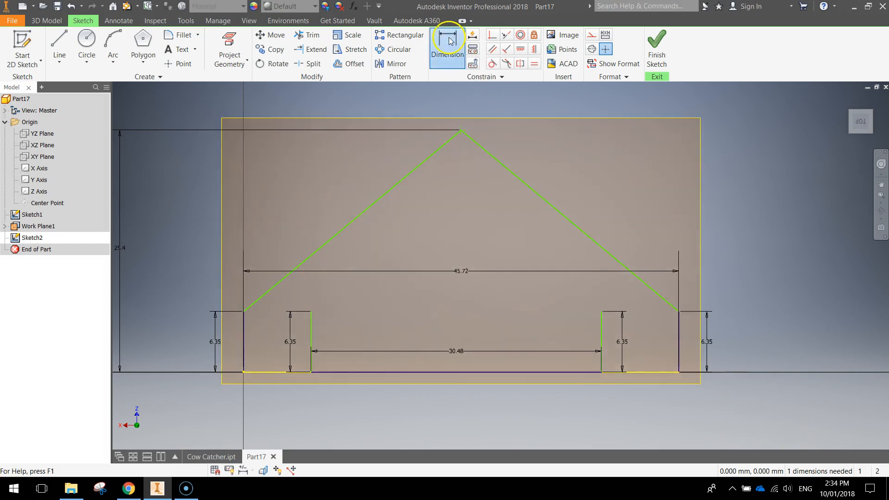
{"action": "left_click", "coordinate": [447, 48]}
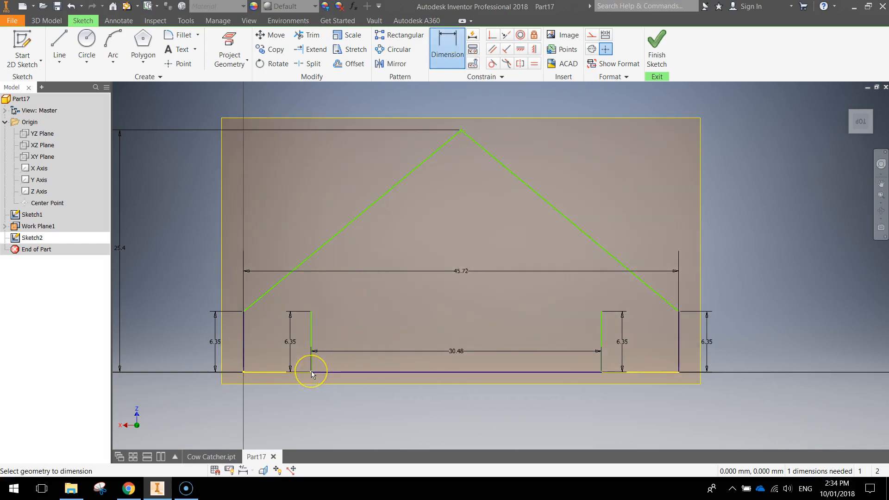
{"action": "left_click", "coordinate": [311, 373]}
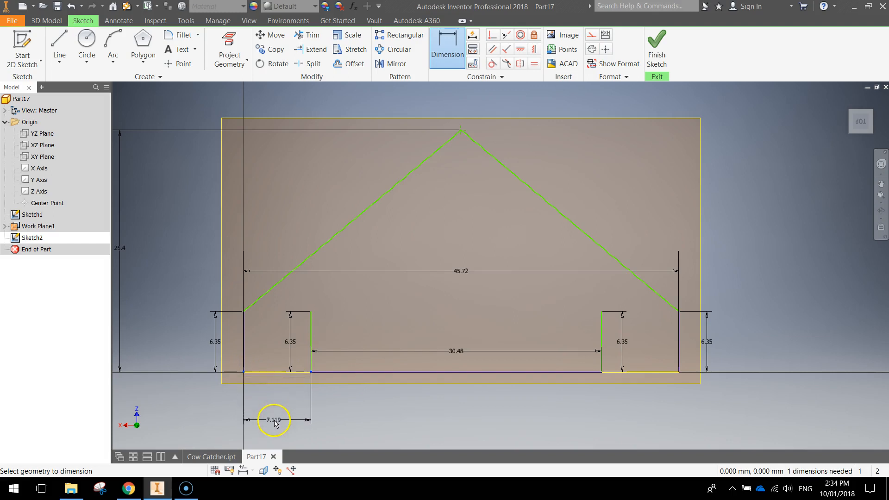
{"action": "double_click", "coordinate": [274, 419]}
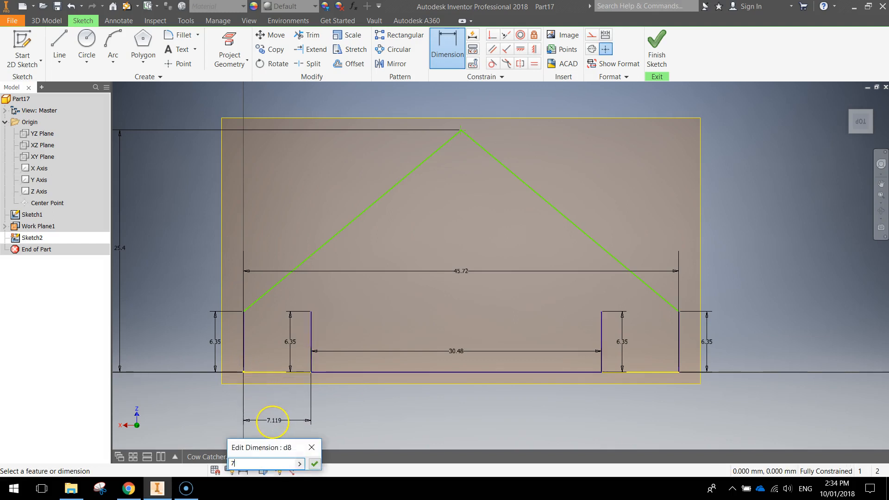
{"action": "type", "text": "7.62"}
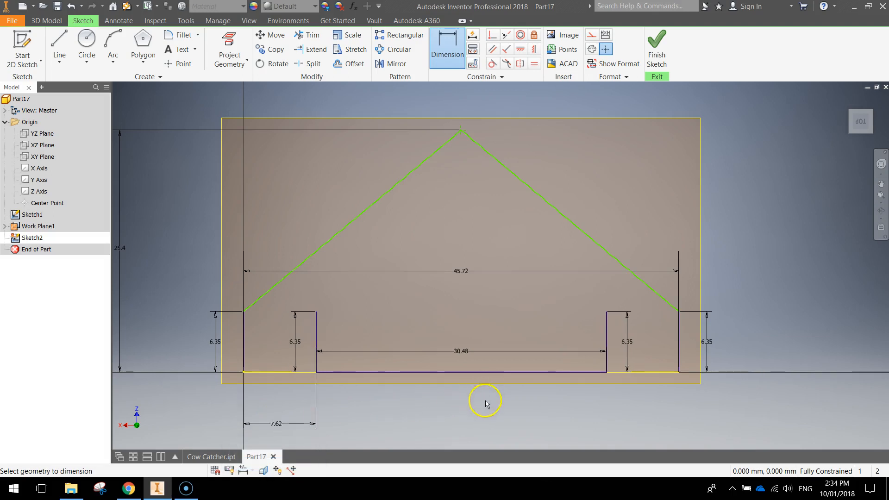
{"action": "mouse_move", "coordinate": [525, 422]}
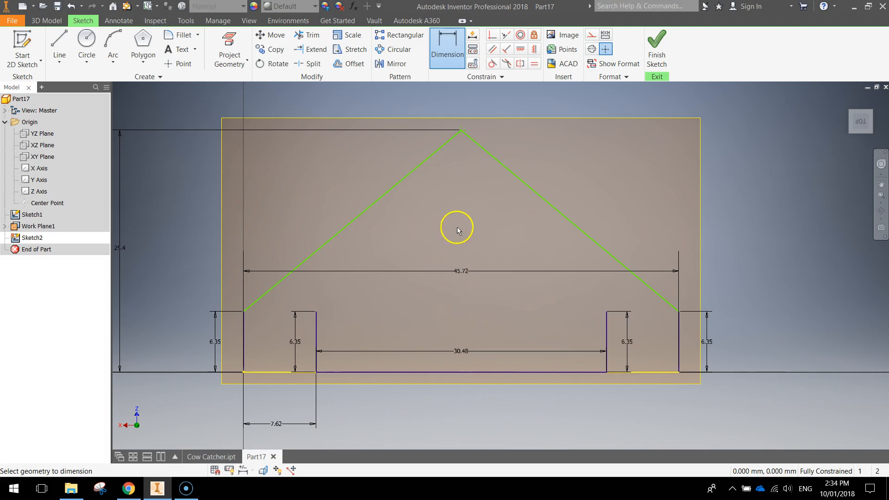
{"action": "mouse_move", "coordinate": [425, 220]}
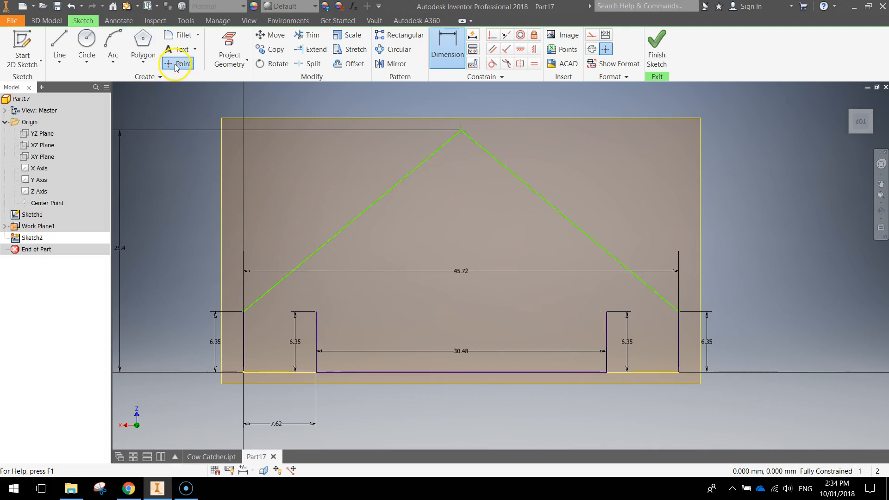
Step: Place a sketch point on the centre line and dimension its height to 19.05 mm
{"action": "left_click", "coordinate": [178, 64]}
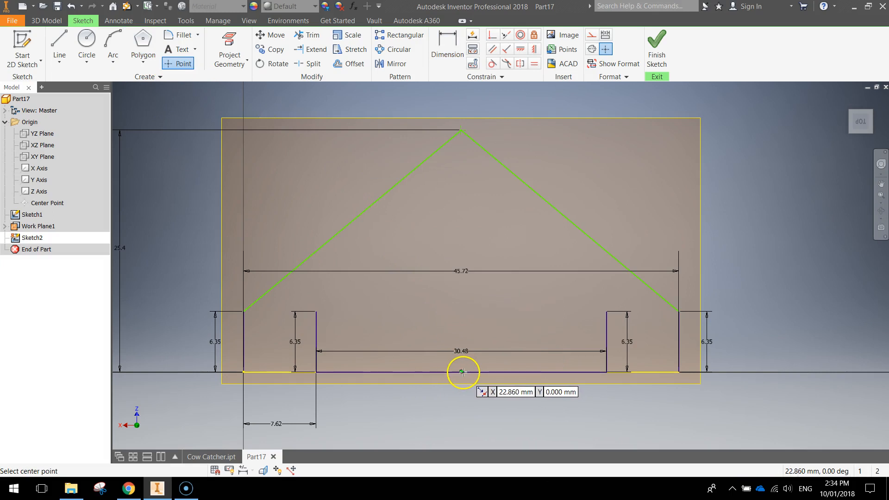
{"action": "mouse_move", "coordinate": [462, 347]}
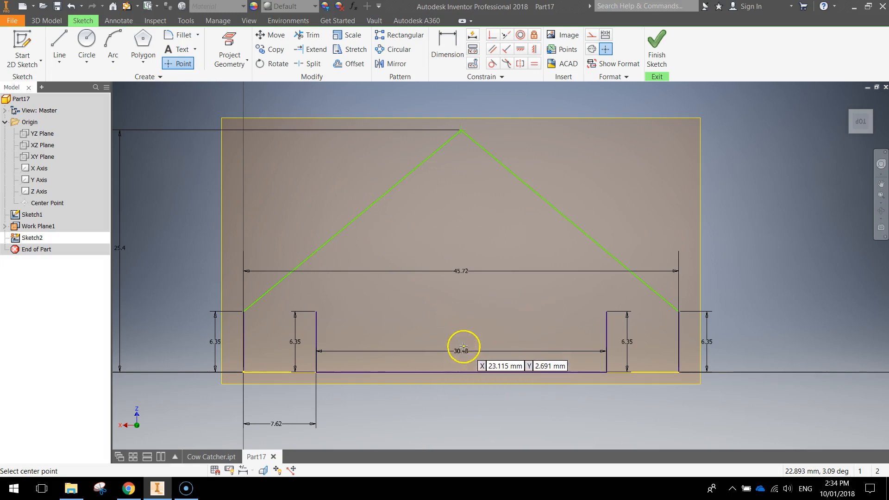
{"action": "mouse_move", "coordinate": [460, 238]}
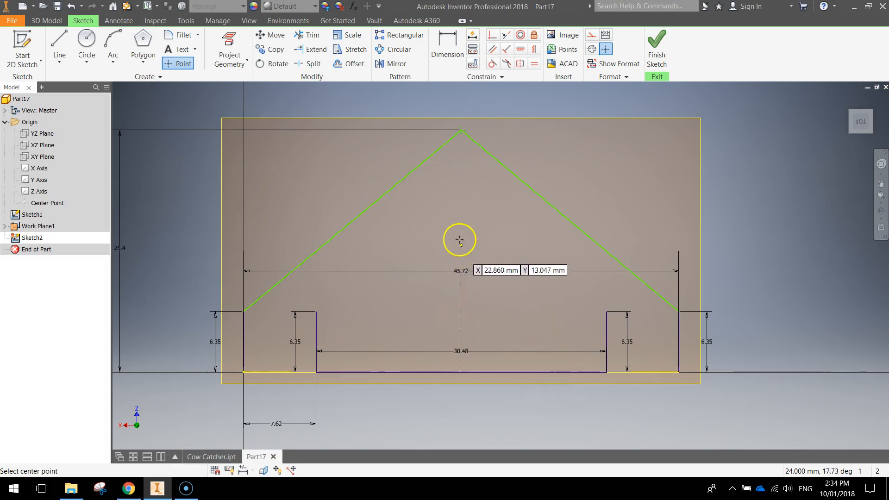
{"action": "mouse_move", "coordinate": [460, 215]}
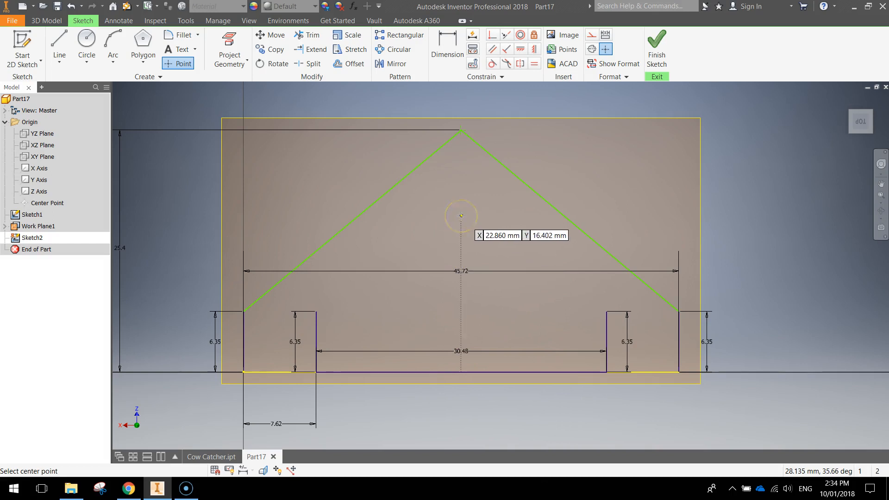
{"action": "mouse_move", "coordinate": [463, 235]}
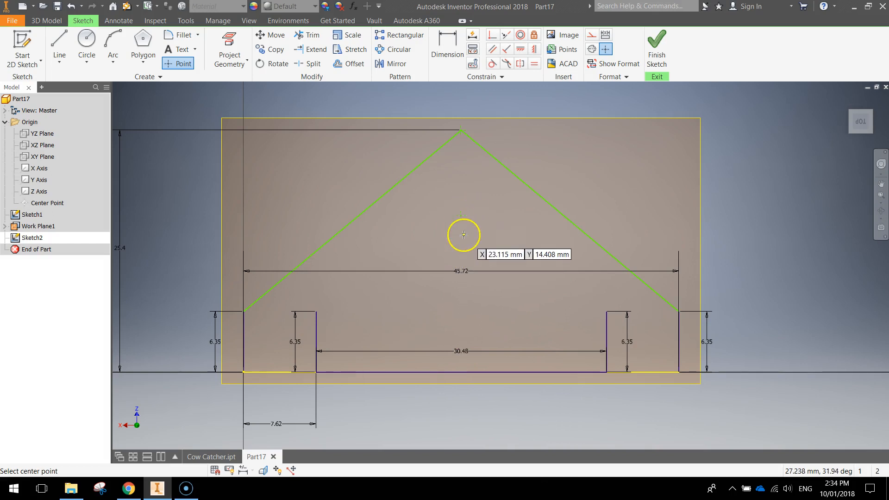
{"action": "left_click", "coordinate": [447, 49]}
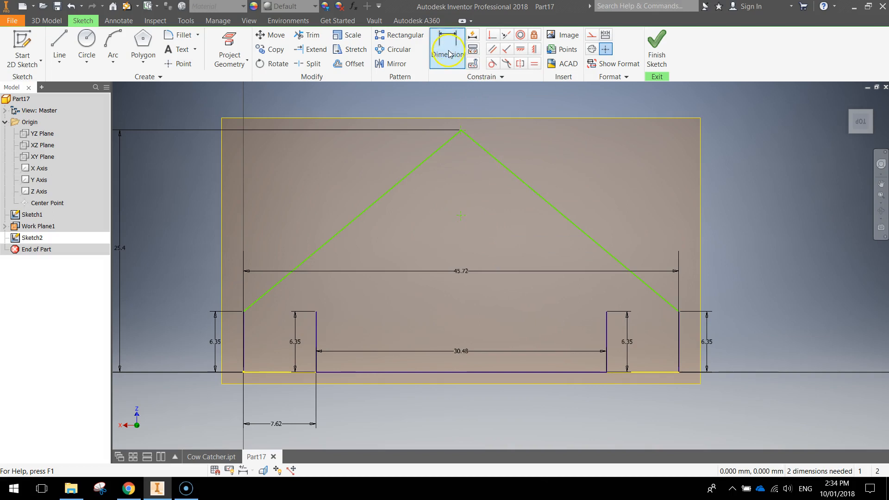
{"action": "left_click", "coordinate": [447, 49]}
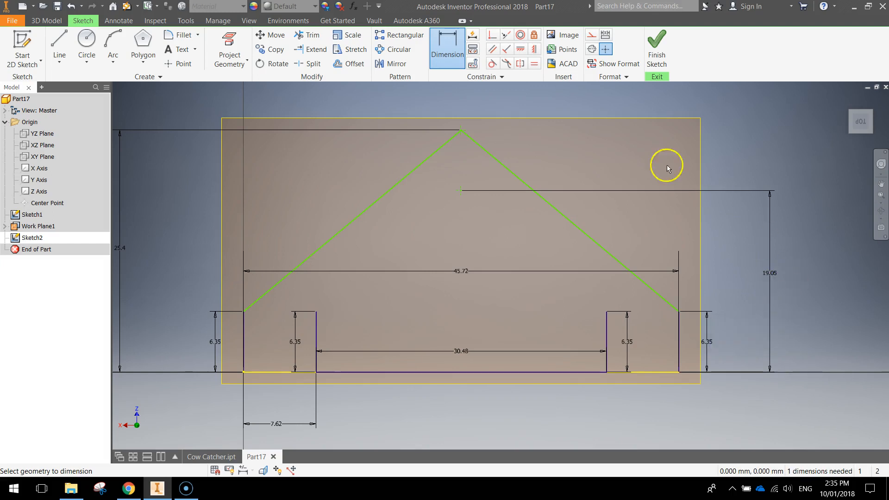
Step: Draw sloped lines from the inner upright tops to the 19.05 mm centre point
{"action": "left_click", "coordinate": [59, 46]}
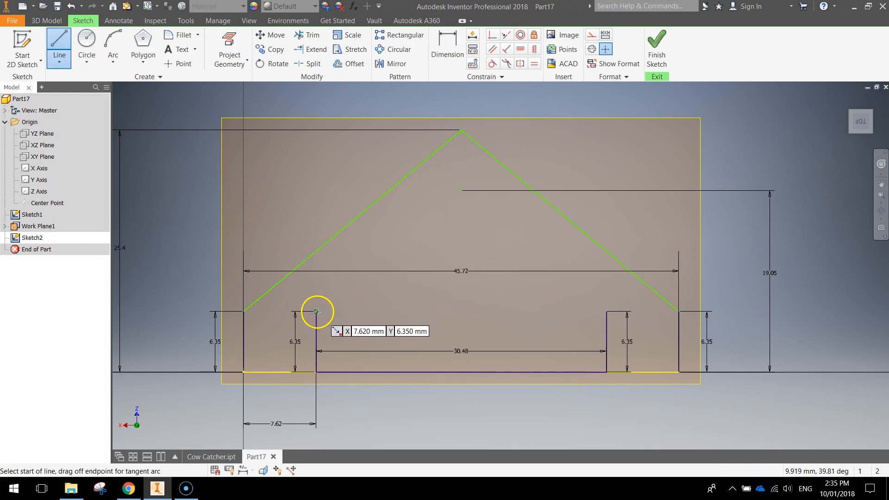
{"action": "left_click", "coordinate": [316, 311]}
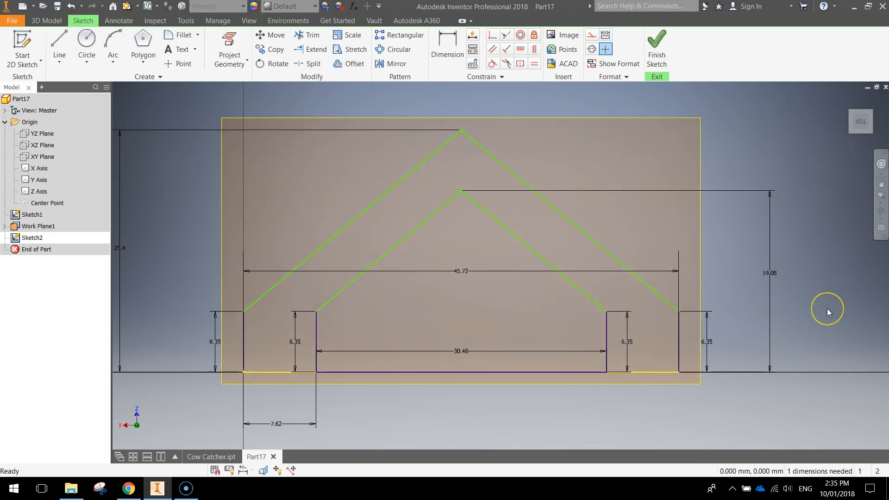
{"action": "mouse_move", "coordinate": [827, 312]}
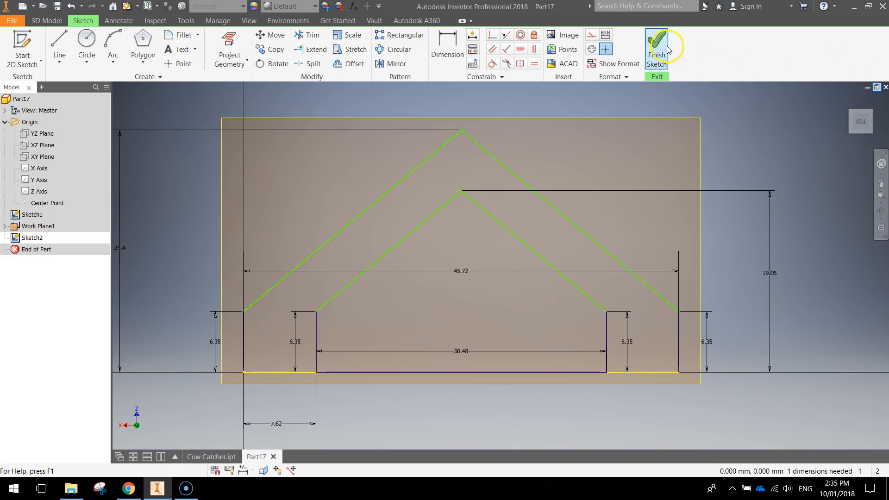
Step: Finish Sketch2 and orbit to view both pointed profiles stacked on their planes
{"action": "left_click", "coordinate": [655, 48]}
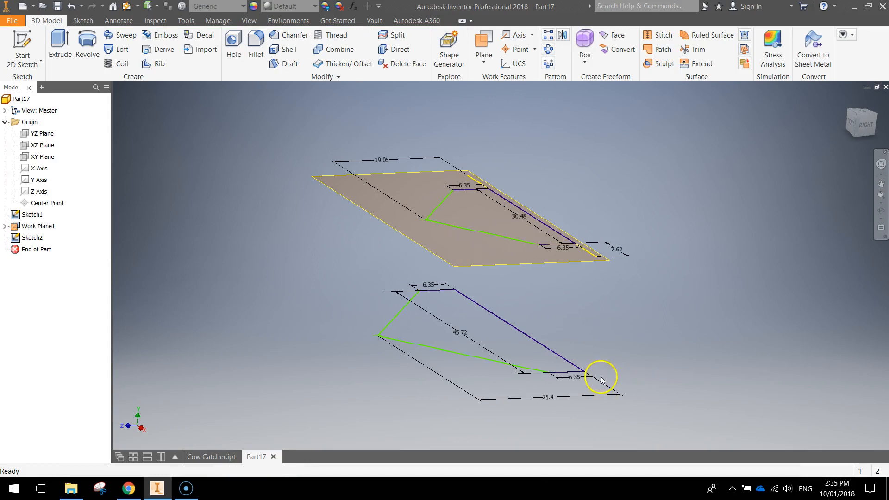
{"action": "left_click_drag", "start_coordinate": [601, 379], "coordinate": [572, 360]}
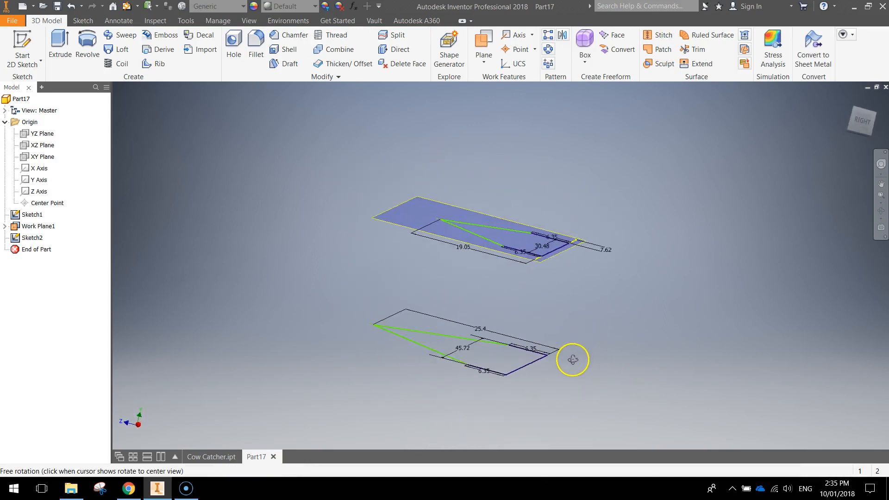
{"action": "left_click_drag", "start_coordinate": [572, 359], "coordinate": [610, 353]}
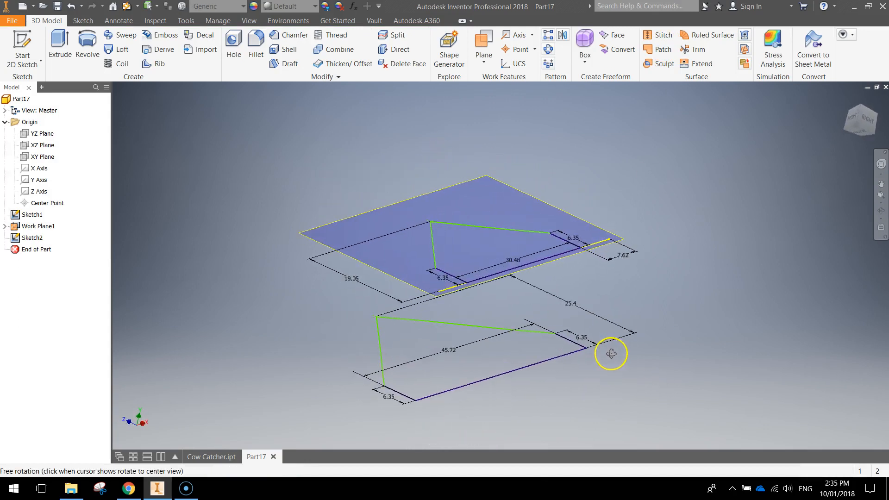
{"action": "left_click_drag", "start_coordinate": [611, 353], "coordinate": [590, 375]}
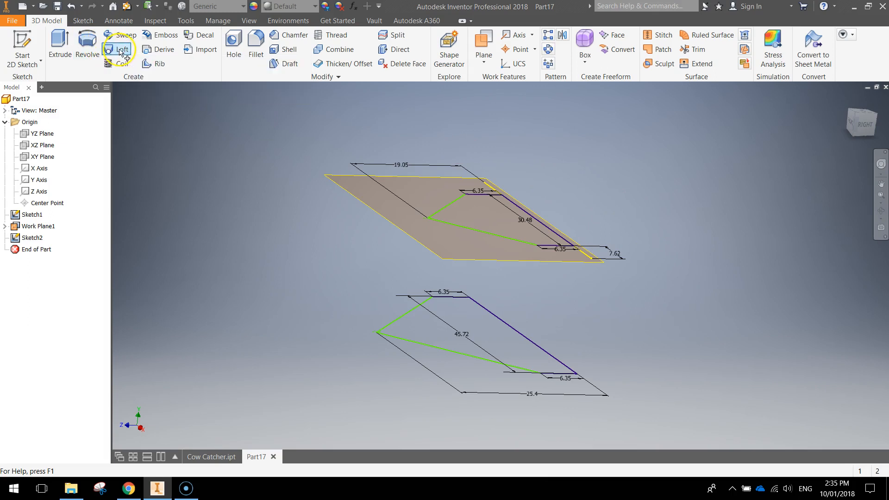
Step: Loft Sketch1 and Sketch2 into the tapered wedge Loft1, then hide Work Plane1
{"action": "left_click", "coordinate": [119, 49]}
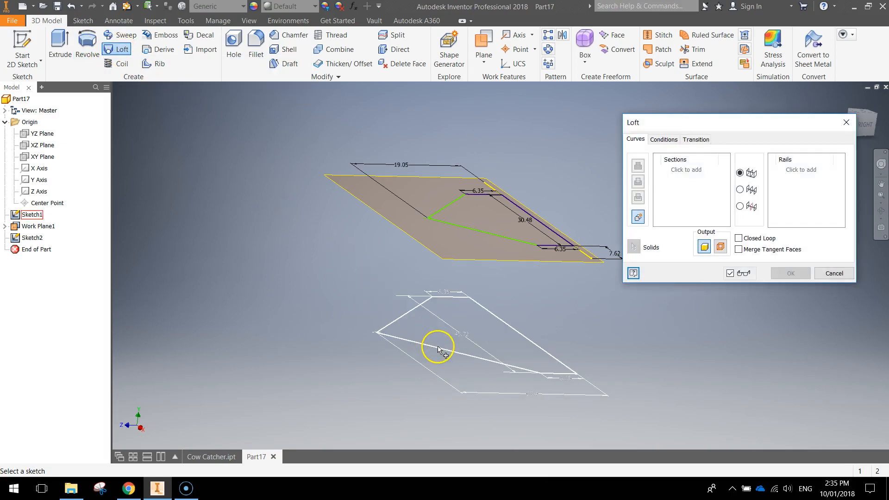
{"action": "left_click", "coordinate": [439, 349]}
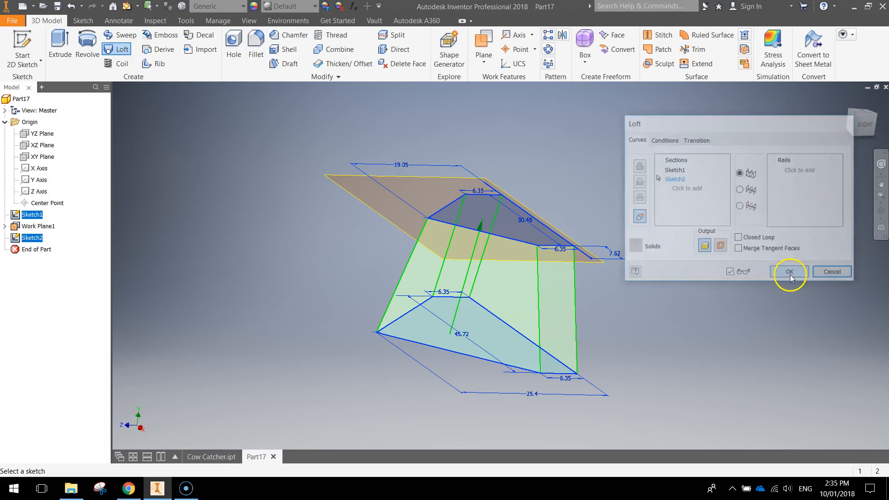
{"action": "left_click", "coordinate": [789, 271]}
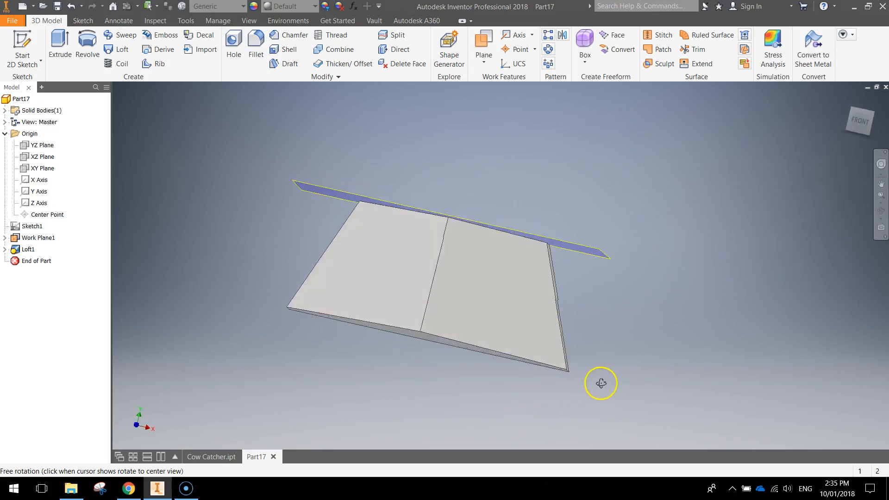
{"action": "left_click_drag", "start_coordinate": [600, 383], "coordinate": [491, 388]}
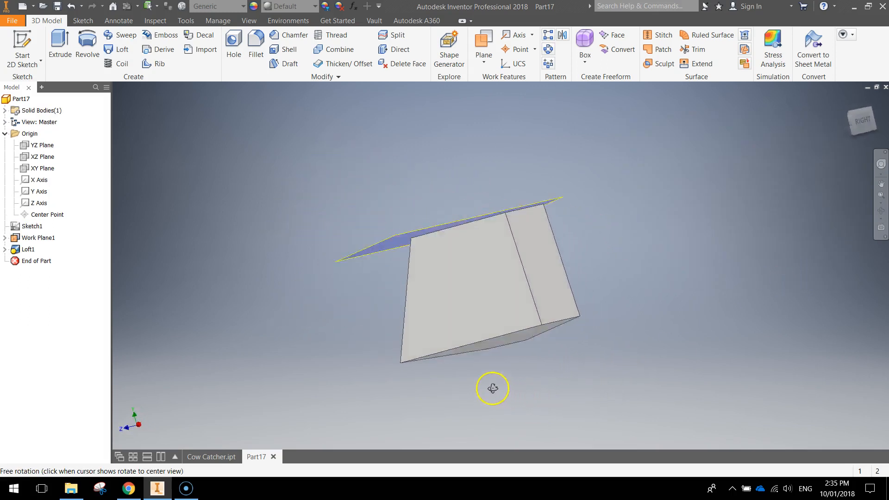
{"action": "left_click_drag", "start_coordinate": [491, 388], "coordinate": [572, 404]}
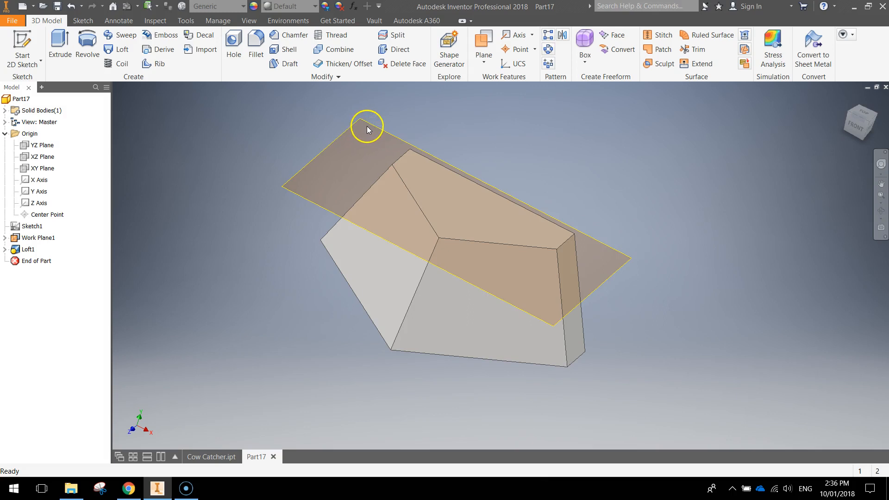
{"action": "left_click", "coordinate": [367, 130]}
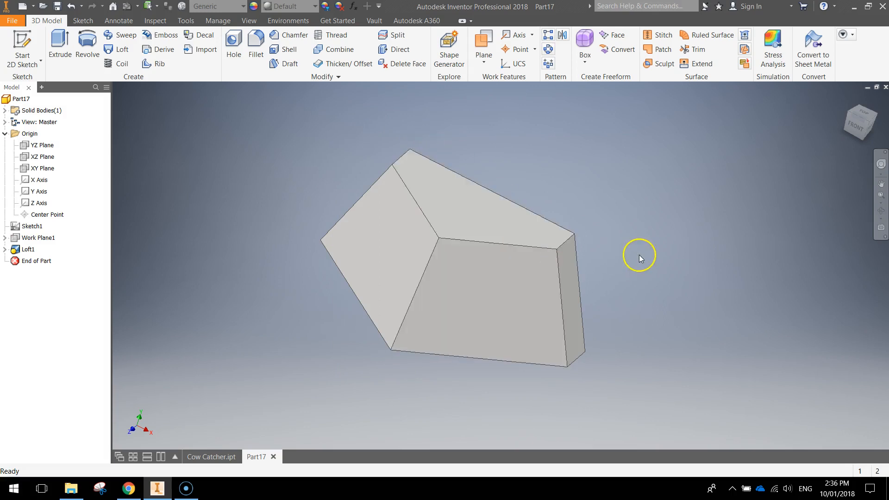
Step: Orbit the lofted solid until its rear triangular face is in view
{"action": "left_click_drag", "start_coordinate": [639, 255], "coordinate": [610, 243]}
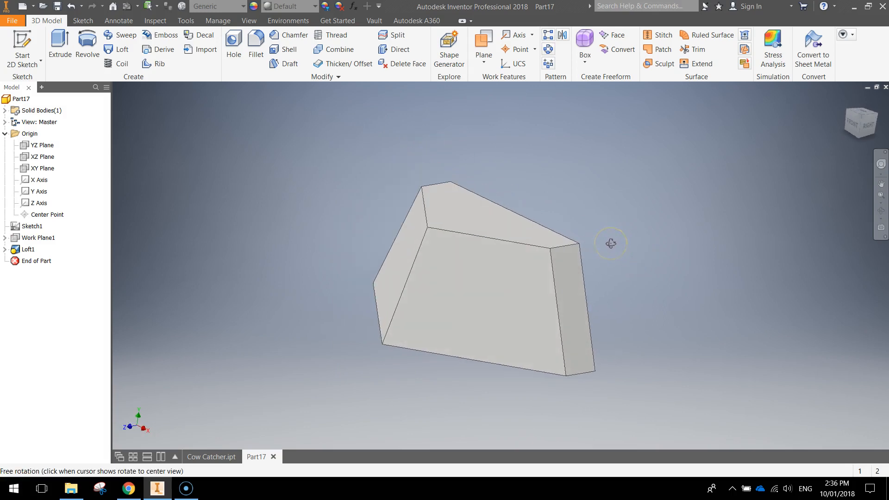
{"action": "left_click_drag", "start_coordinate": [610, 244], "coordinate": [401, 322]}
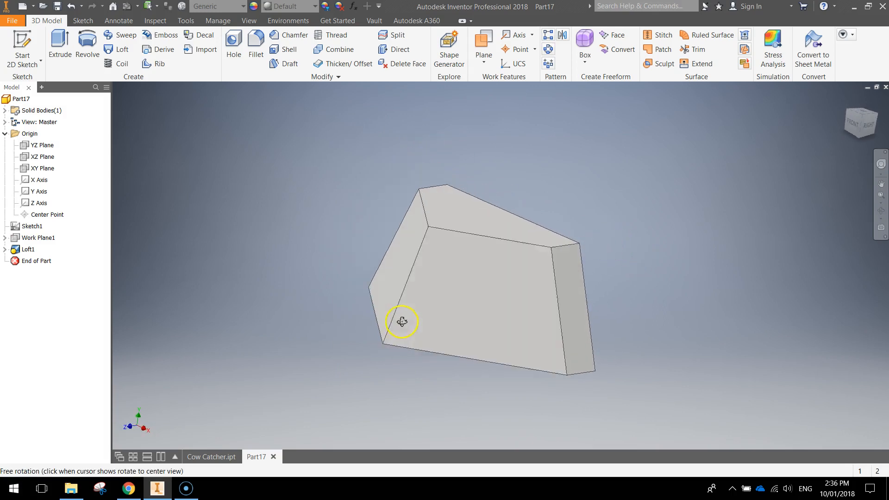
{"action": "left_click_drag", "start_coordinate": [401, 322], "coordinate": [420, 284]}
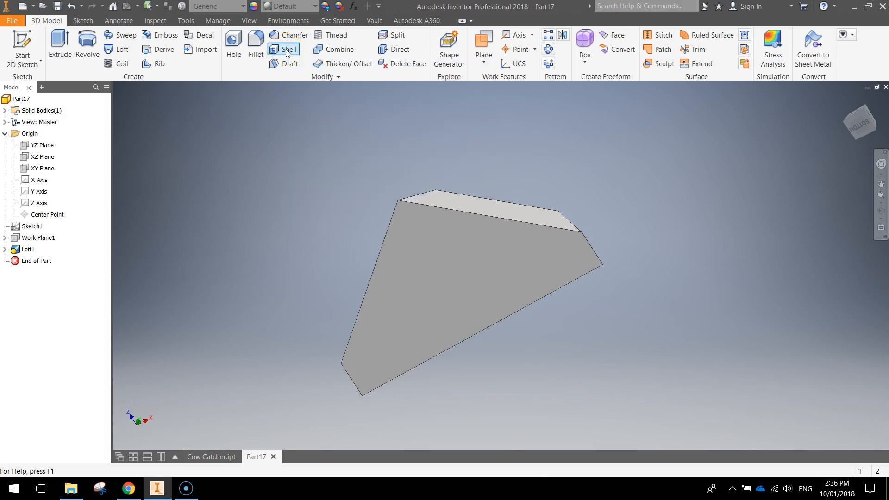
Step: Shell the loft to 2.5 mm walls with the back face removed
{"action": "left_click", "coordinate": [283, 50]}
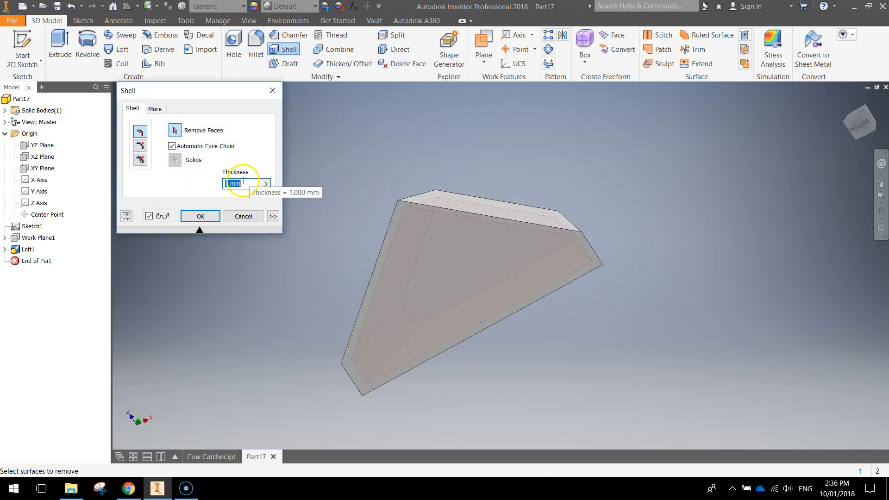
{"action": "type", "text": "2.5"}
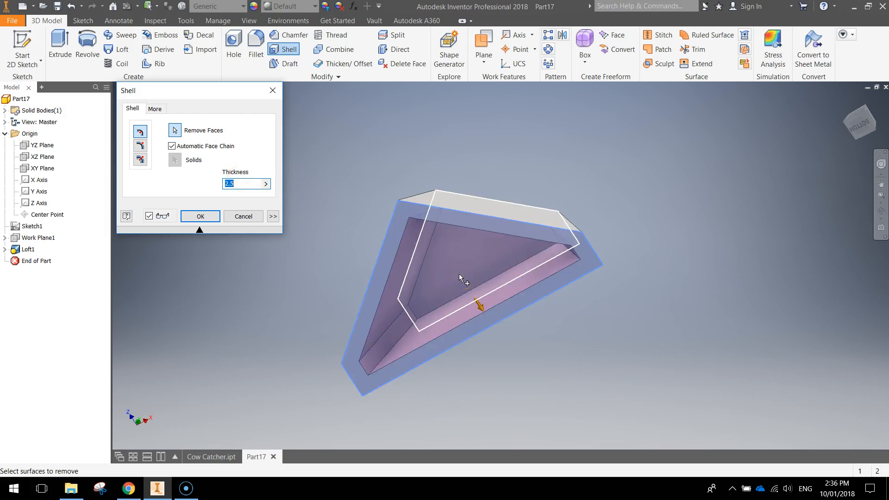
{"action": "left_click", "coordinate": [200, 216]}
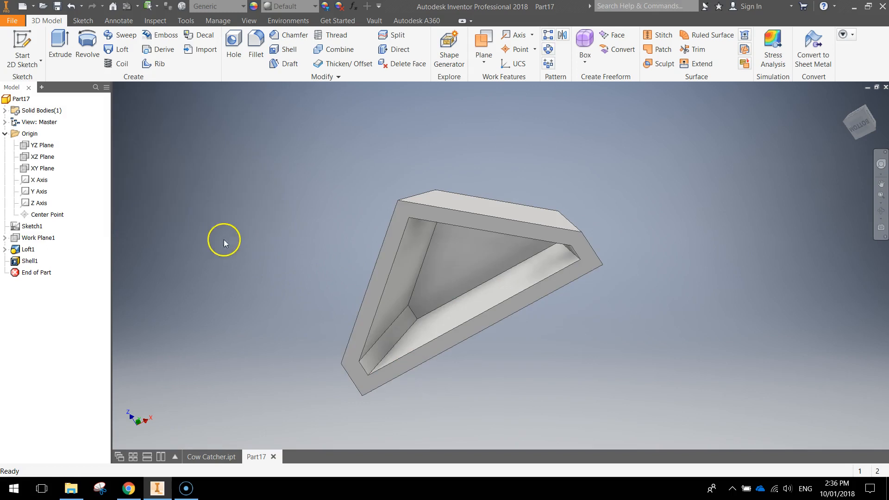
{"action": "left_click_drag", "start_coordinate": [224, 242], "coordinate": [464, 339]}
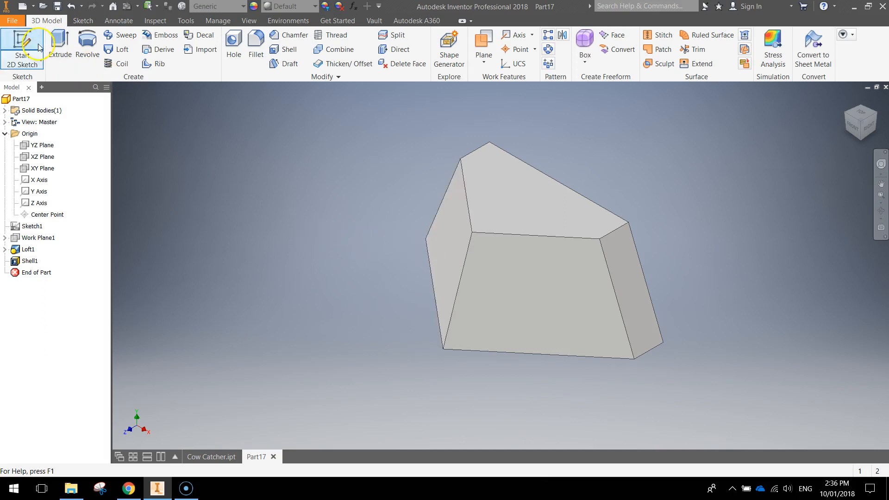
Step: Start Sketch3 on the large front face and project its edges into the sketch
{"action": "left_click", "coordinate": [22, 48]}
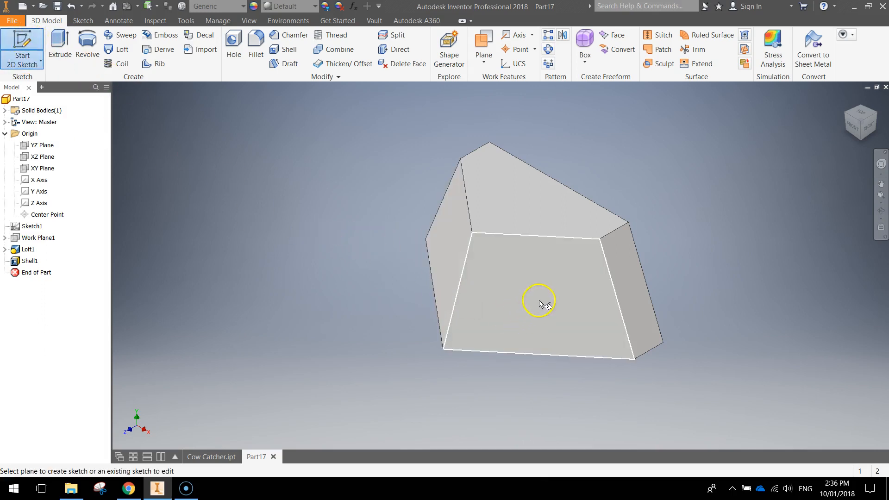
{"action": "mouse_move", "coordinate": [527, 266]}
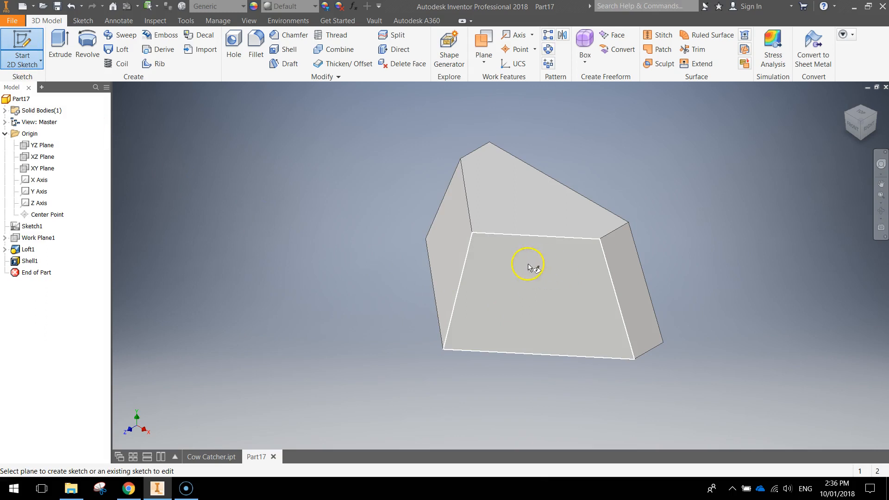
{"action": "mouse_move", "coordinate": [537, 274]}
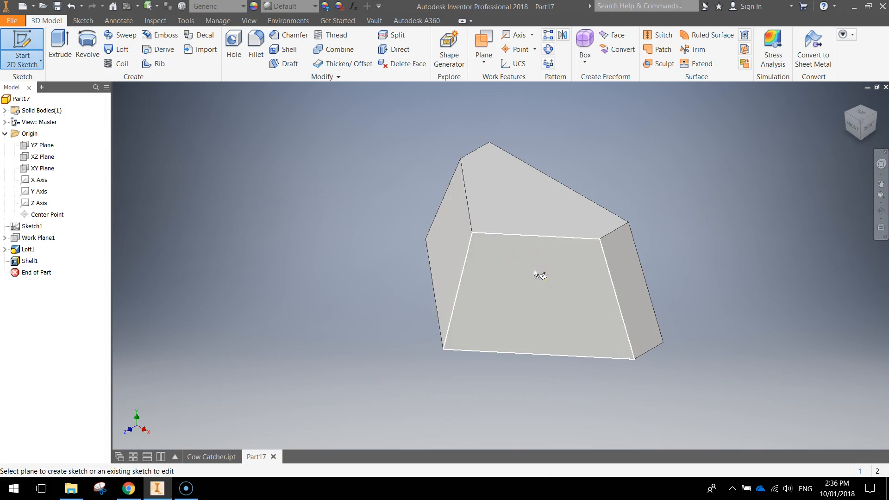
{"action": "left_click", "coordinate": [539, 274]}
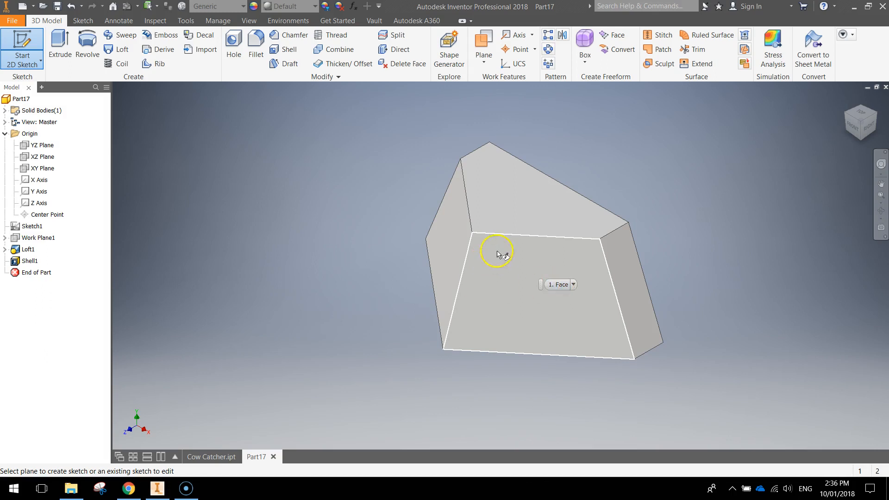
{"action": "left_click", "coordinate": [536, 280]}
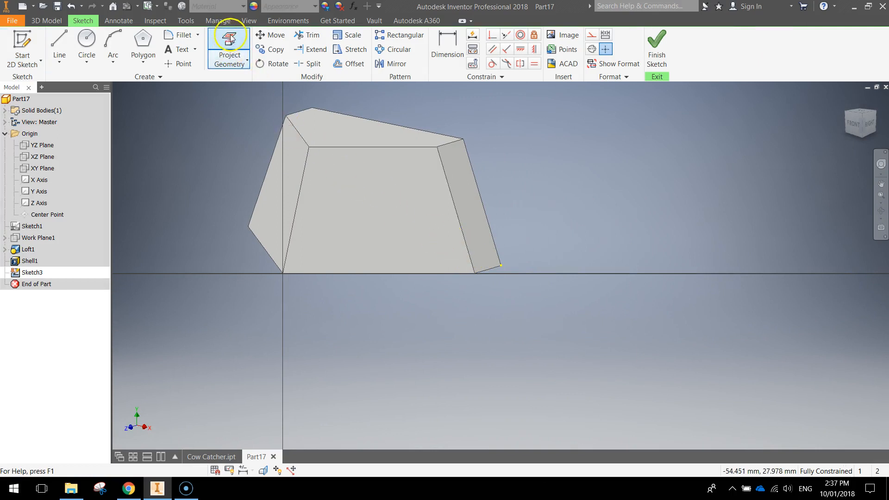
{"action": "left_click", "coordinate": [229, 45]}
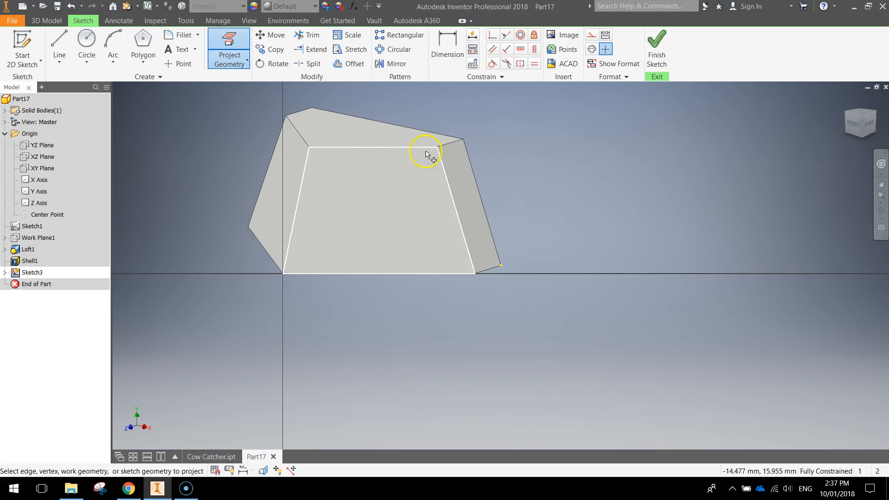
{"action": "left_click", "coordinate": [425, 155]}
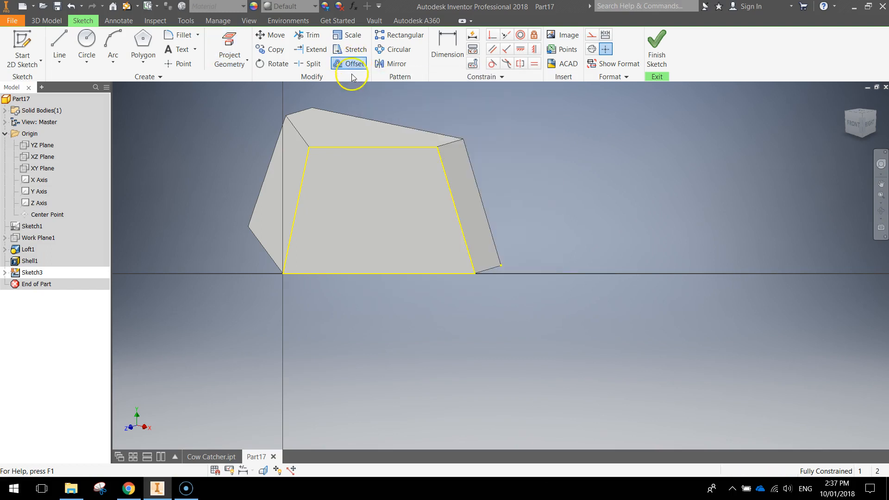
Step: Offset the projected outline inward by 2.5 mm
{"action": "left_click", "coordinate": [352, 64]}
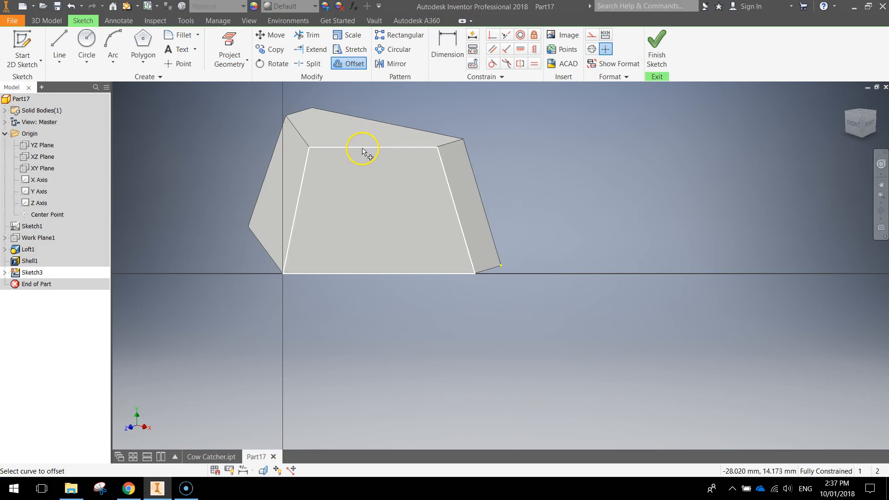
{"action": "mouse_move", "coordinate": [367, 150]}
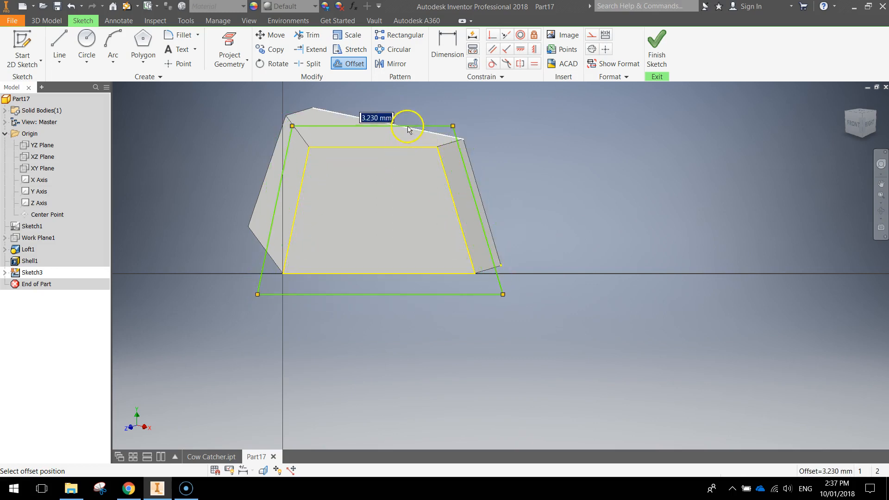
{"action": "mouse_move", "coordinate": [409, 136]}
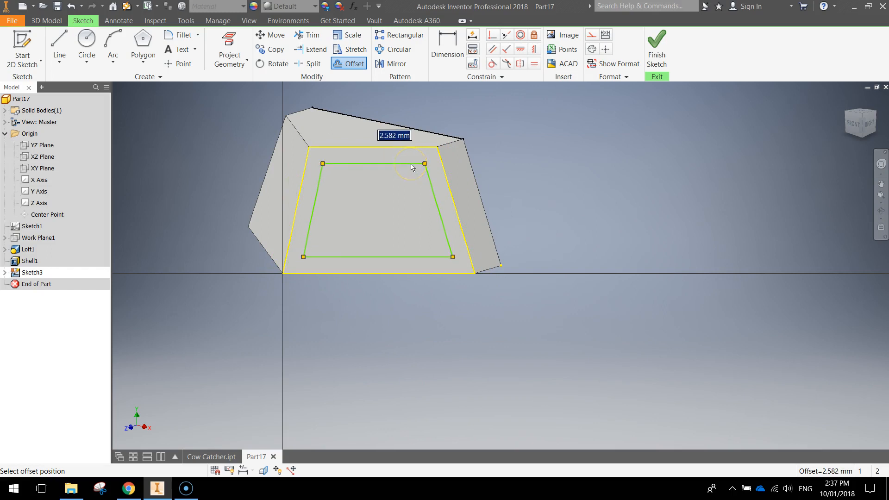
{"action": "type", "text": "2.5"}
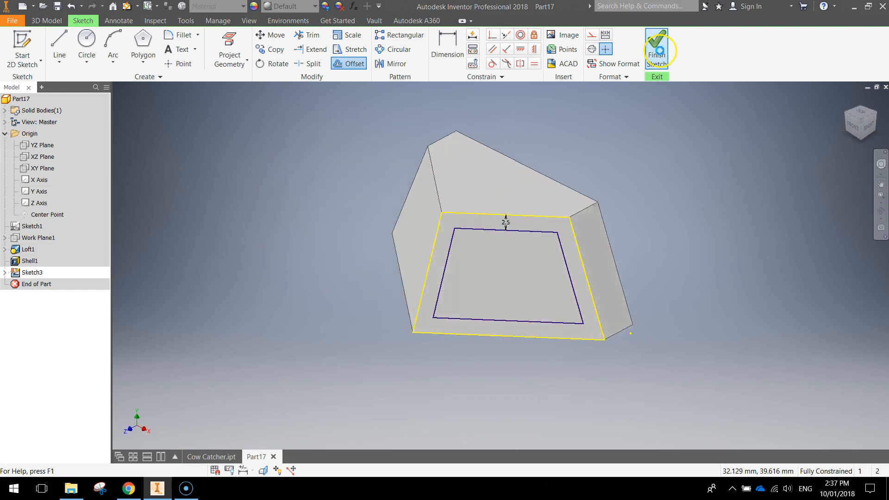
Step: Cut the inset profile 1.5 mm into the front face as Extrusion1
{"action": "left_click", "coordinate": [656, 48]}
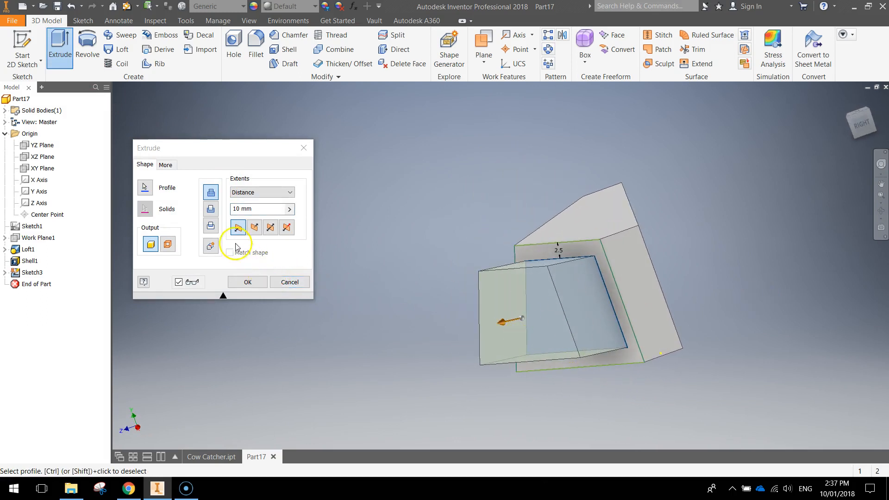
{"action": "left_click", "coordinate": [210, 208]}
{"action": "type", "text": "1.5"}
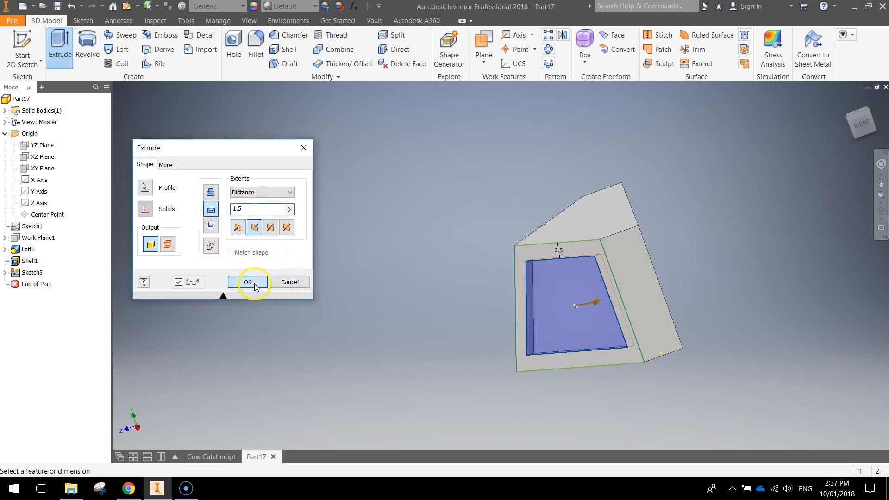
{"action": "left_click", "coordinate": [247, 282]}
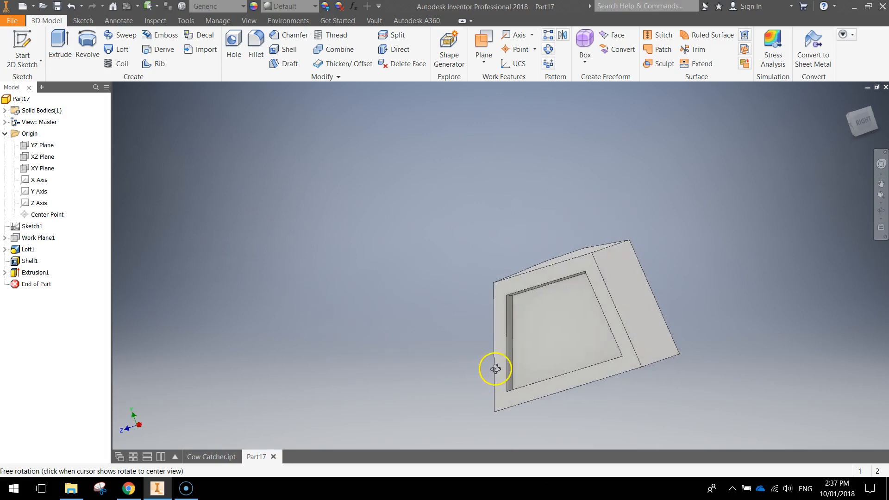
{"action": "left_click_drag", "start_coordinate": [494, 370], "coordinate": [569, 358]}
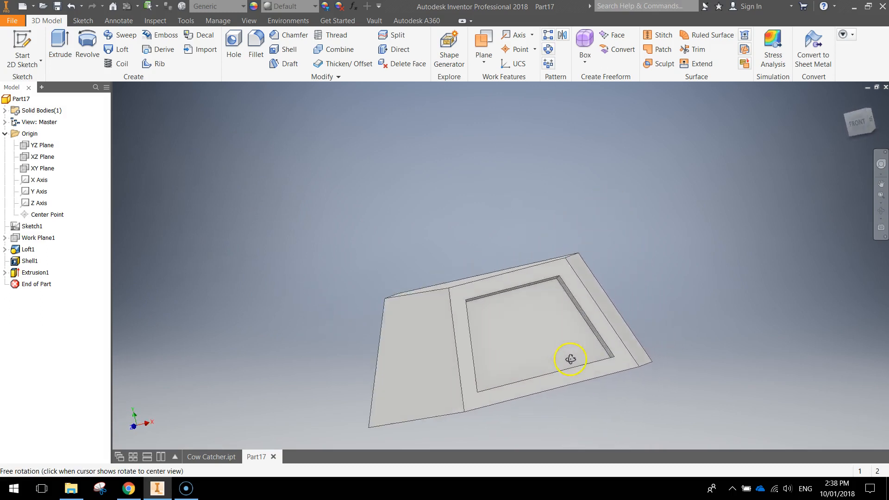
{"action": "left_click_drag", "start_coordinate": [570, 359], "coordinate": [424, 349]}
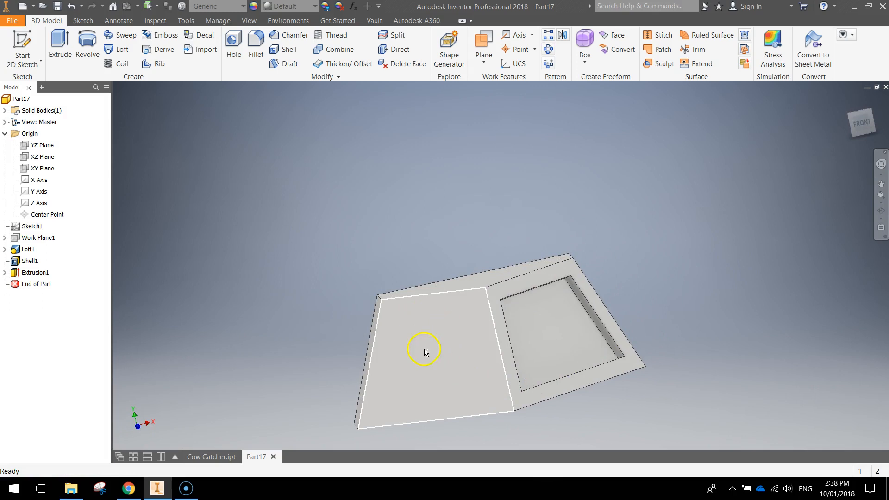
Step: Start Sketch4 on the second front face and project its trapezoid edges
{"action": "left_click", "coordinate": [22, 42]}
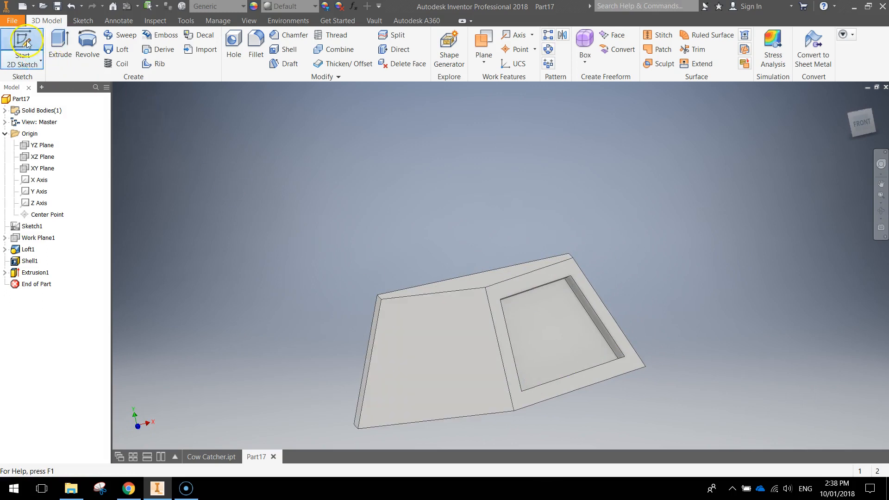
{"action": "left_click", "coordinate": [22, 45]}
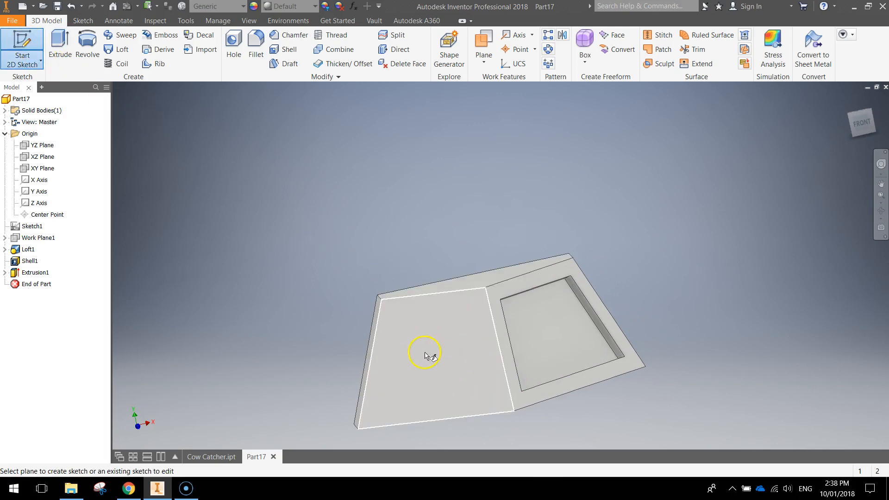
{"action": "left_click", "coordinate": [424, 352]}
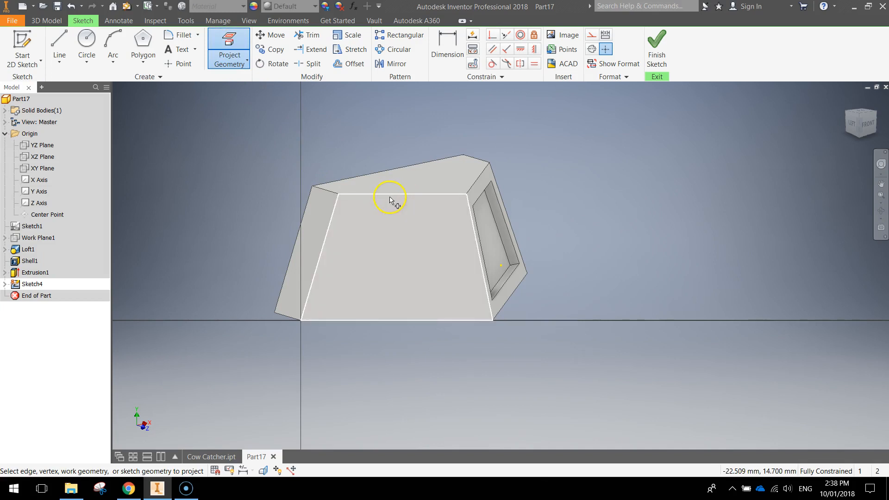
{"action": "left_click", "coordinate": [391, 256]}
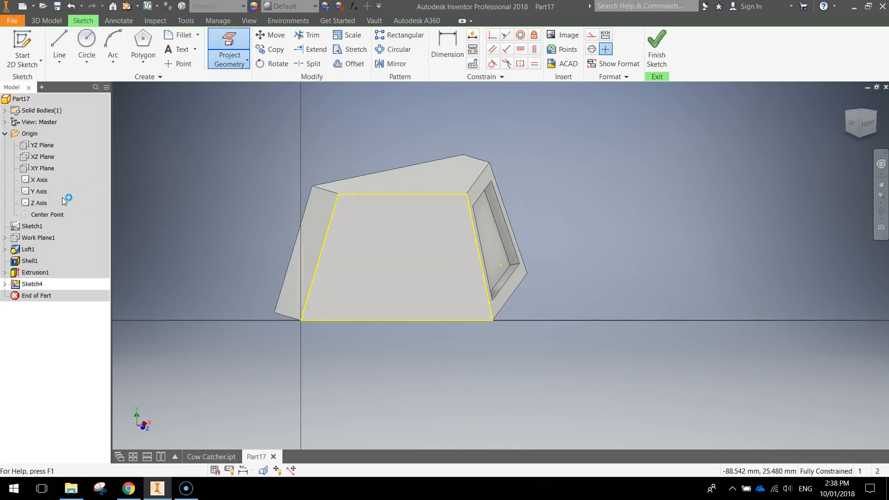
{"action": "mouse_move", "coordinate": [348, 63]}
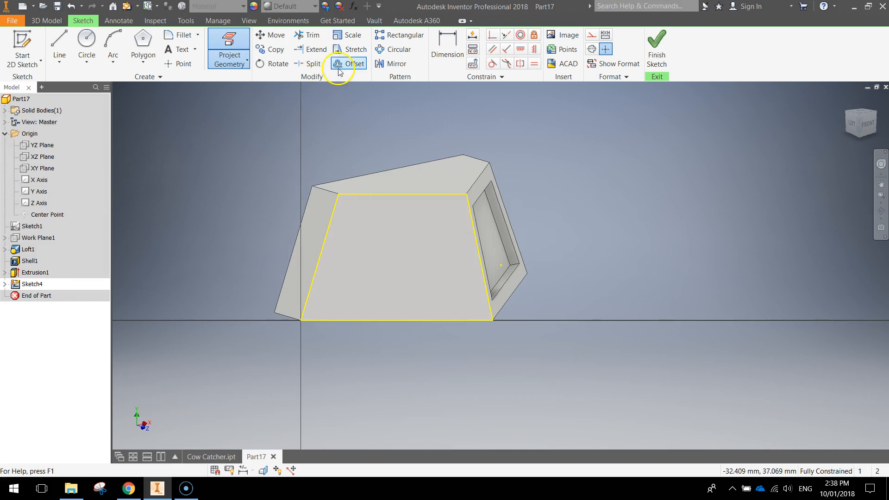
Step: Offset the trapezoid outline 2.5 mm inward to form the inset loop
{"action": "left_click", "coordinate": [352, 64]}
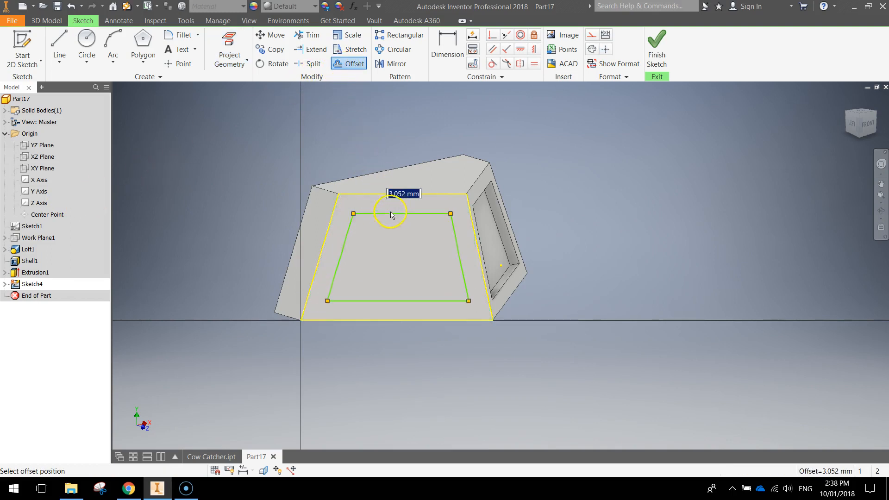
{"action": "type", "text": "2.5"}
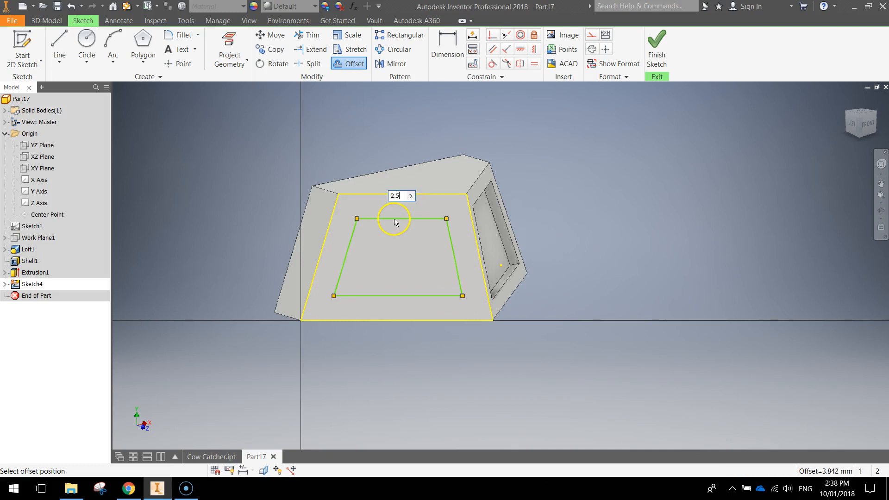
{"action": "left_click", "coordinate": [396, 222]}
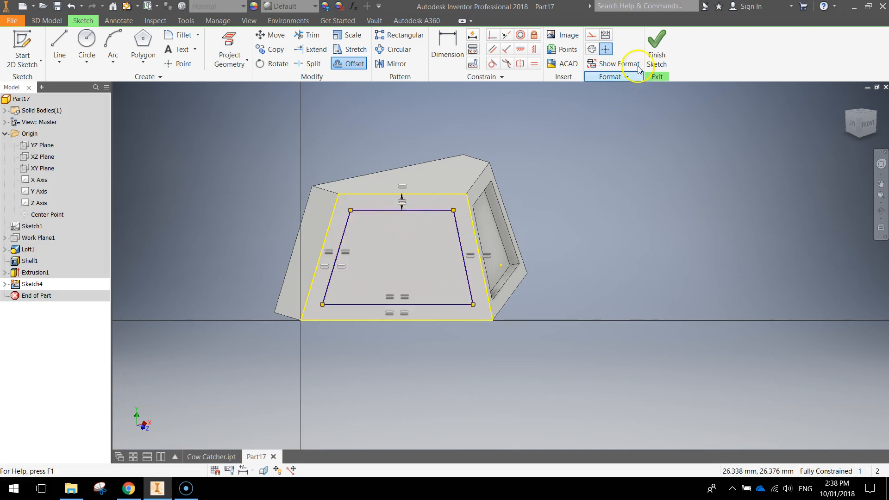
Step: Cut the inner trapezoid 1.5 mm into the second panel as Extrusion2
{"action": "left_click", "coordinate": [657, 54]}
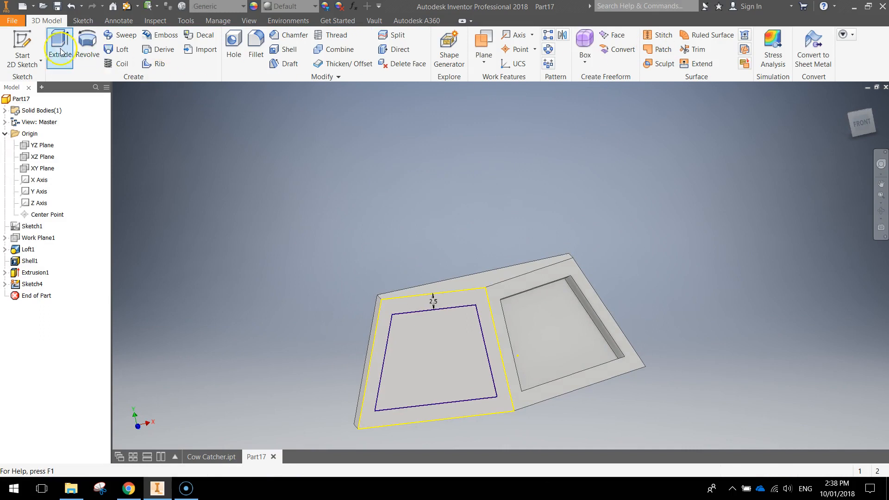
{"action": "left_click", "coordinate": [59, 48]}
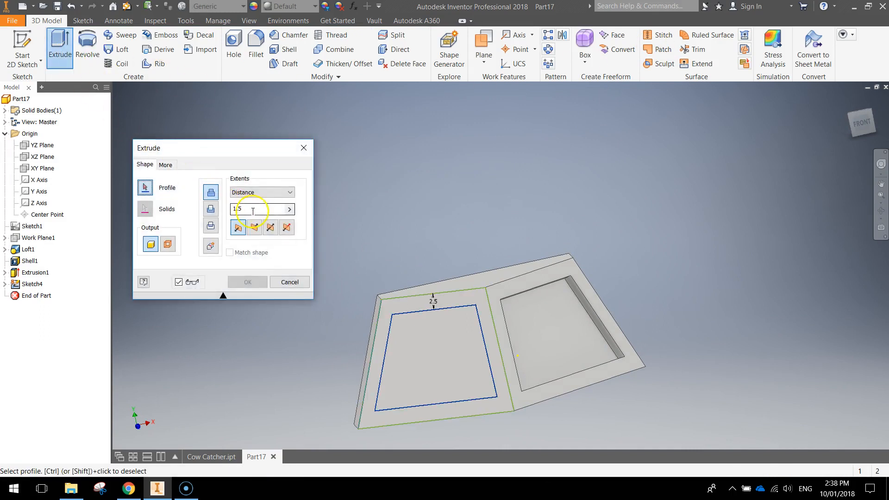
{"action": "left_click", "coordinate": [210, 208]}
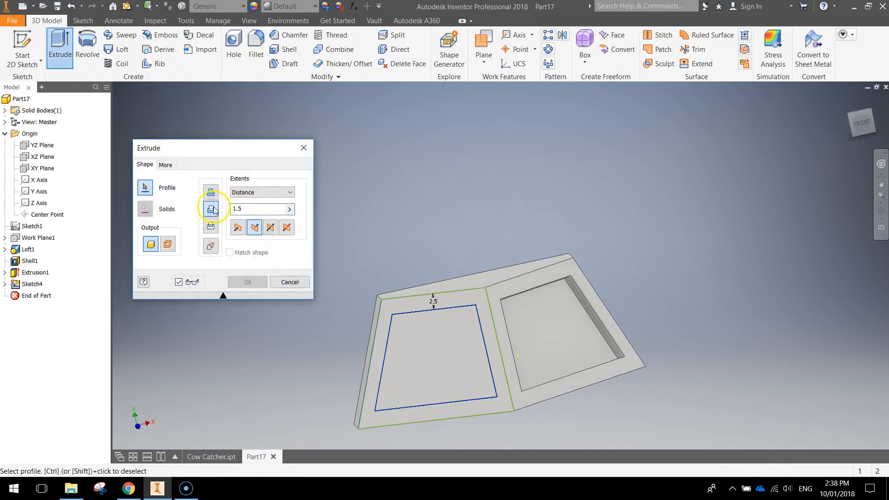
{"action": "left_click", "coordinate": [441, 350]}
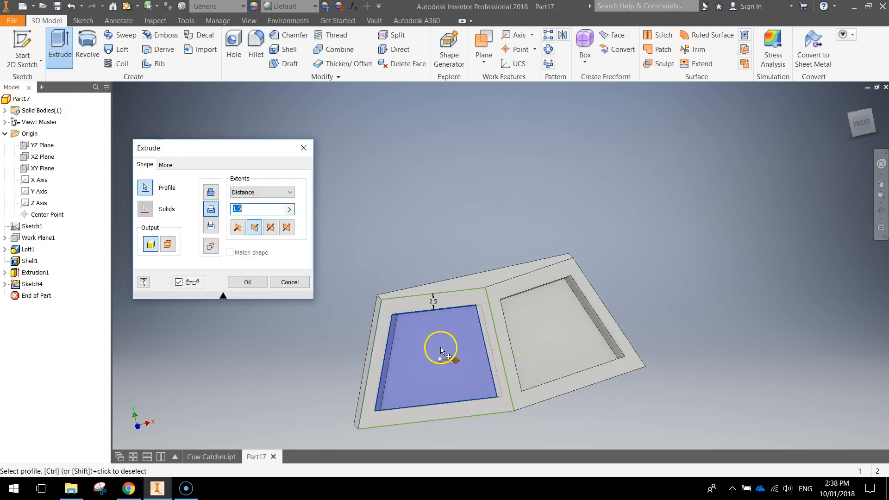
{"action": "left_click", "coordinate": [247, 281]}
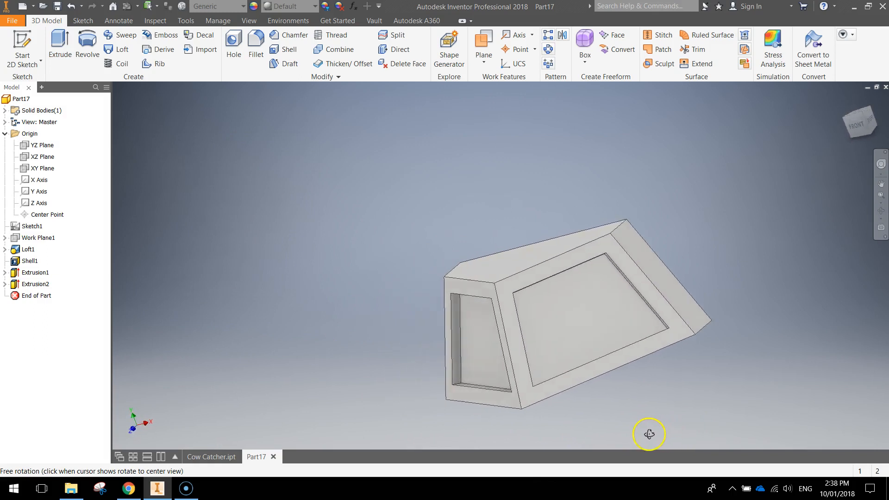
{"action": "left_click_drag", "start_coordinate": [649, 434], "coordinate": [625, 426]}
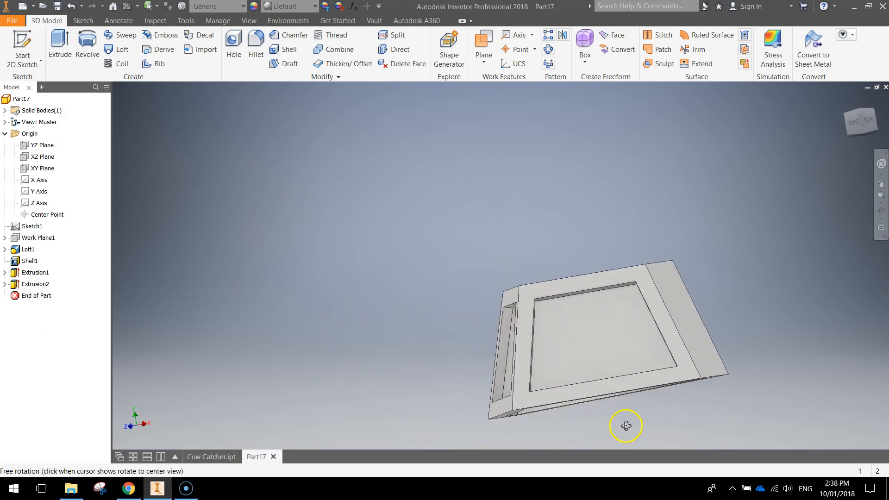
{"action": "left_click_drag", "start_coordinate": [625, 426], "coordinate": [694, 401]}
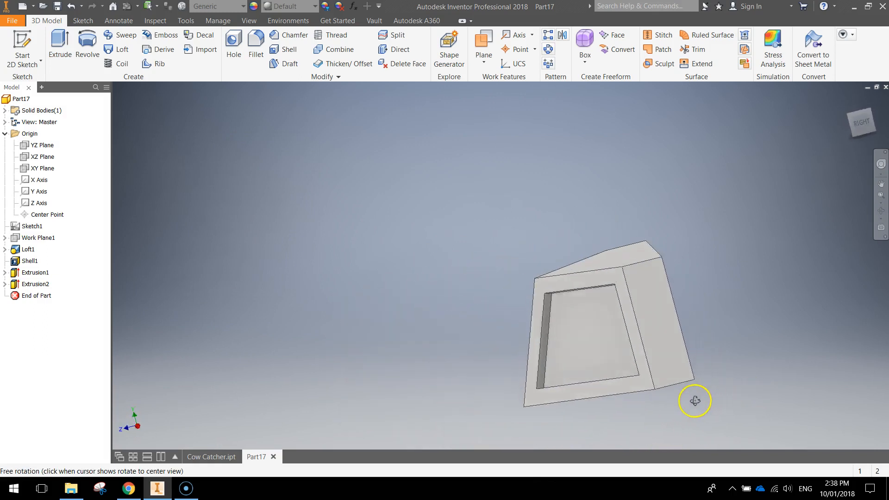
{"action": "left_click_drag", "start_coordinate": [693, 401], "coordinate": [561, 408]}
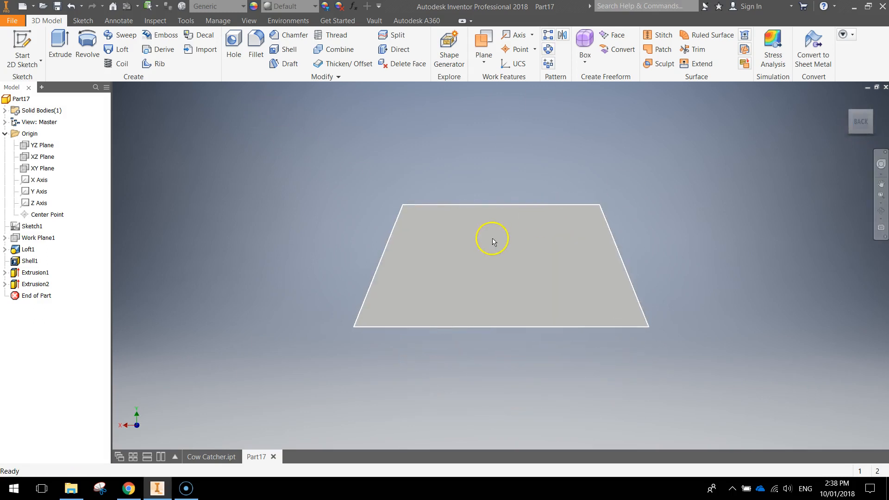
Step: Start a new sketch on the back trapezoidal face with the Circle tool ready
{"action": "left_click", "coordinate": [22, 45]}
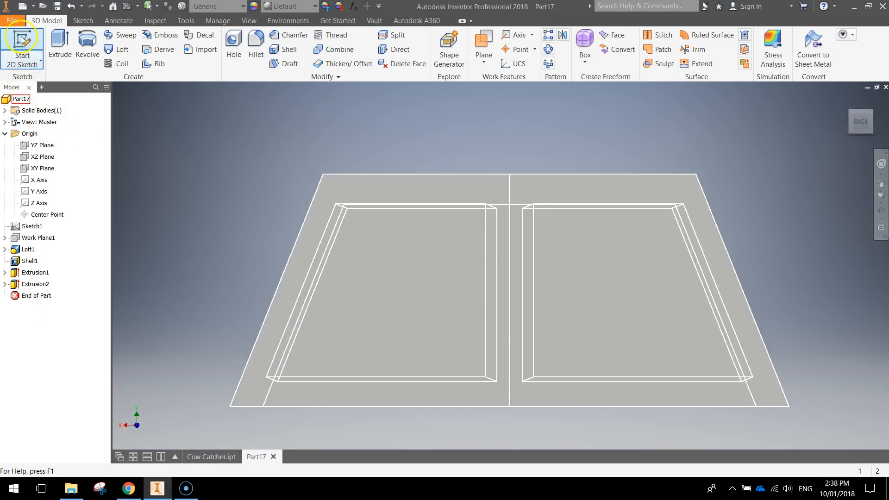
{"action": "left_click", "coordinate": [23, 48]}
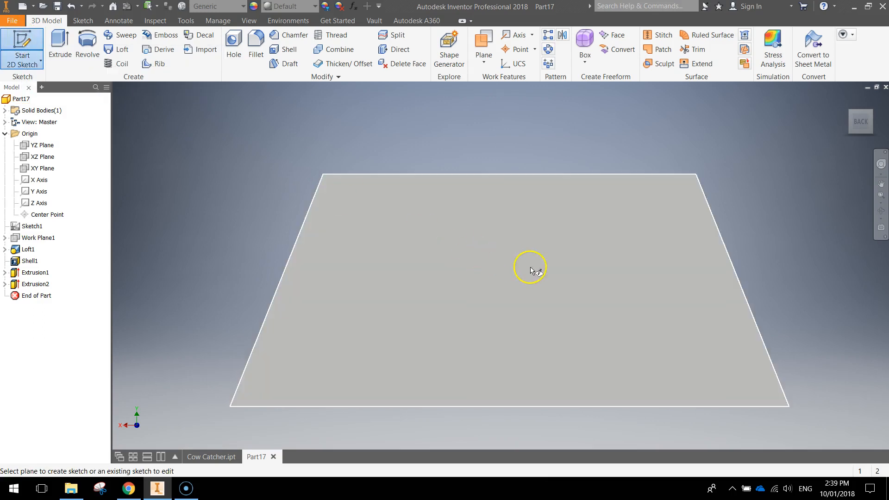
{"action": "left_click", "coordinate": [530, 269]}
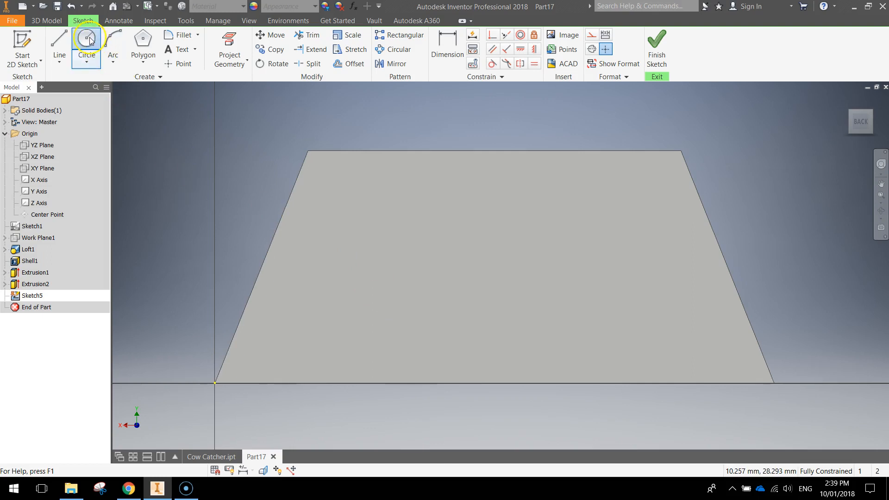
{"action": "left_click", "coordinate": [86, 38]}
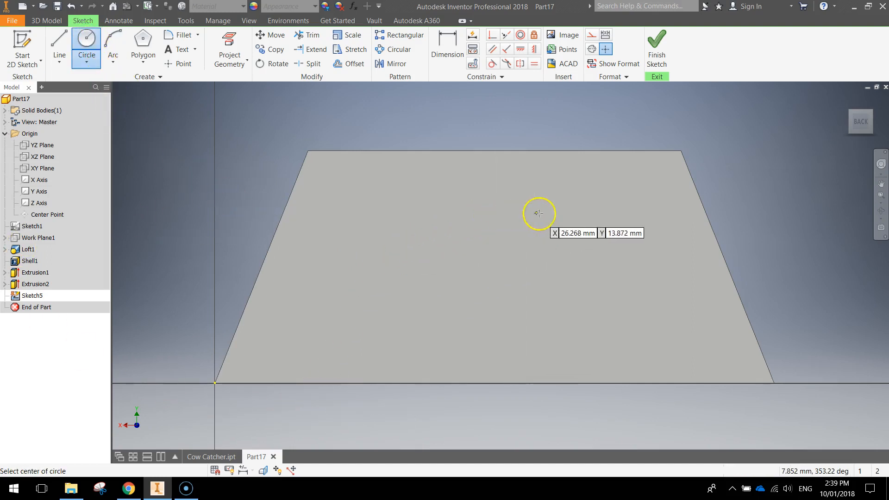
{"action": "mouse_move", "coordinate": [663, 224]}
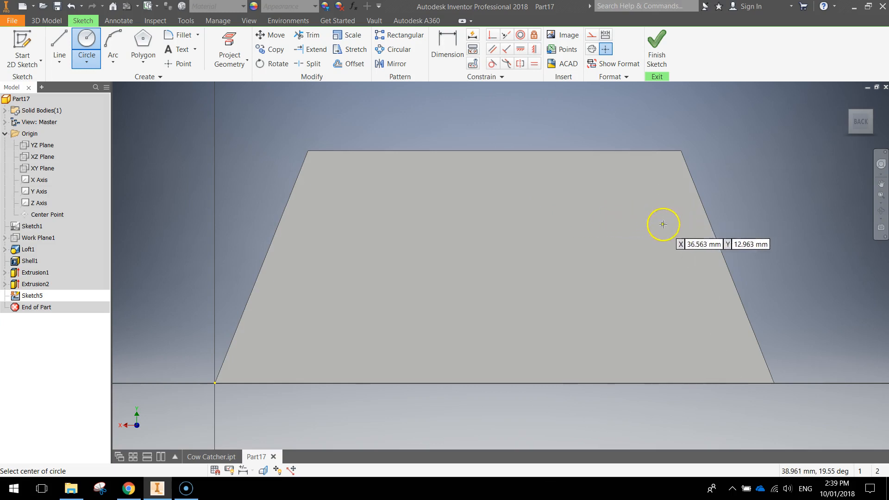
{"action": "mouse_move", "coordinate": [419, 190]}
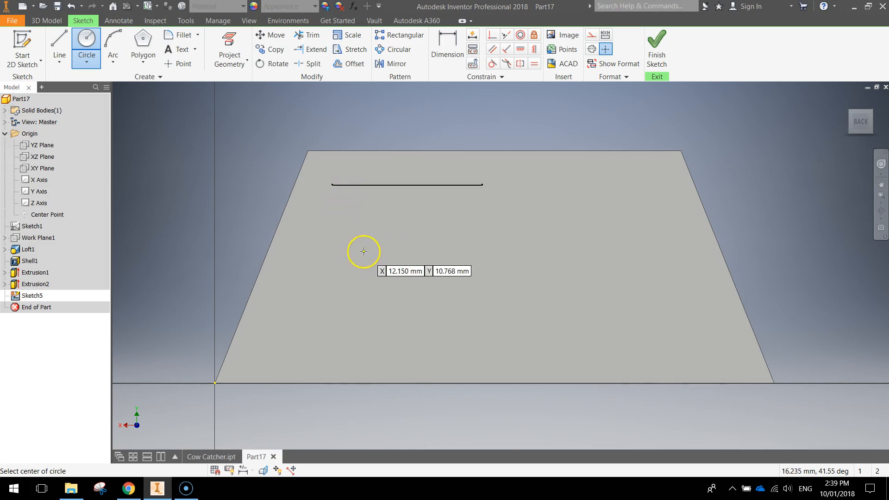
{"action": "mouse_move", "coordinate": [371, 237]}
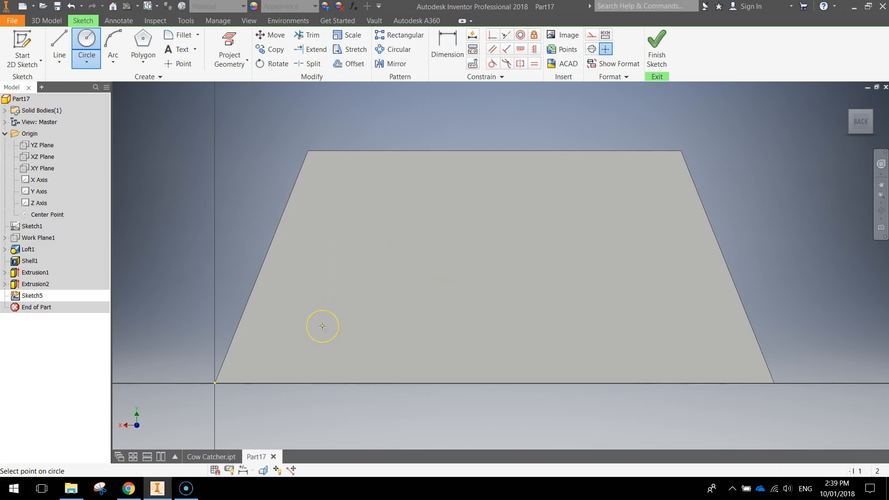
Step: Draw three 3 mm circles: two near the bottom corners, one higher near the middle
{"action": "left_click", "coordinate": [312, 326]}
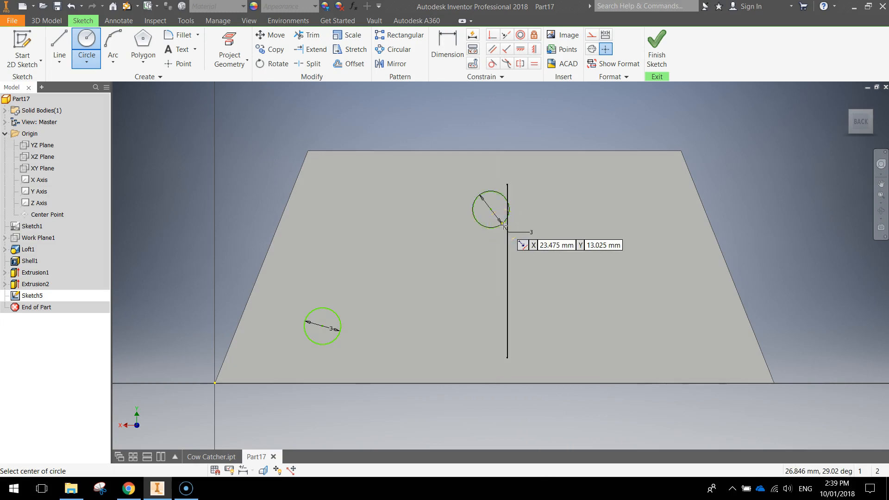
{"action": "left_click", "coordinate": [698, 350]}
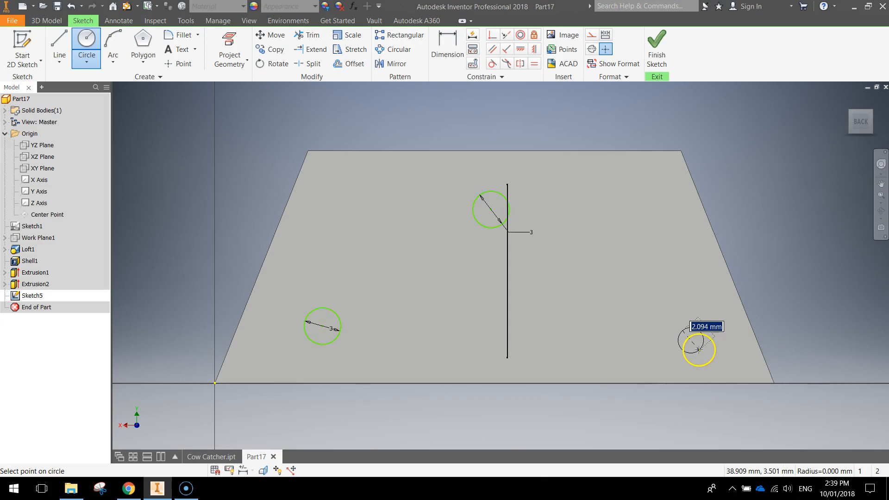
{"action": "left_click", "coordinate": [698, 353]}
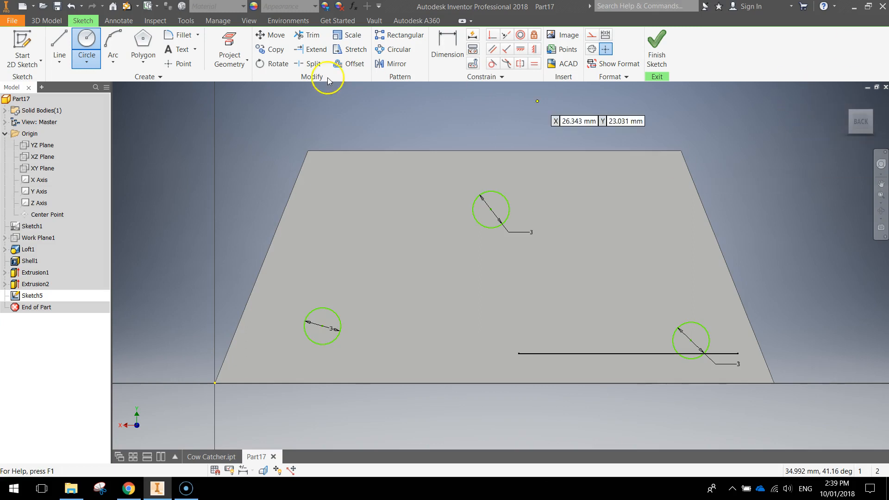
{"action": "left_click", "coordinate": [447, 45]}
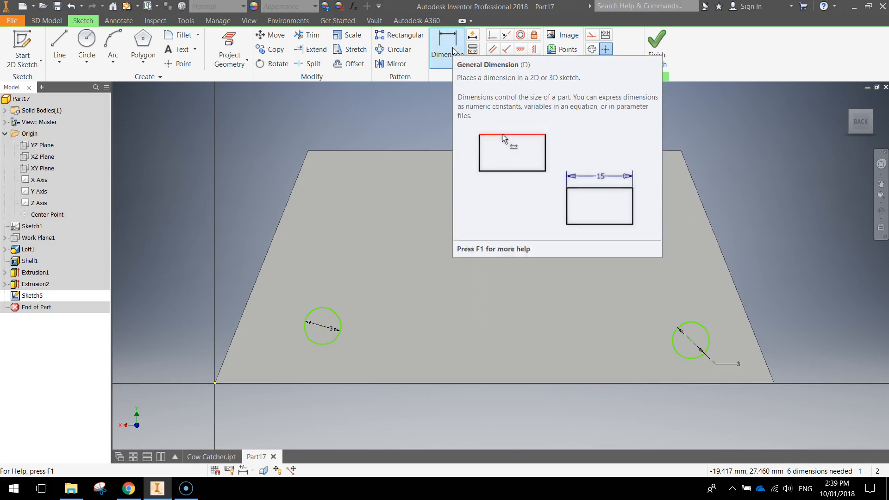
Step: Dimension the lower circles 3 mm above the base and 7.36 mm in from each side edge
{"action": "left_click", "coordinate": [446, 50]}
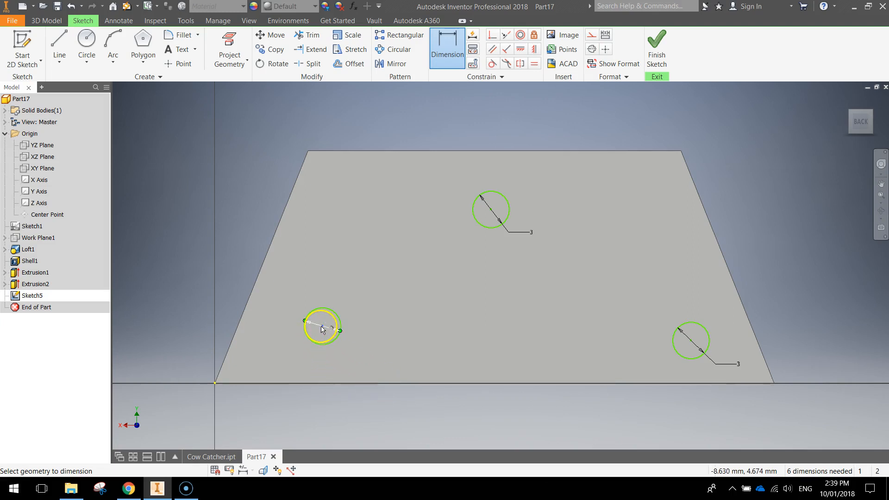
{"action": "left_click", "coordinate": [201, 349]}
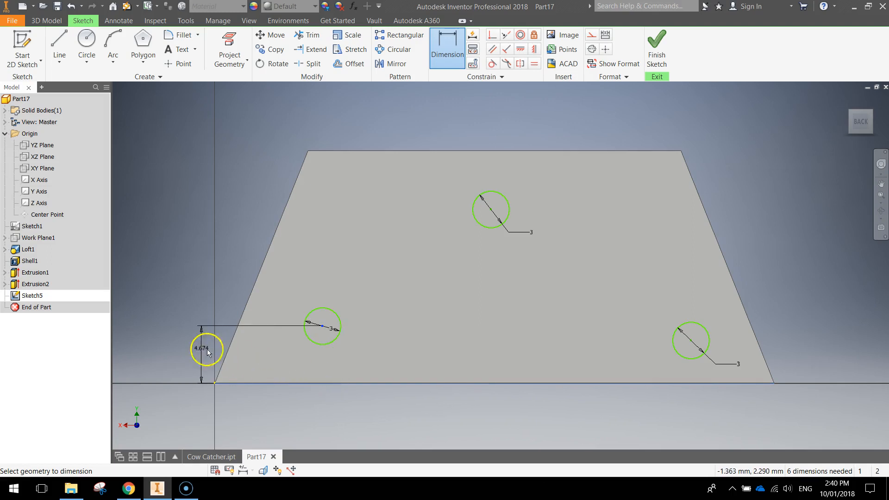
{"action": "left_click", "coordinate": [206, 348]}
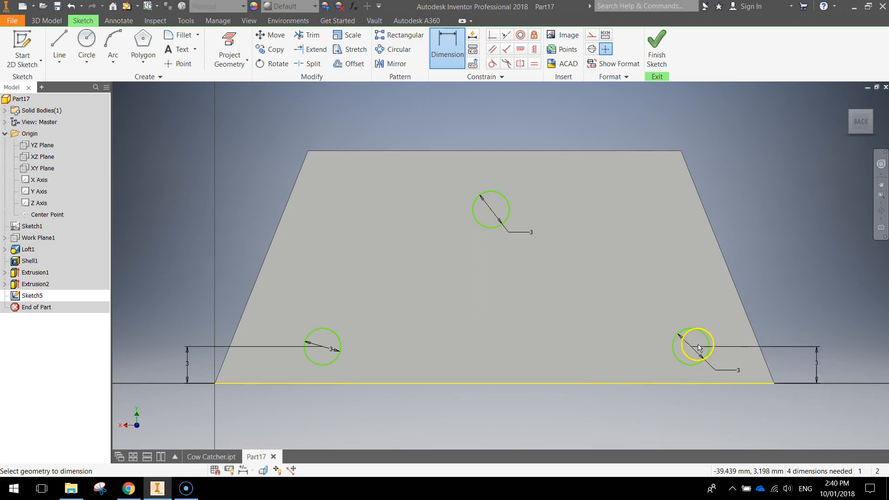
{"action": "mouse_move", "coordinate": [691, 350]}
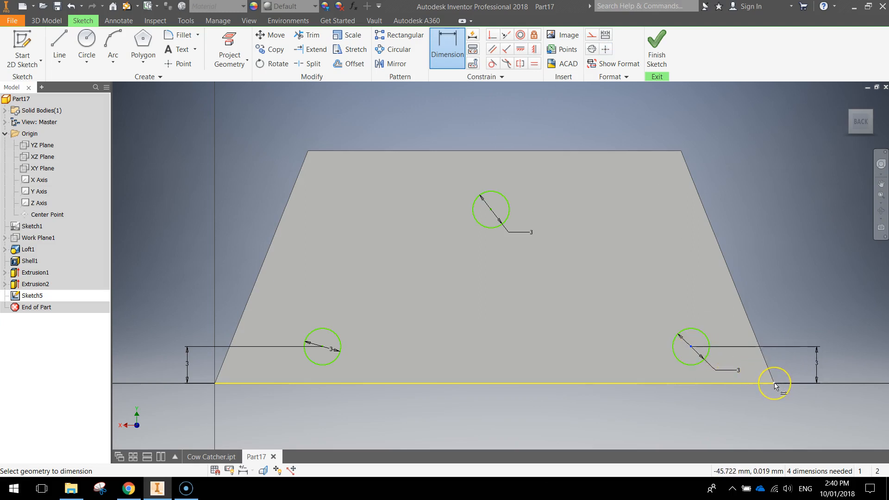
{"action": "left_click", "coordinate": [774, 384]}
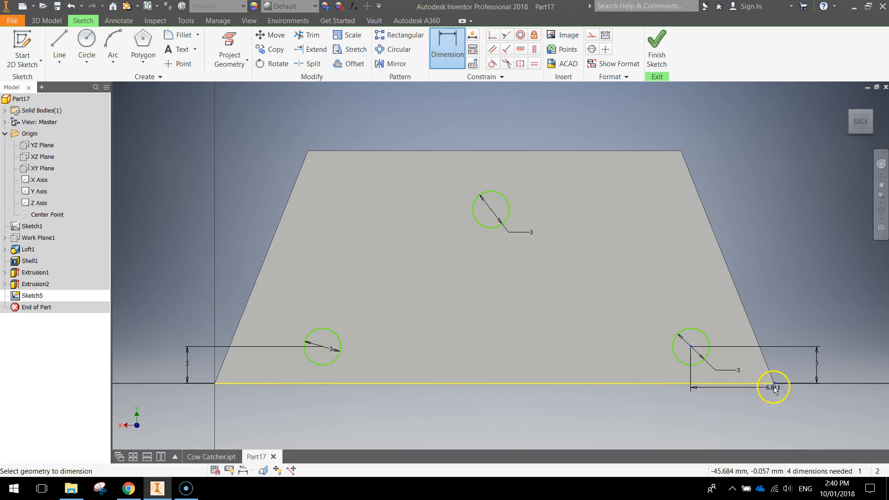
{"action": "left_click", "coordinate": [772, 387]}
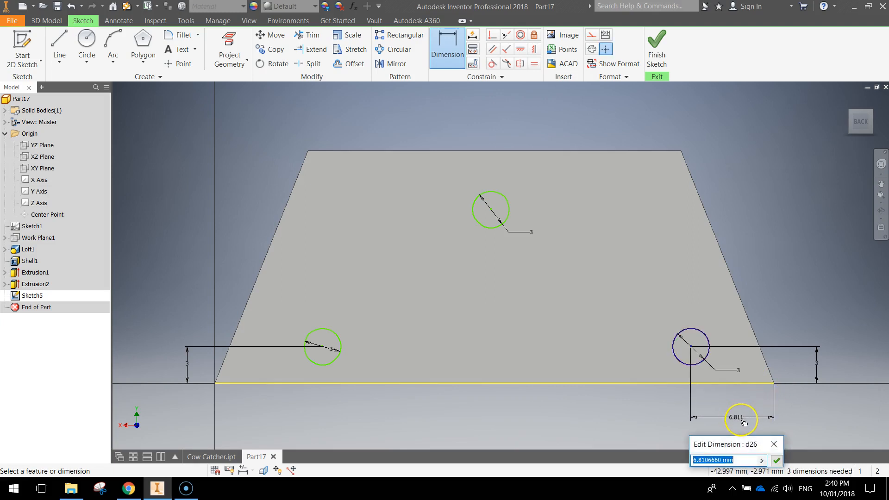
{"action": "type", "text": "7"}
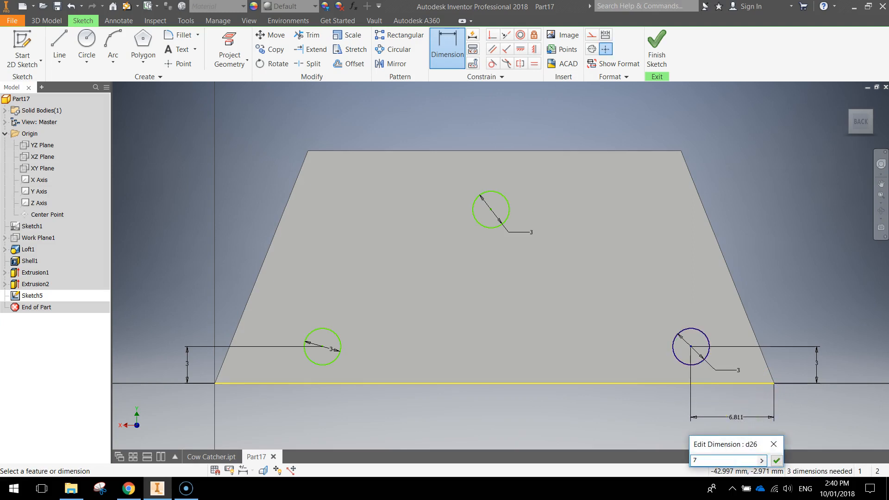
{"action": "left_click", "coordinate": [777, 460]}
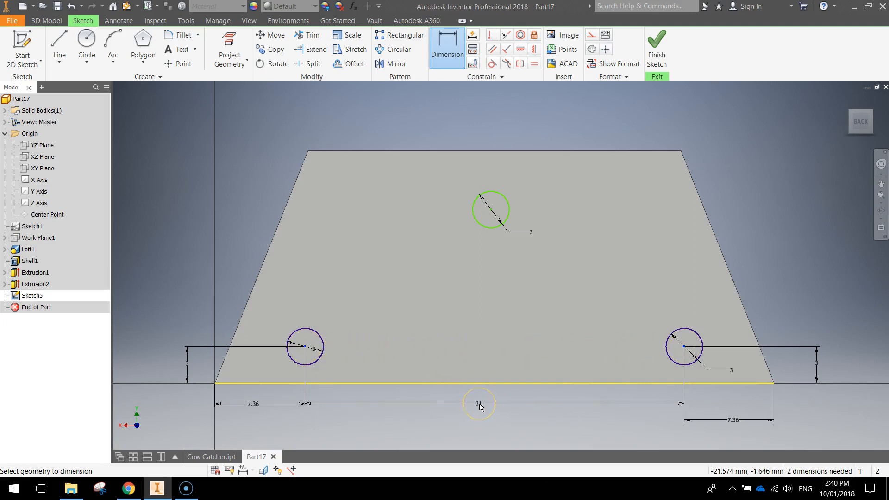
Step: Add a 31 mm driven reference dimension between the two lower circles
{"action": "left_click", "coordinate": [479, 404]}
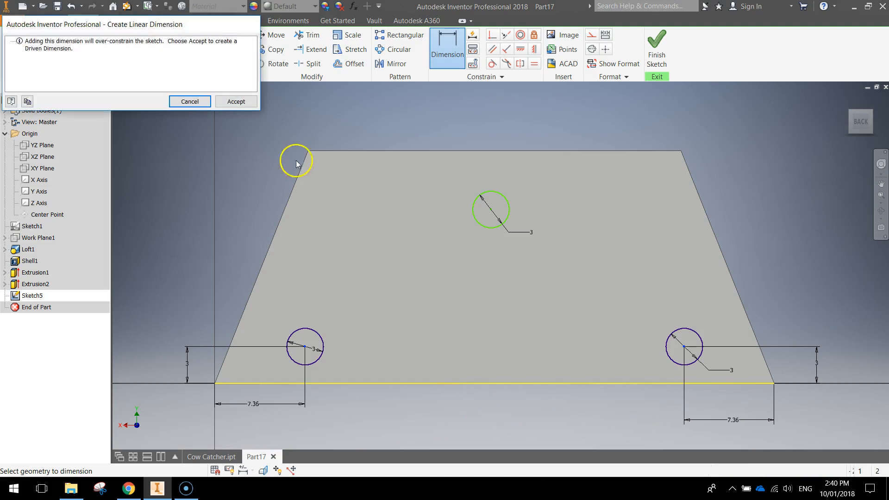
{"action": "left_click", "coordinate": [236, 101]}
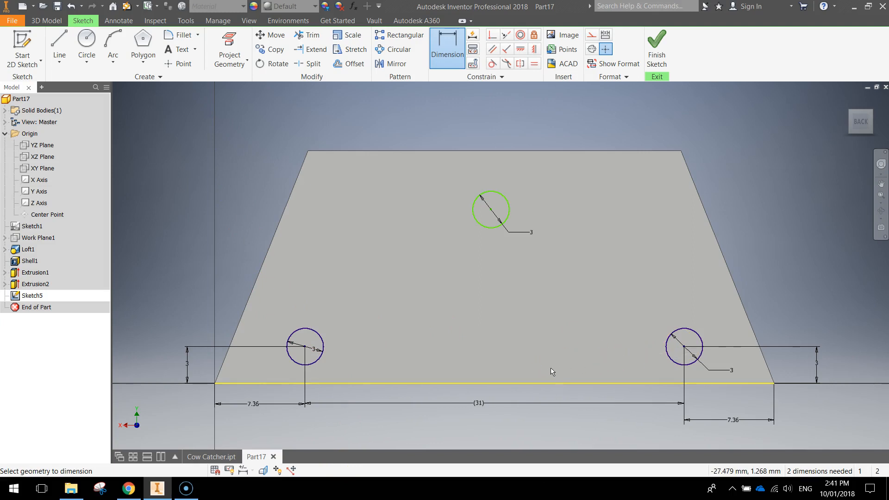
{"action": "mouse_move", "coordinate": [548, 372]}
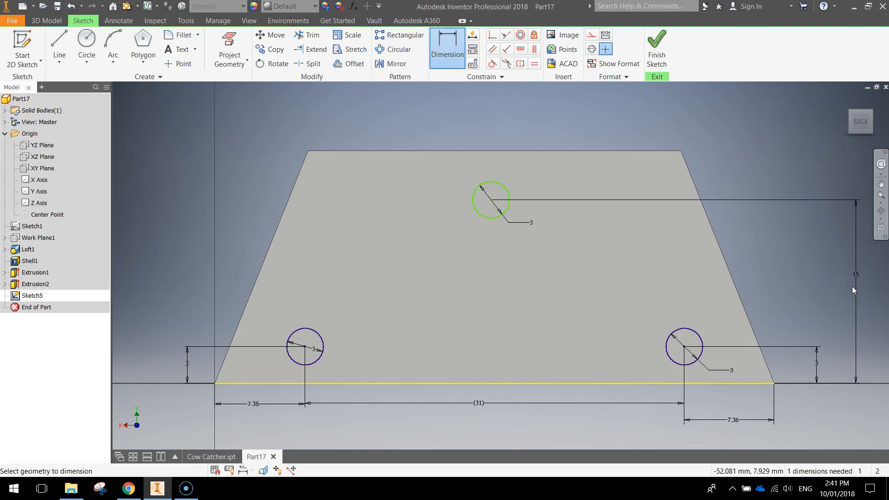
{"action": "mouse_move", "coordinate": [492, 205]}
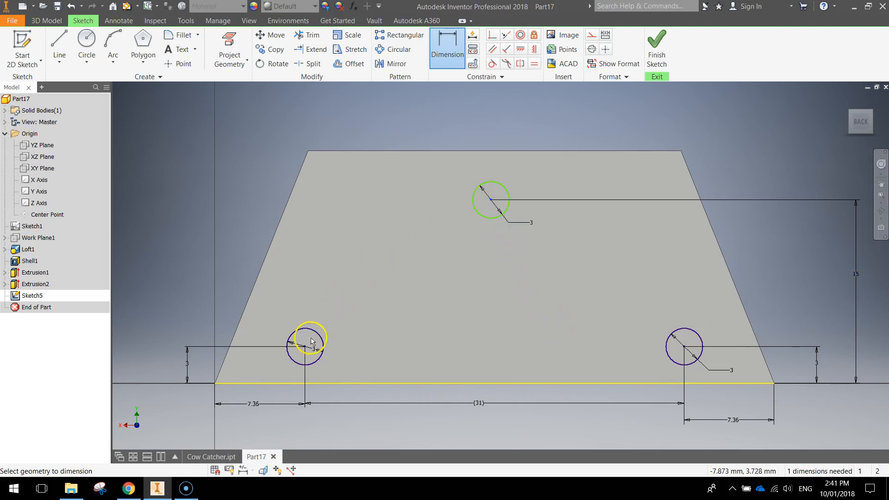
Step: Dimension the top circle 15 mm above the base and 15.5 mm from the top-left corner
{"action": "left_click", "coordinate": [310, 340]}
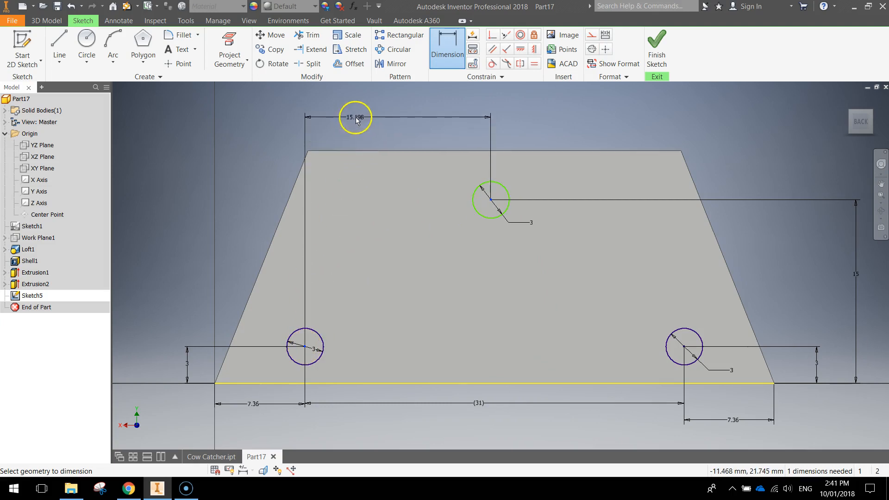
{"action": "double_click", "coordinate": [355, 117]}
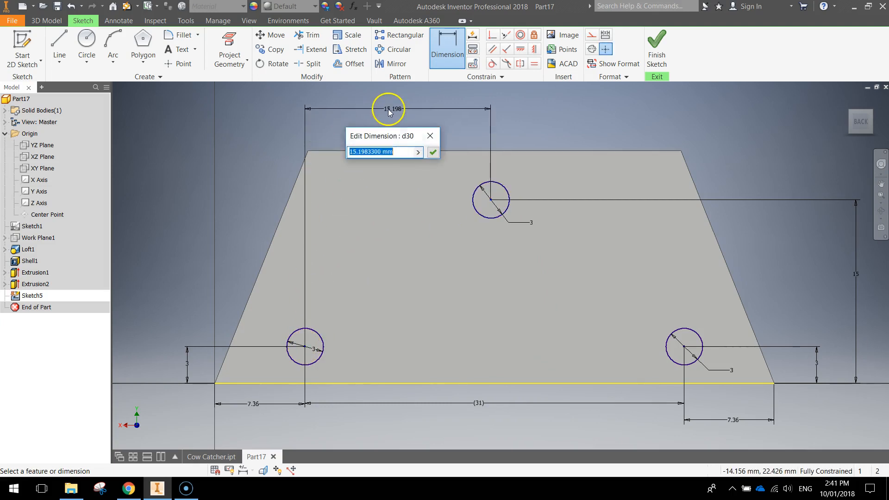
{"action": "type", "text": "15.5"}
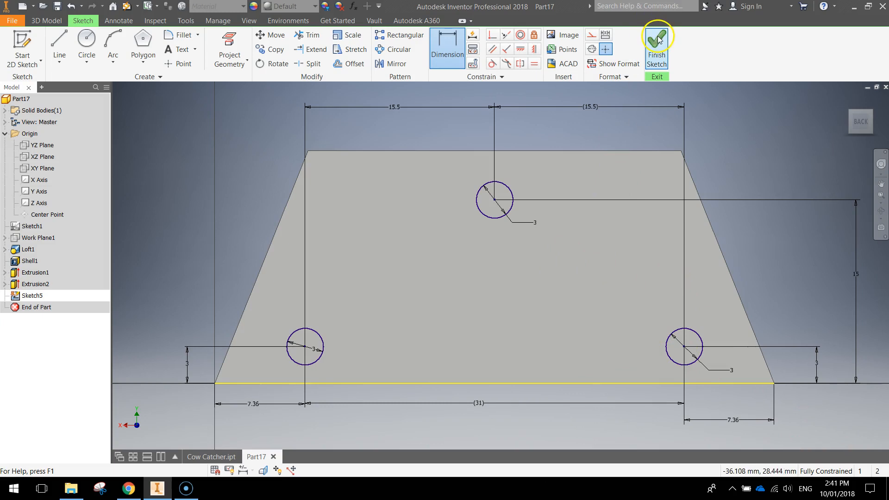
Step: Finish the sketch and extrude the three circles 3 mm out as pegs (Extrusion3)
{"action": "left_click", "coordinate": [655, 48]}
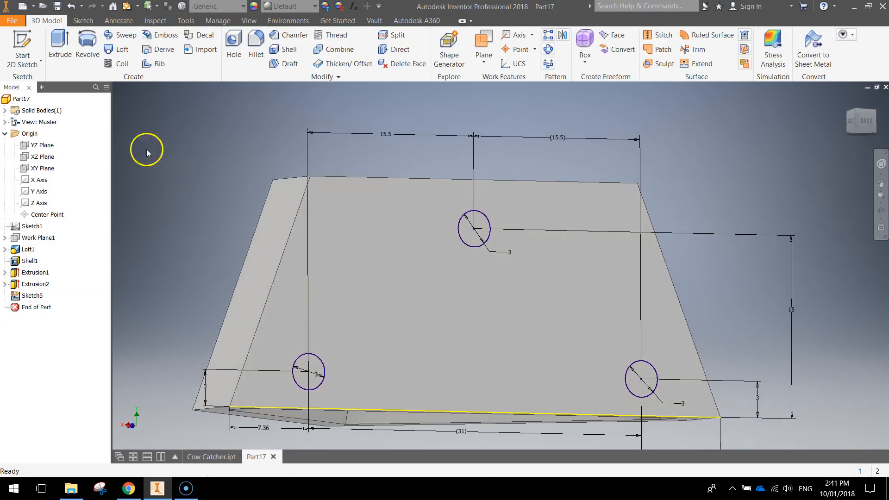
{"action": "left_click", "coordinate": [59, 45]}
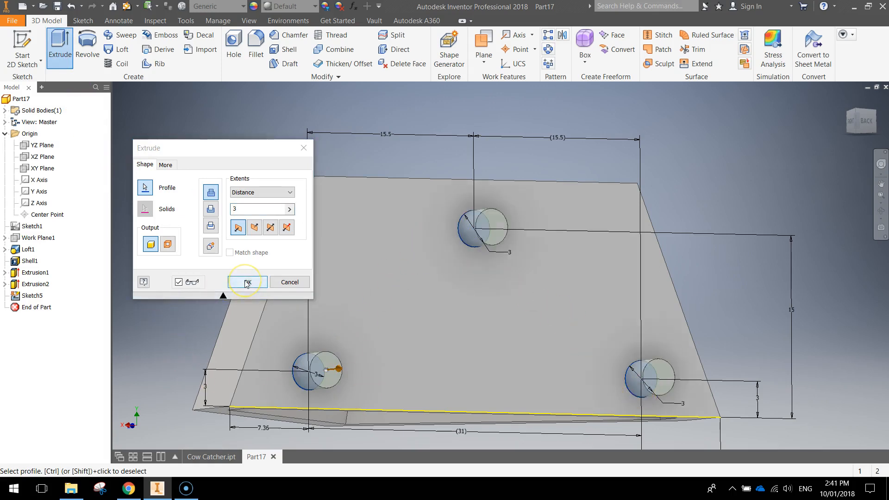
{"action": "left_click", "coordinate": [246, 282]}
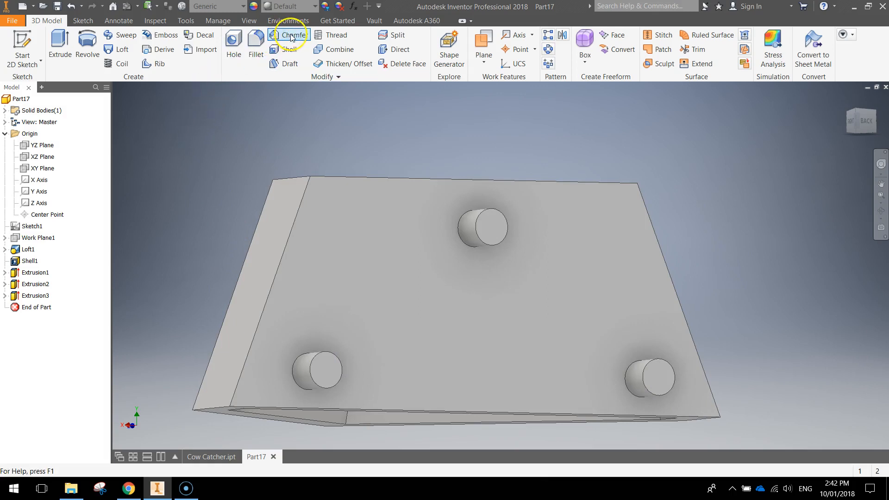
Step: Apply 0.25 × 45° distance-and-angle chamfers to the tips of all three pegs
{"action": "left_click", "coordinate": [289, 34]}
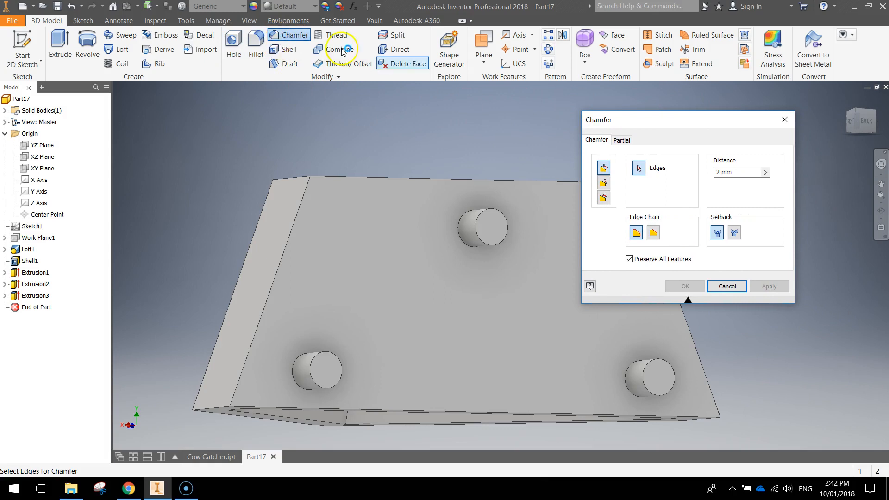
{"action": "left_click", "coordinate": [602, 183]}
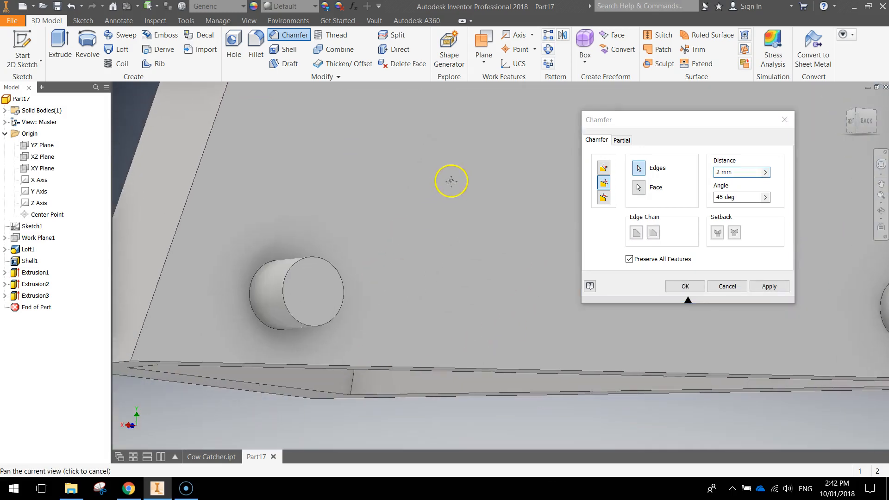
{"action": "left_click", "coordinate": [638, 187]}
{"action": "type", "text": "0.25"}
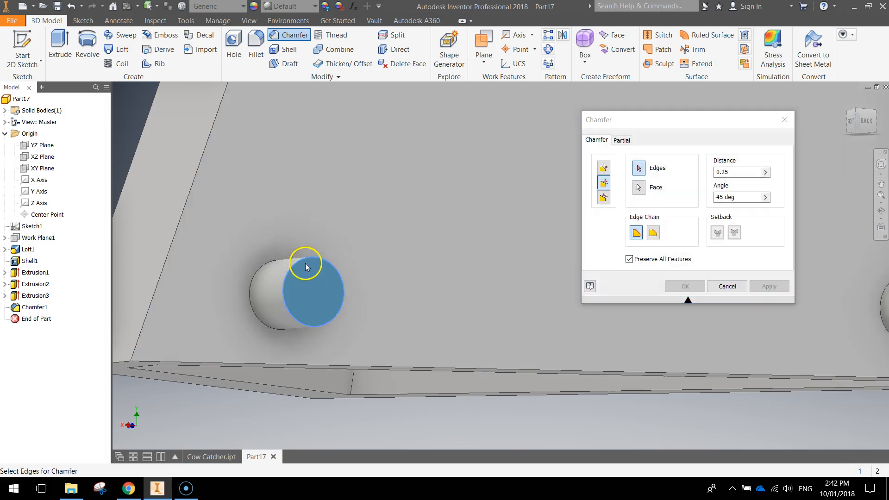
{"action": "left_click", "coordinate": [306, 267]}
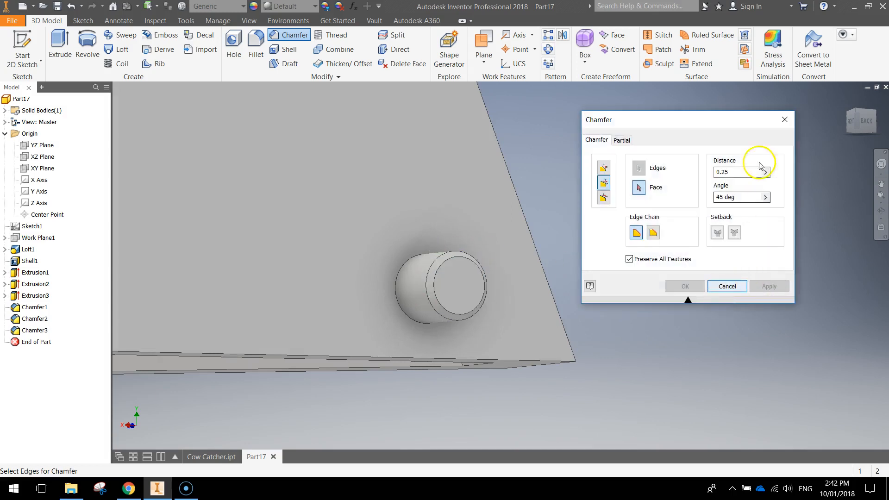
{"action": "left_click", "coordinate": [726, 286]}
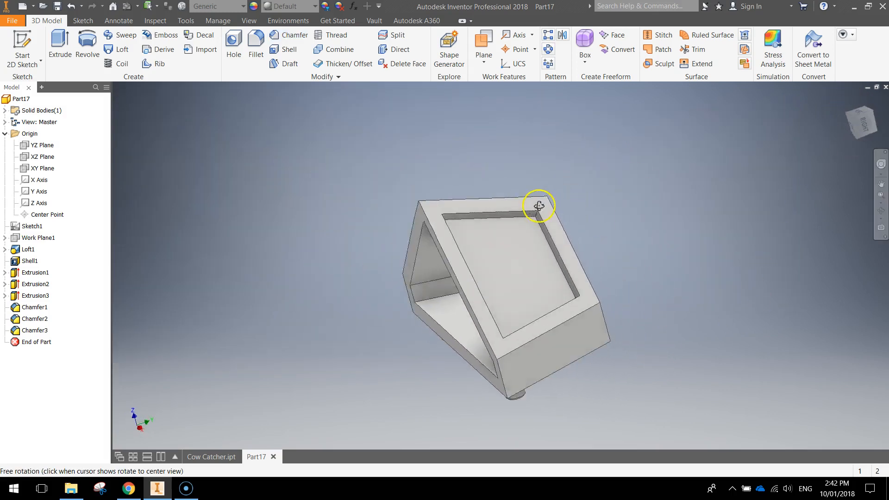
{"action": "left_click_drag", "start_coordinate": [538, 206], "coordinate": [558, 296]}
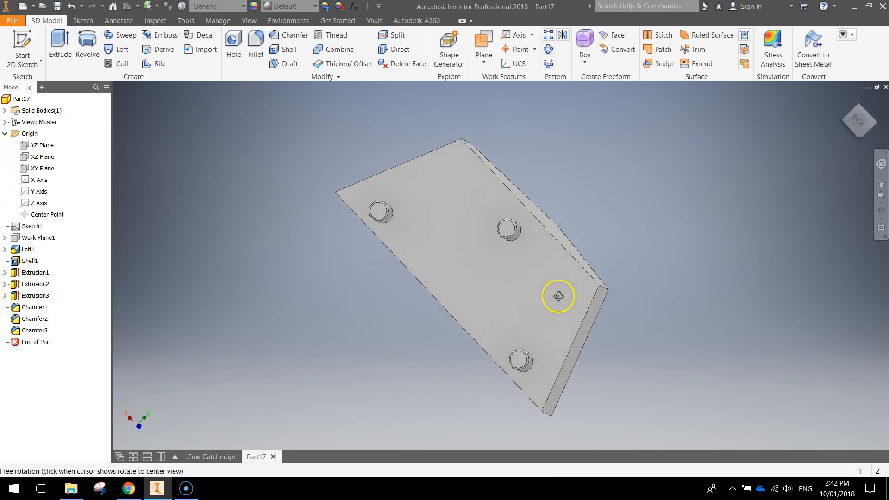
{"action": "left_click", "coordinate": [860, 139]}
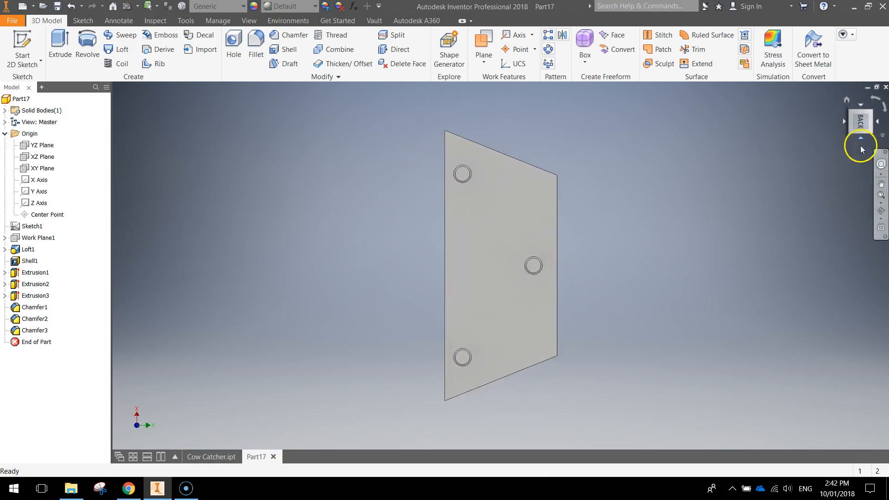
{"action": "left_click", "coordinate": [860, 138]}
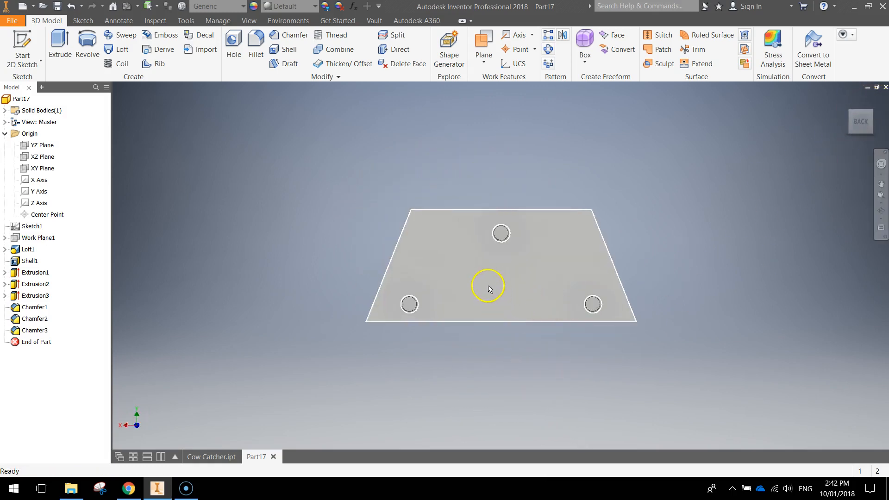
{"action": "left_click_drag", "start_coordinate": [489, 286], "coordinate": [608, 319]}
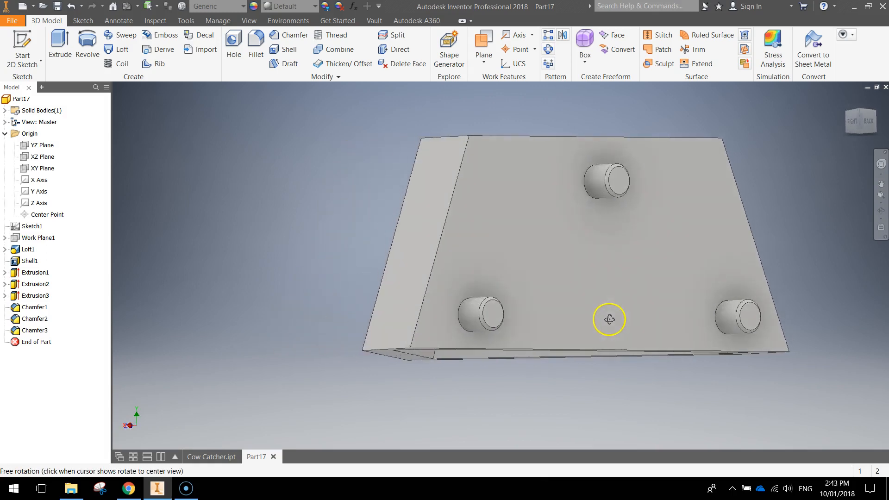
{"action": "left_click_drag", "start_coordinate": [609, 320], "coordinate": [635, 323]}
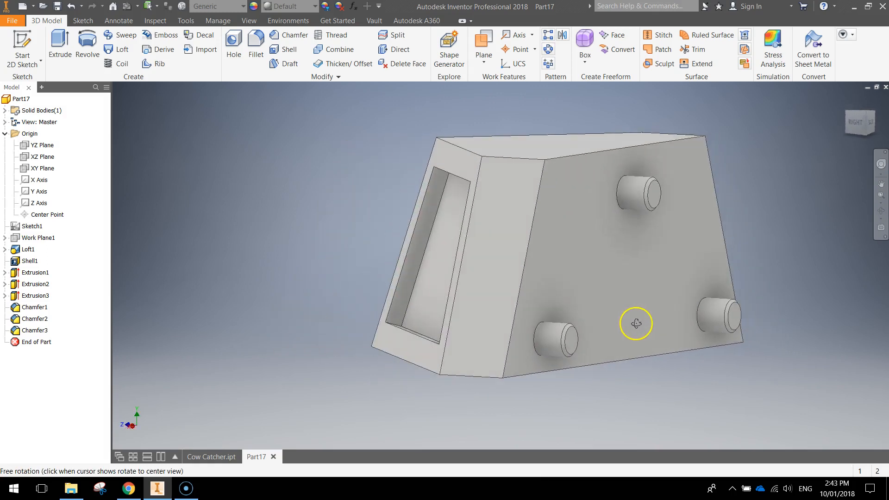
{"action": "left_click_drag", "start_coordinate": [636, 324], "coordinate": [706, 331]}
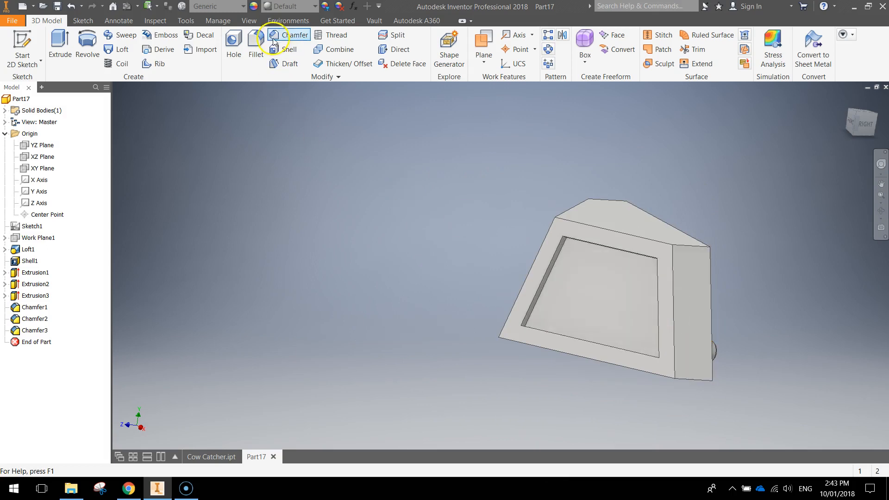
Step: Apply a wood appearance from the Appearance Browser to the whole part, pegs included
{"action": "left_click", "coordinate": [254, 6]}
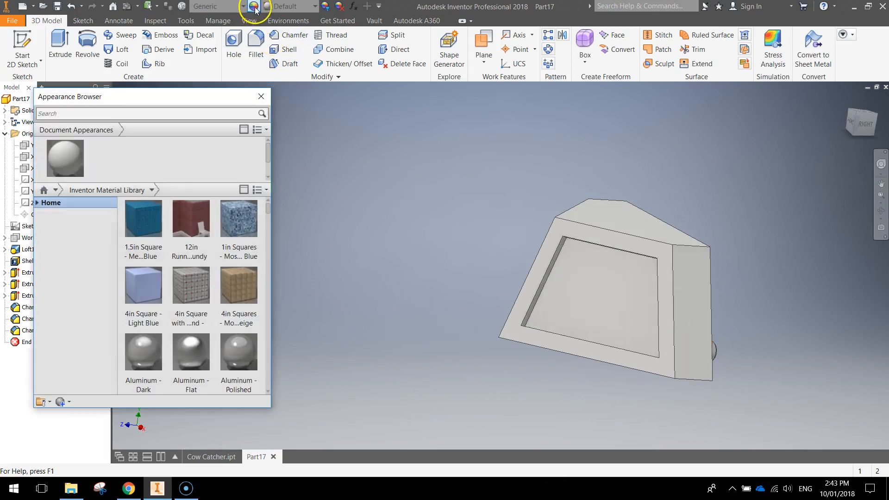
{"action": "mouse_move", "coordinate": [419, 129]}
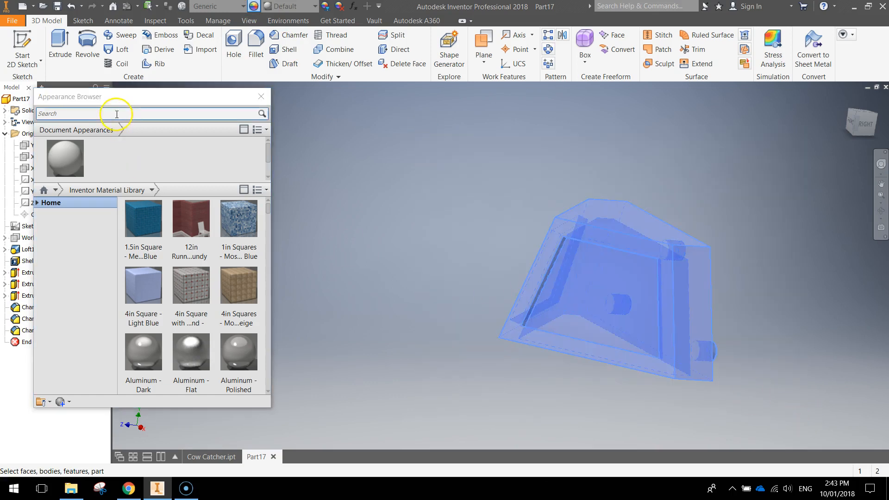
{"action": "type", "text": "wood"}
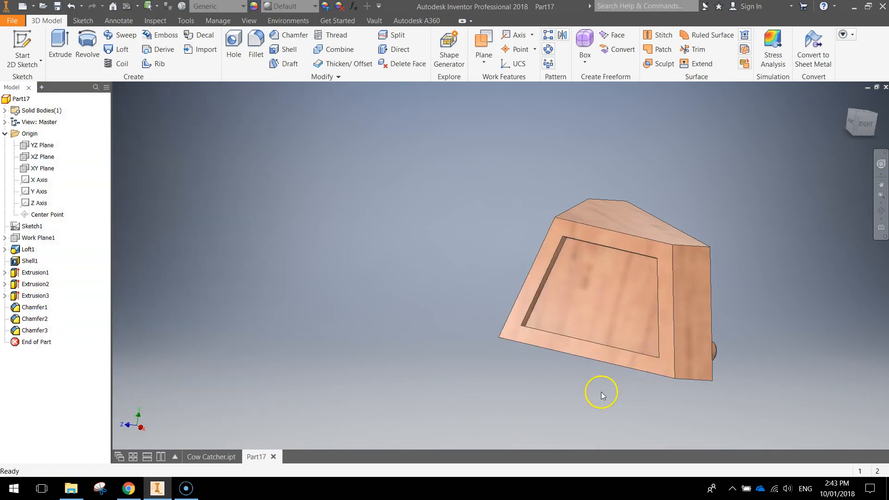
{"action": "left_click_drag", "start_coordinate": [600, 394], "coordinate": [533, 379]}
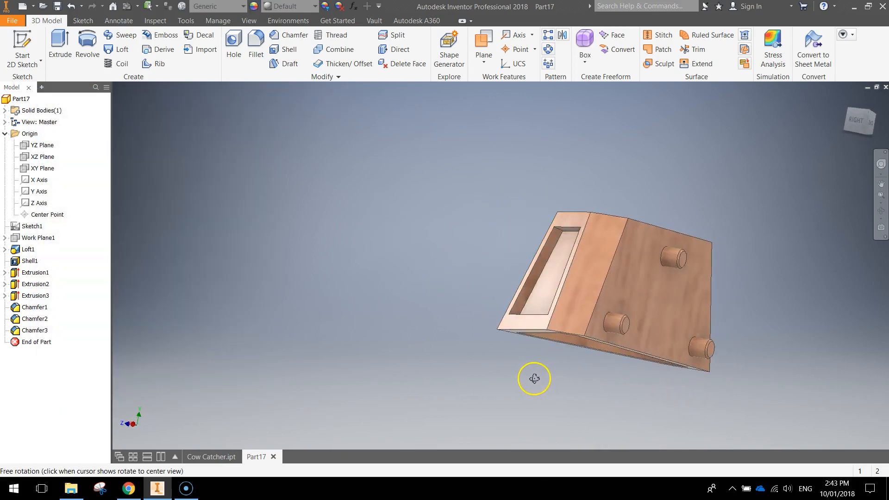
{"action": "left_click_drag", "start_coordinate": [533, 379], "coordinate": [510, 364]}
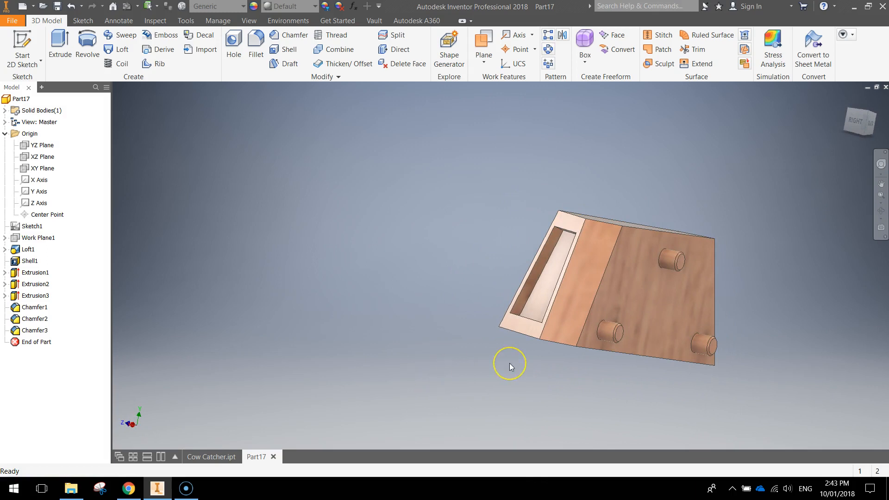
{"action": "mouse_move", "coordinate": [473, 346]}
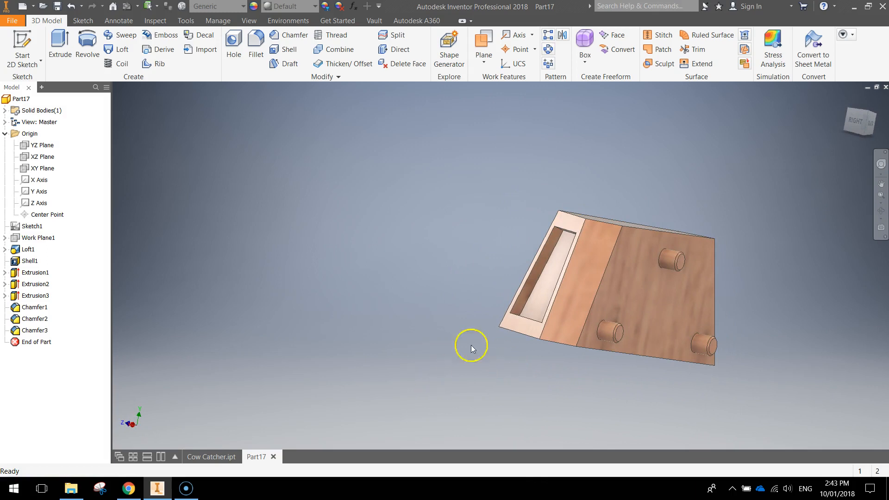